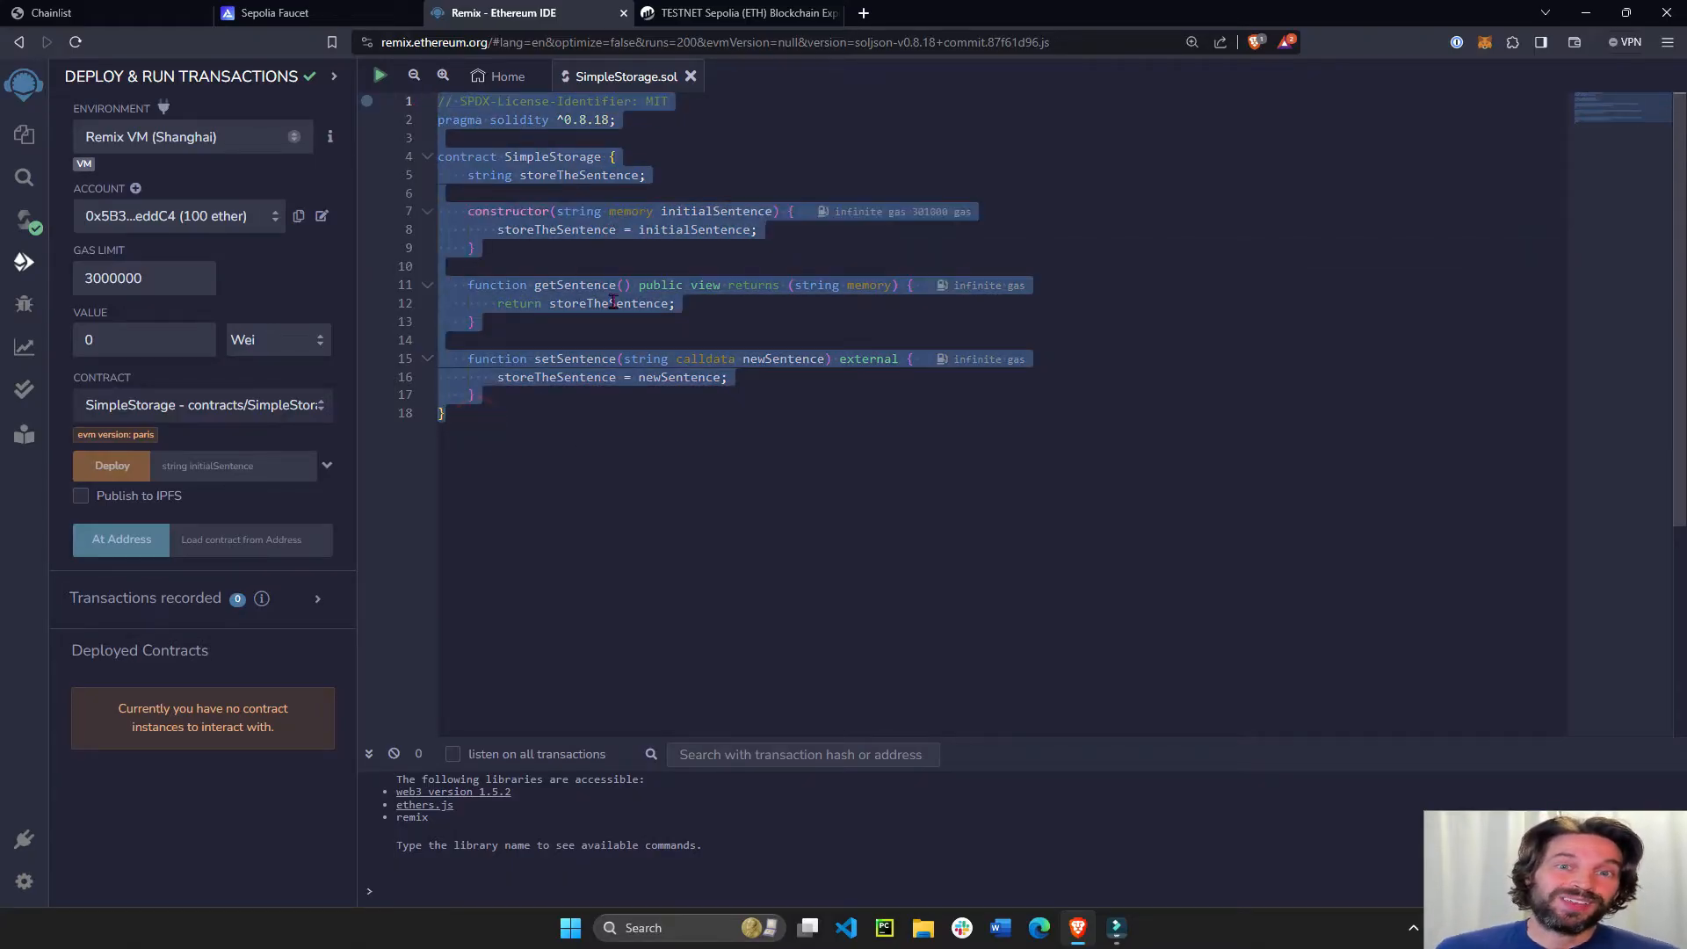
Switch to the sepolia.etherscan.io block explorer tab.
left_click(757, 13)
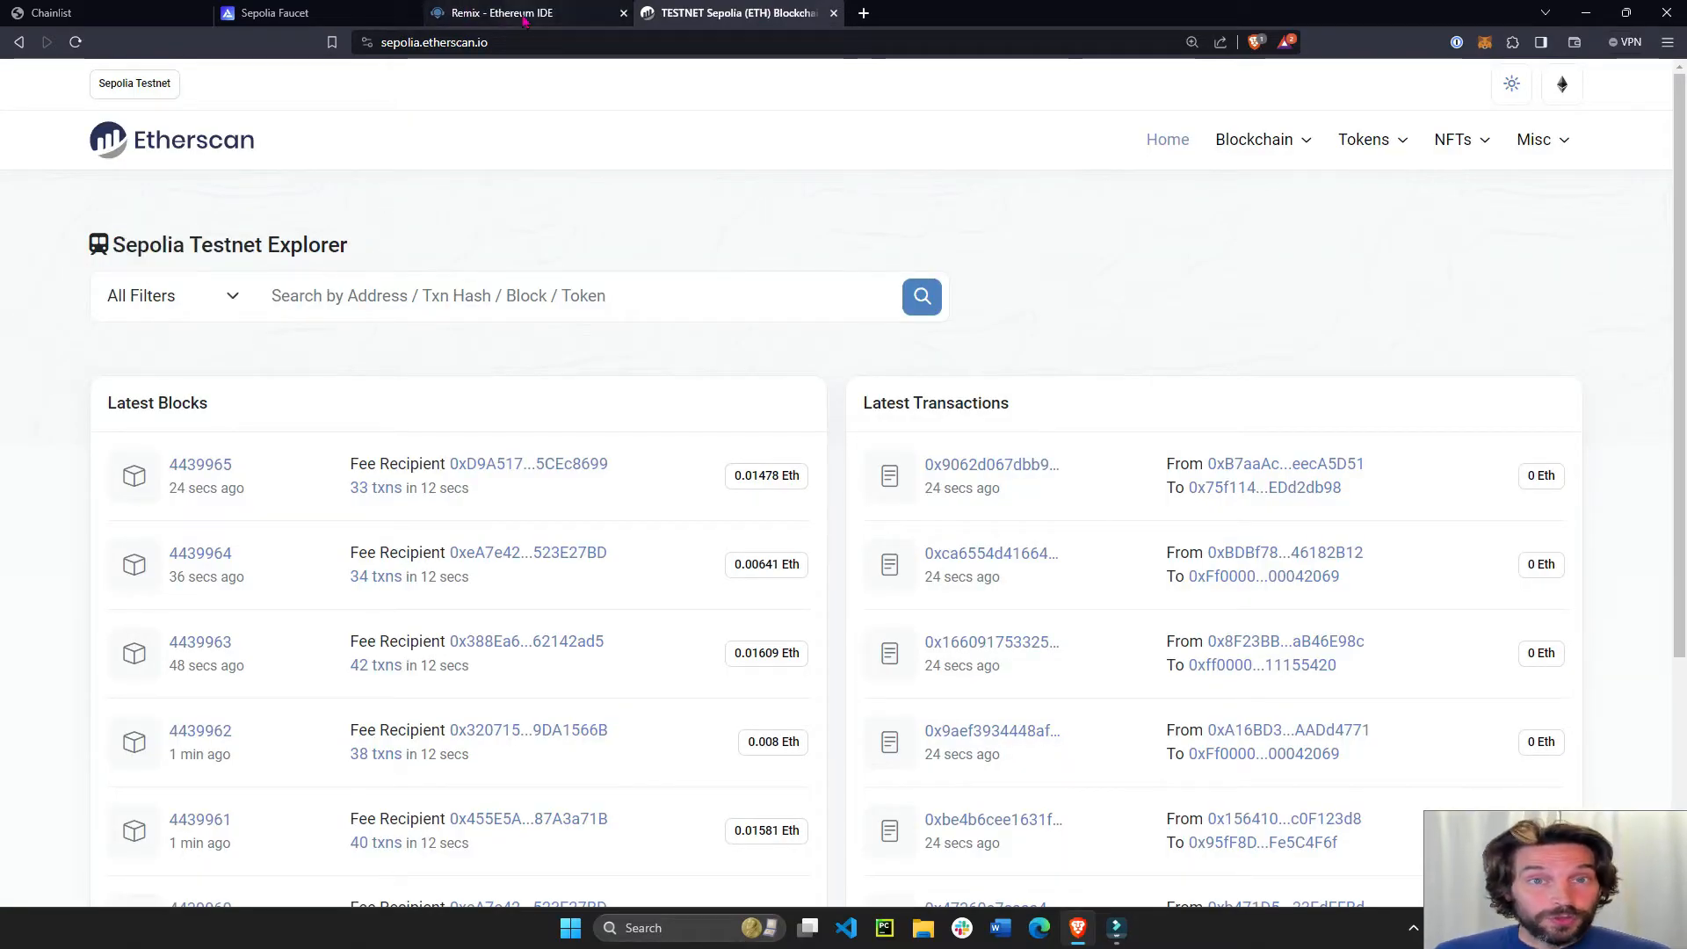
In Chainlist, show testnets, search 'sepl', and add Sepolia (chain ID 11155111) to MetaMask.
left_click(53, 13)
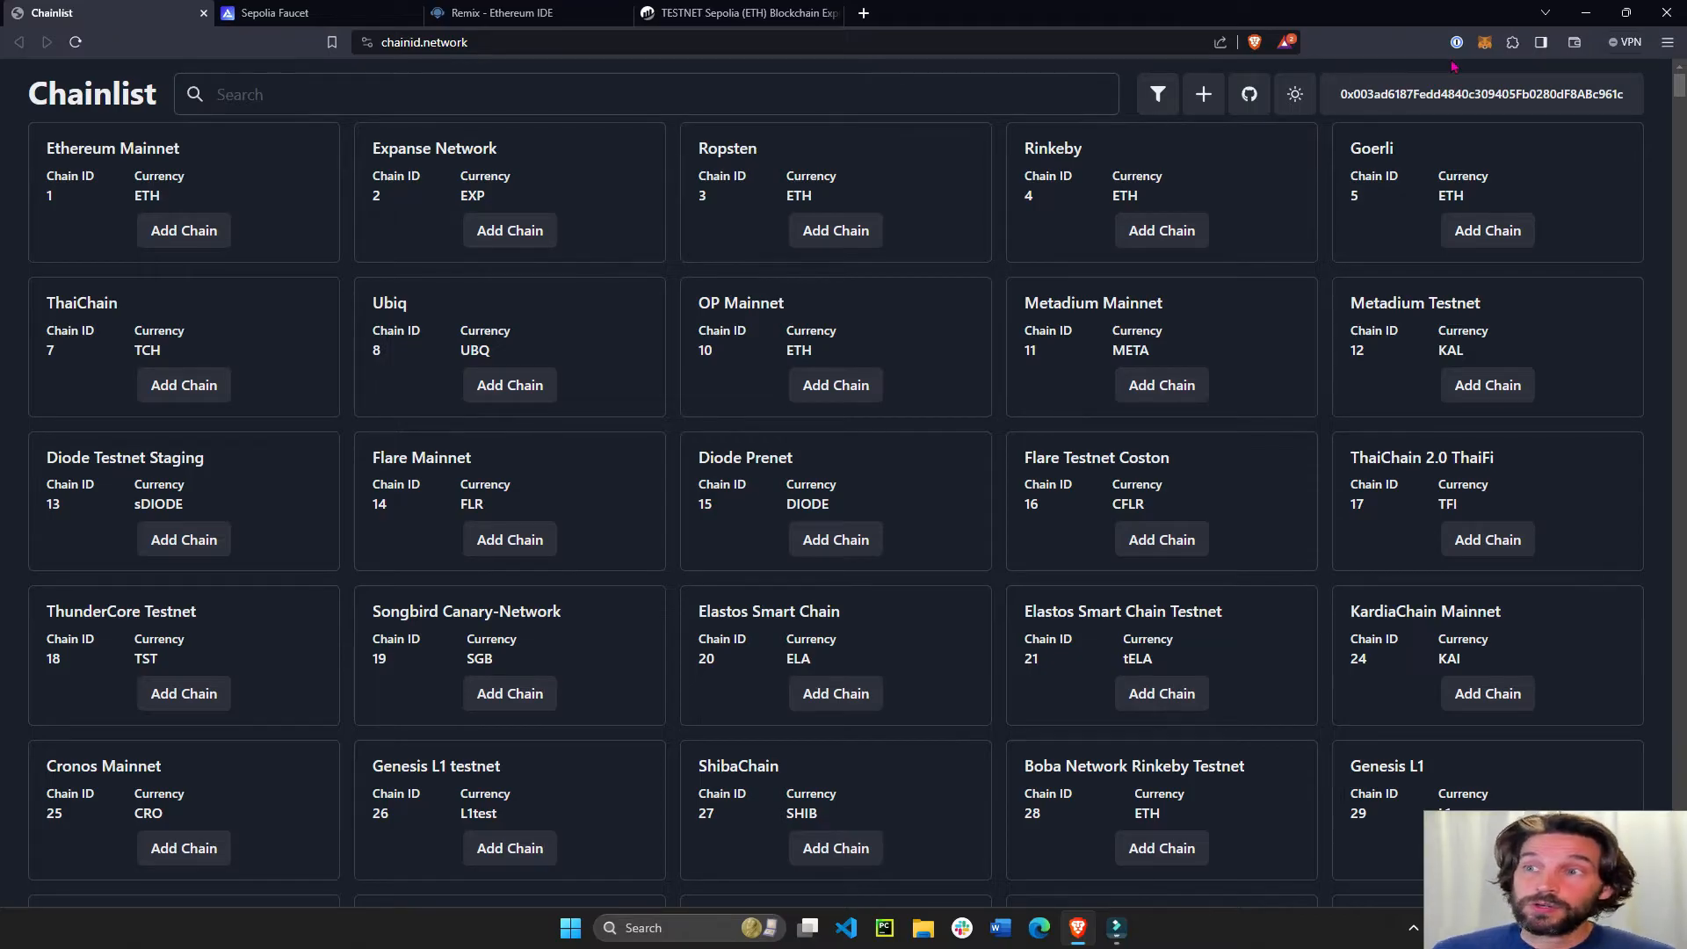
mouse_move(1481, 42)
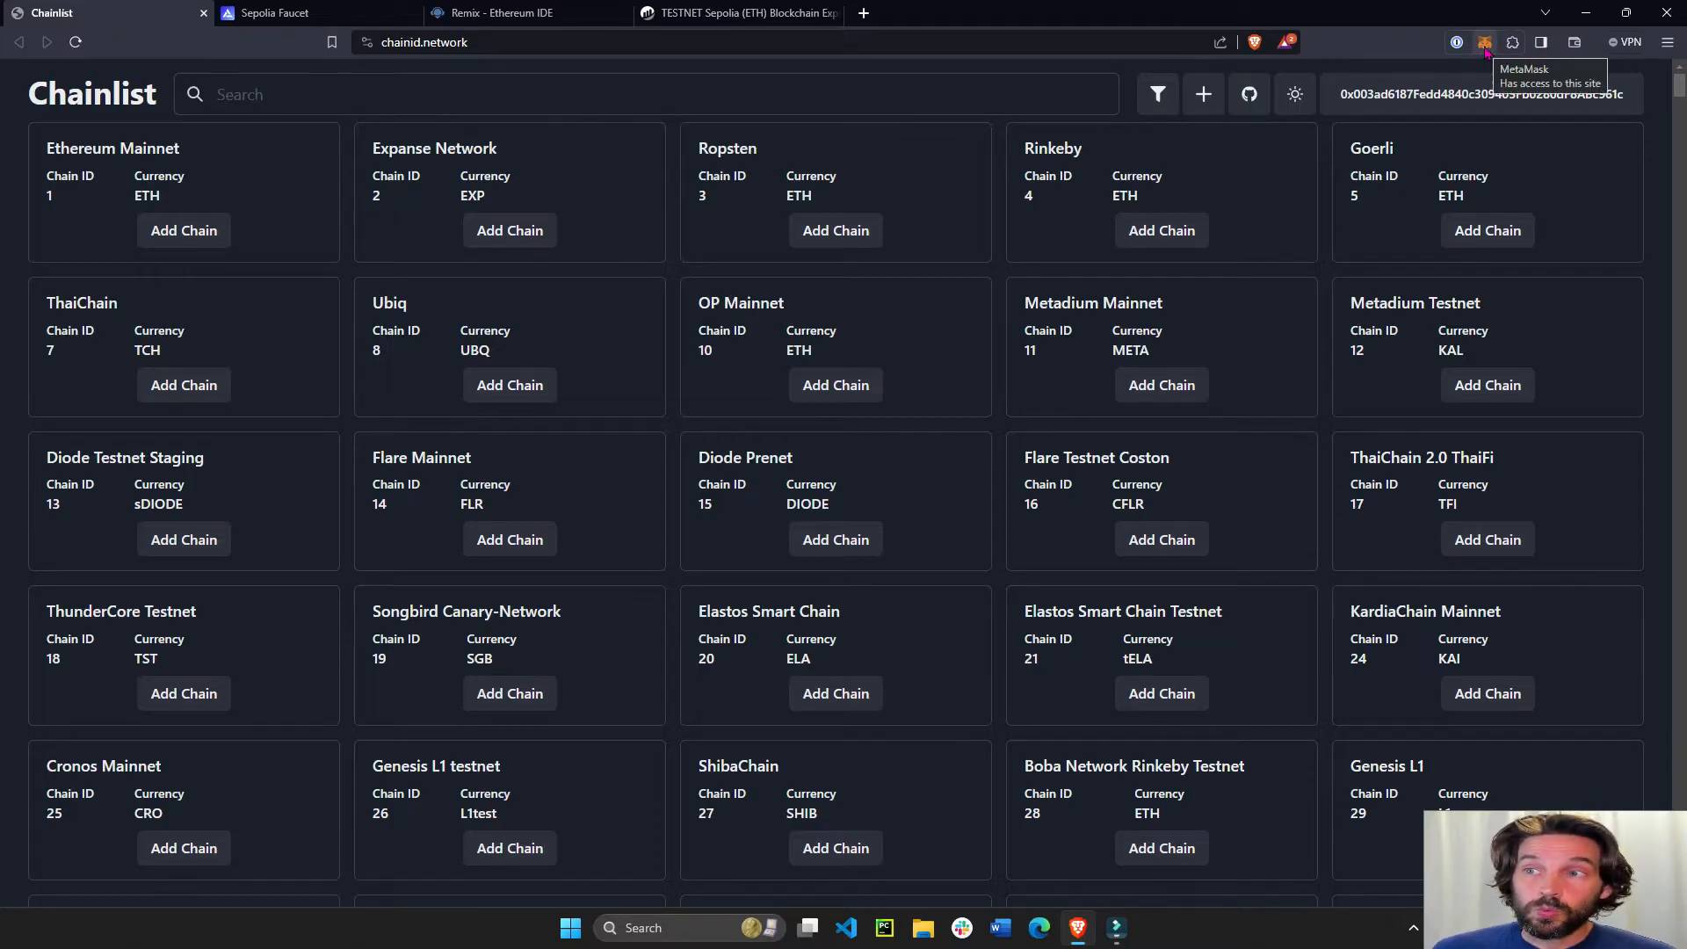
left_click(1485, 41)
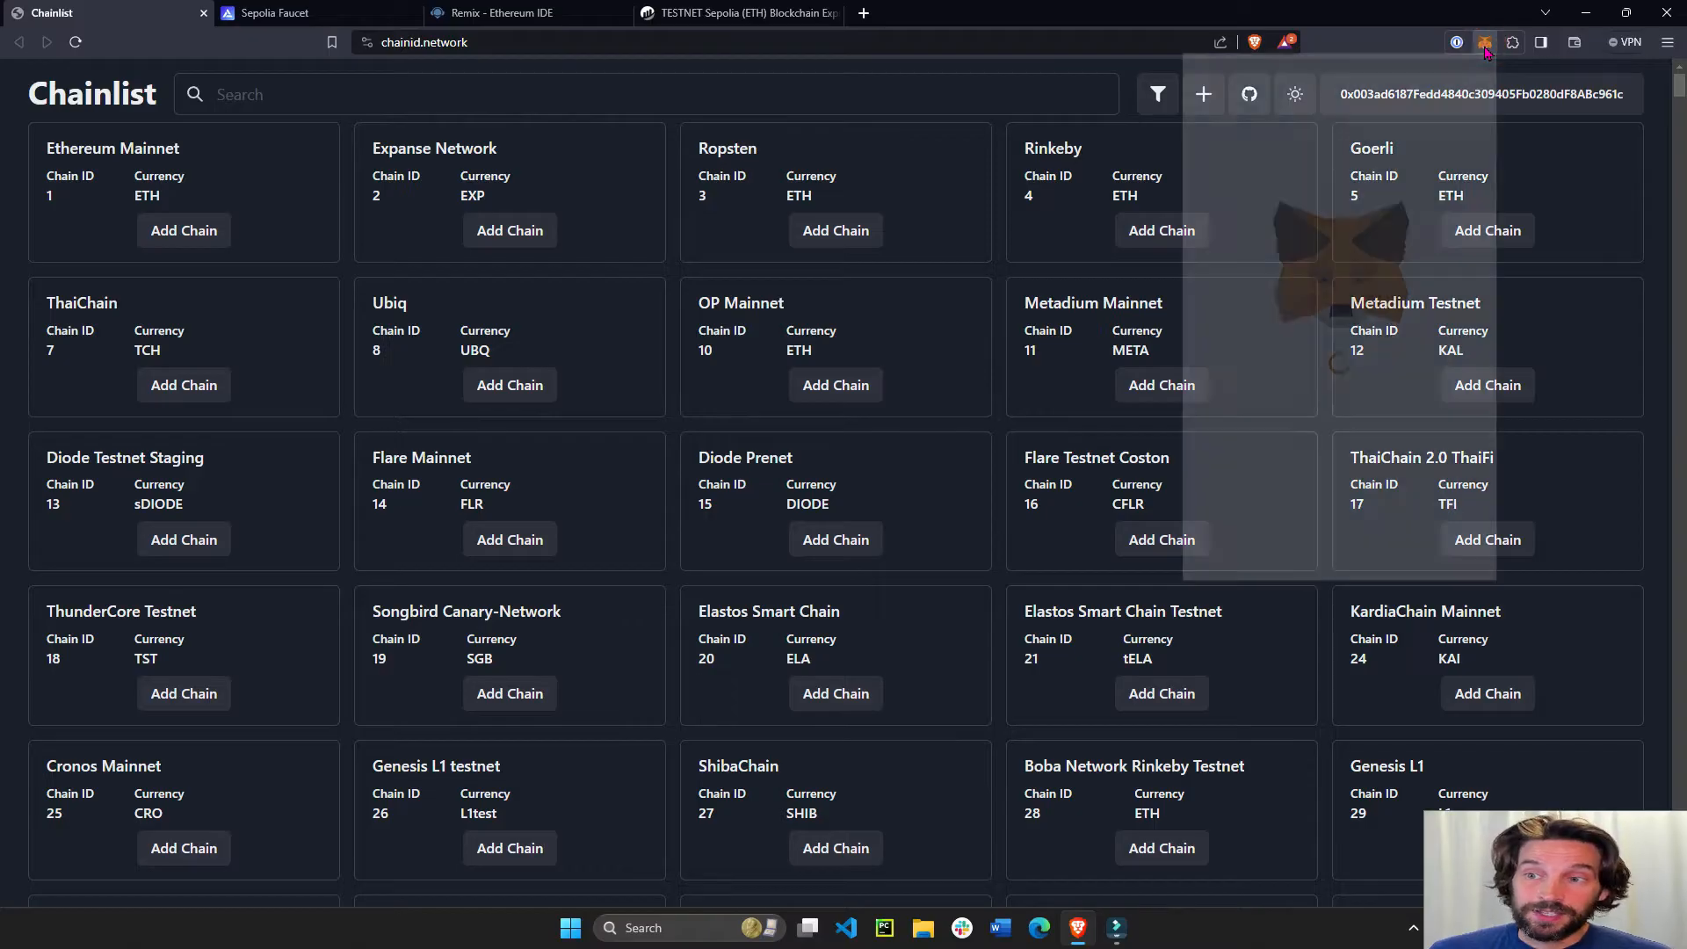
left_click(1484, 43)
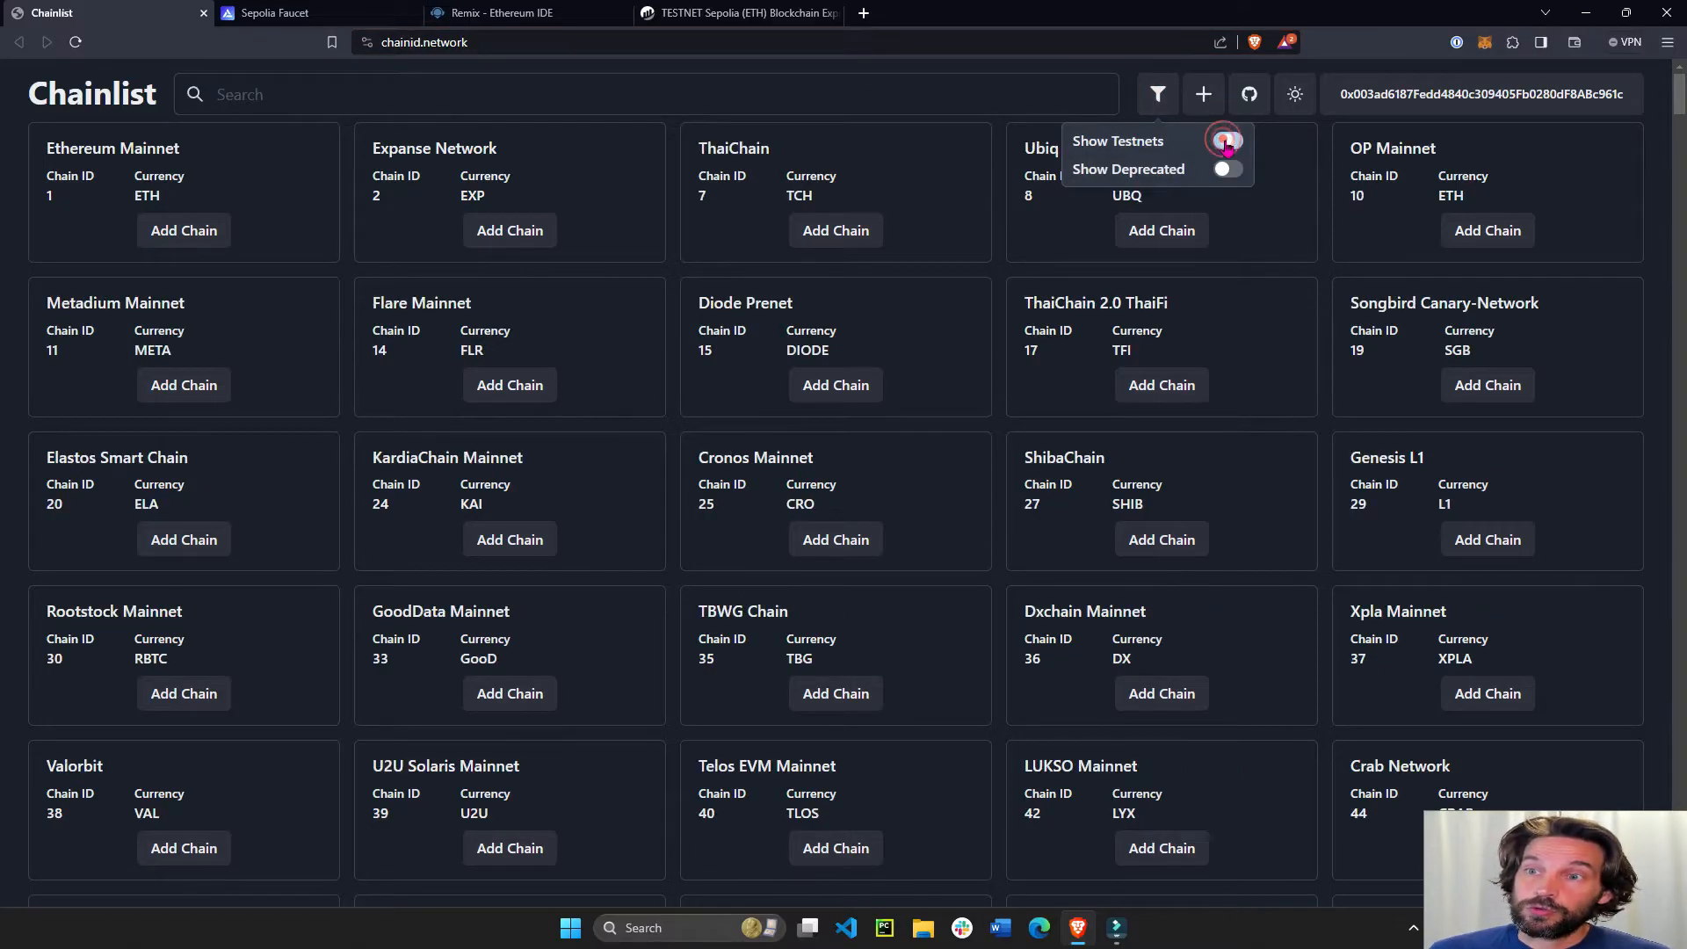
left_click(1226, 140)
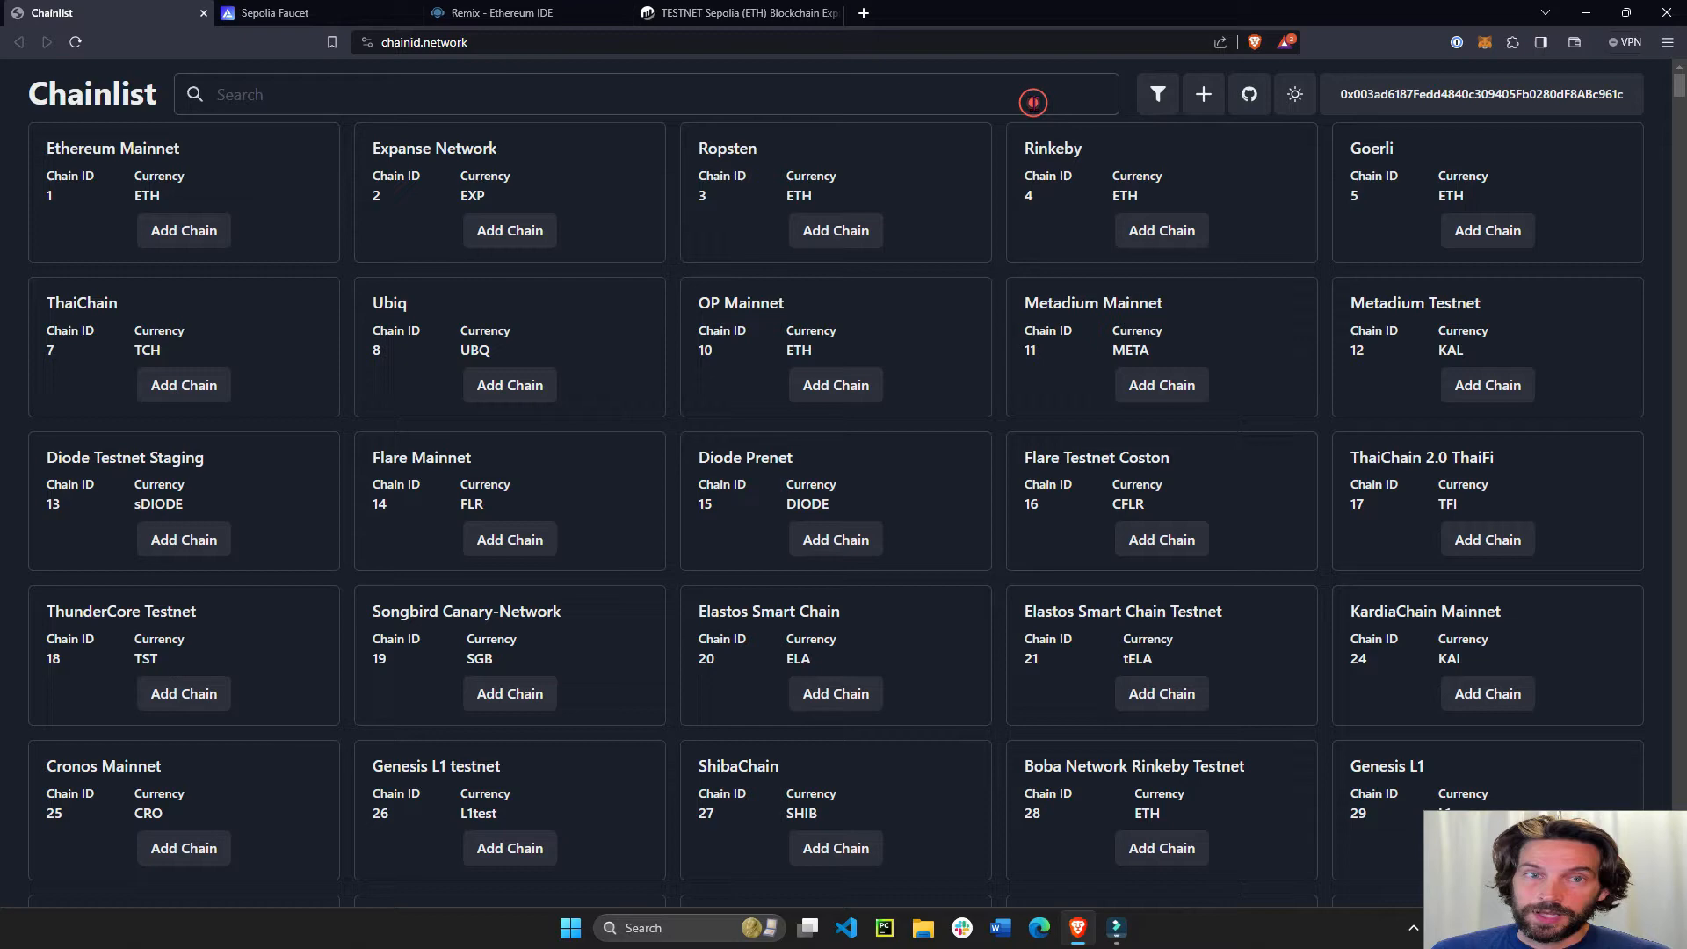
type("sepl")
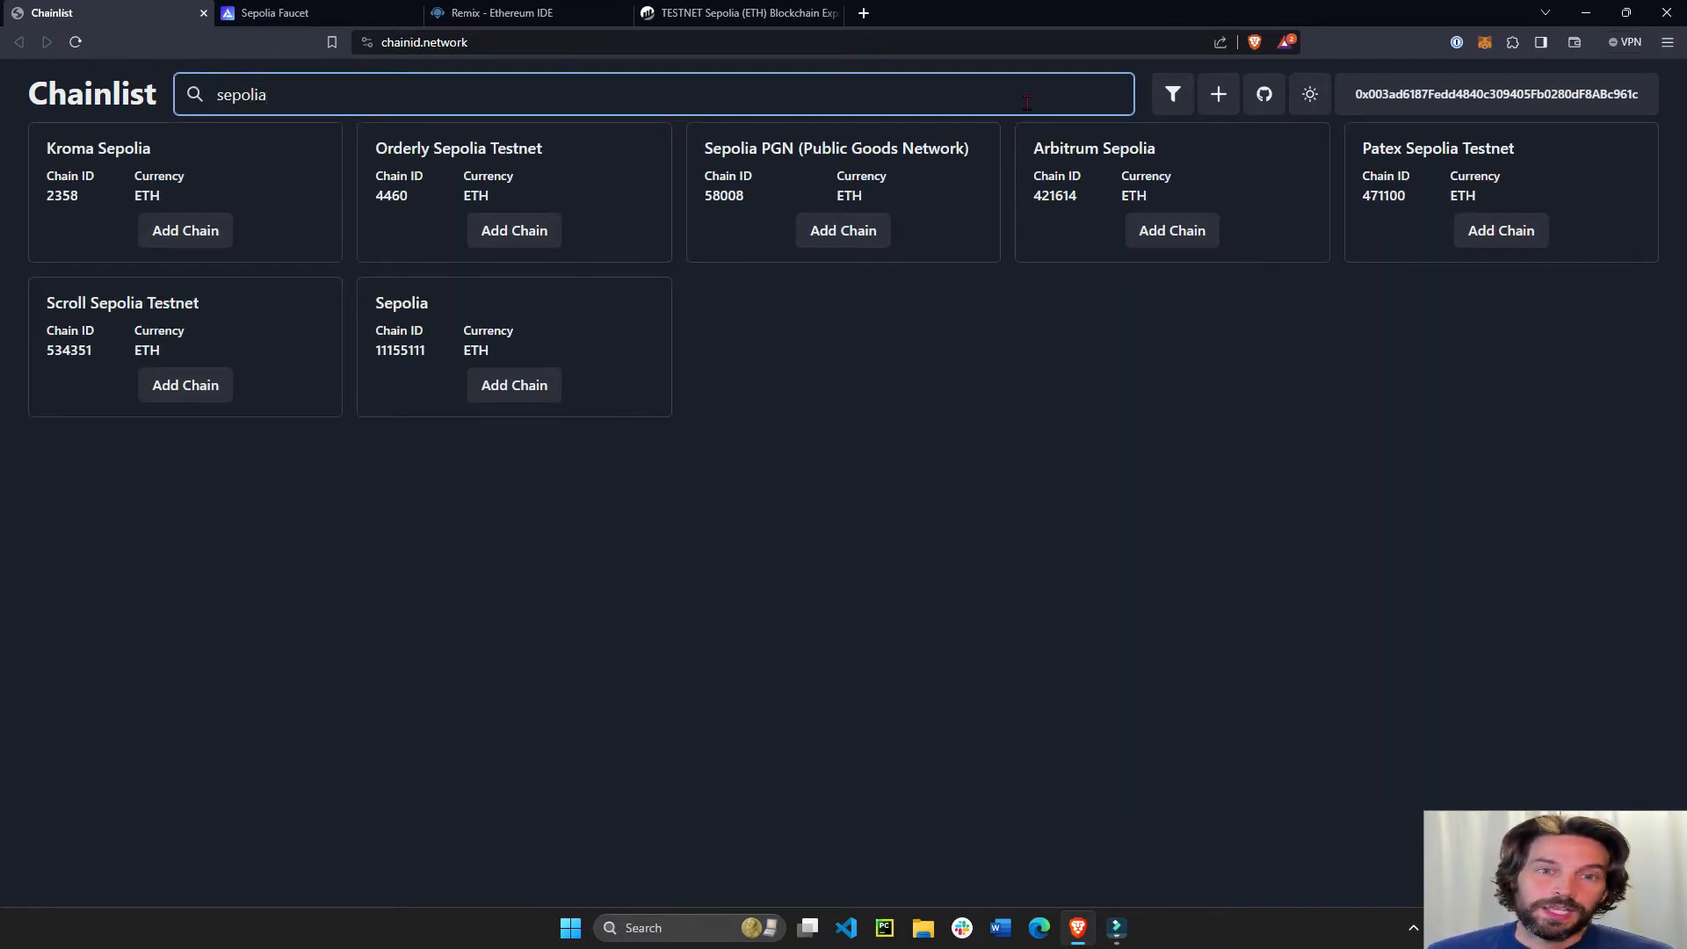
double_click(399, 349)
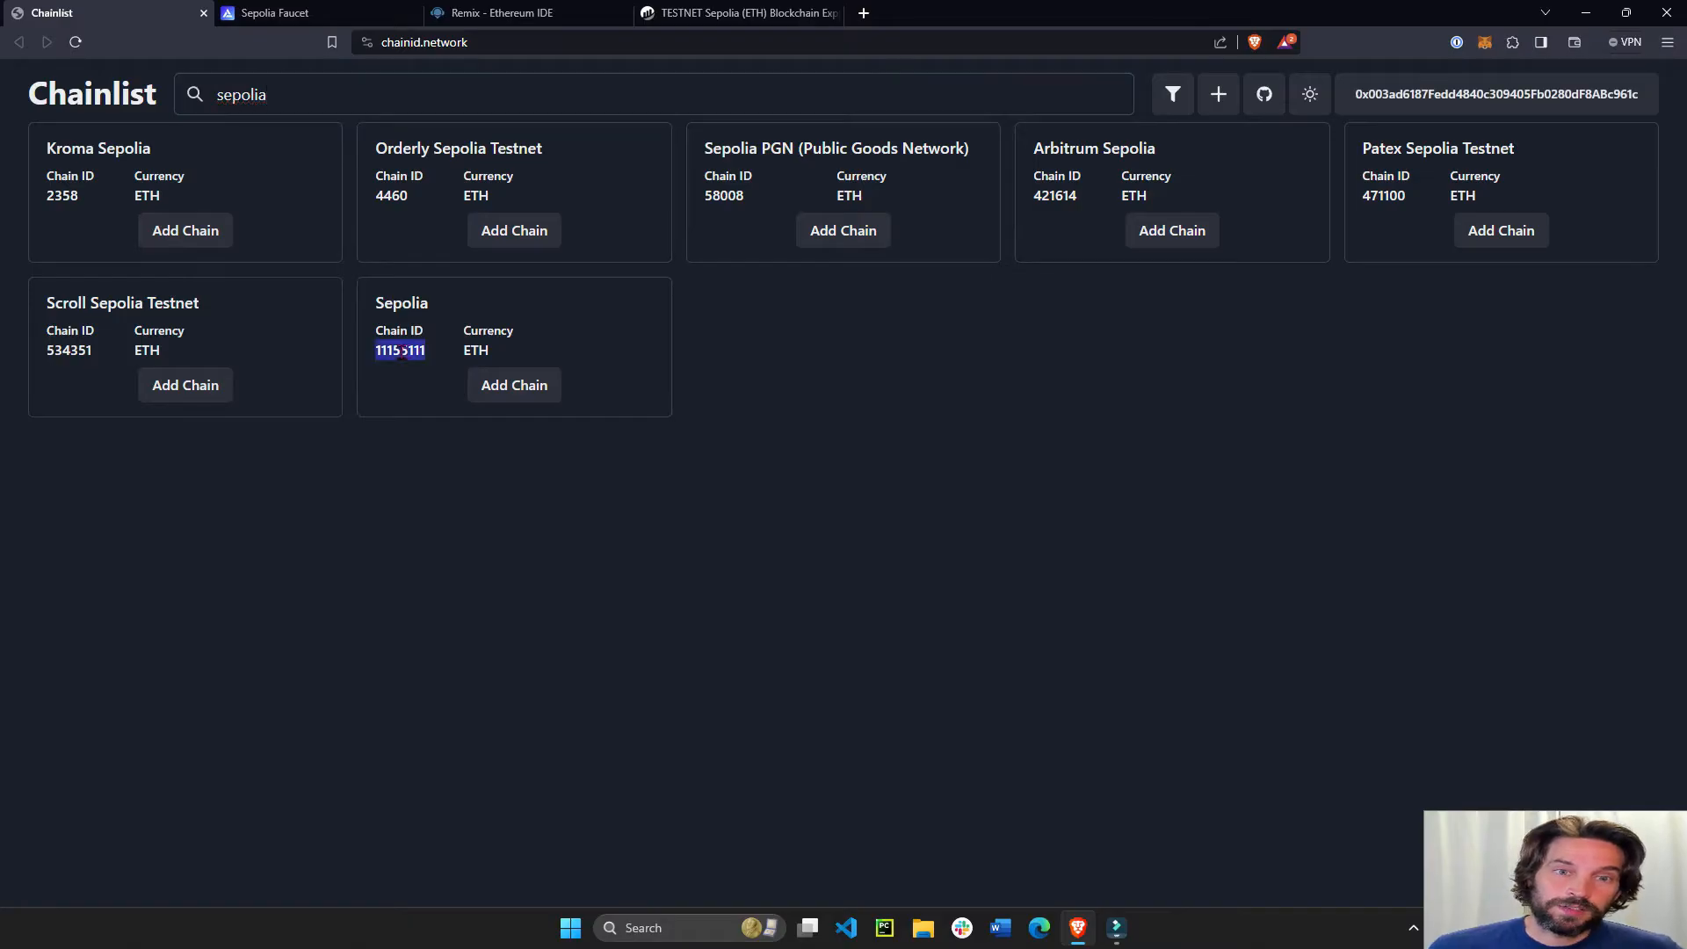
left_click(514, 385)
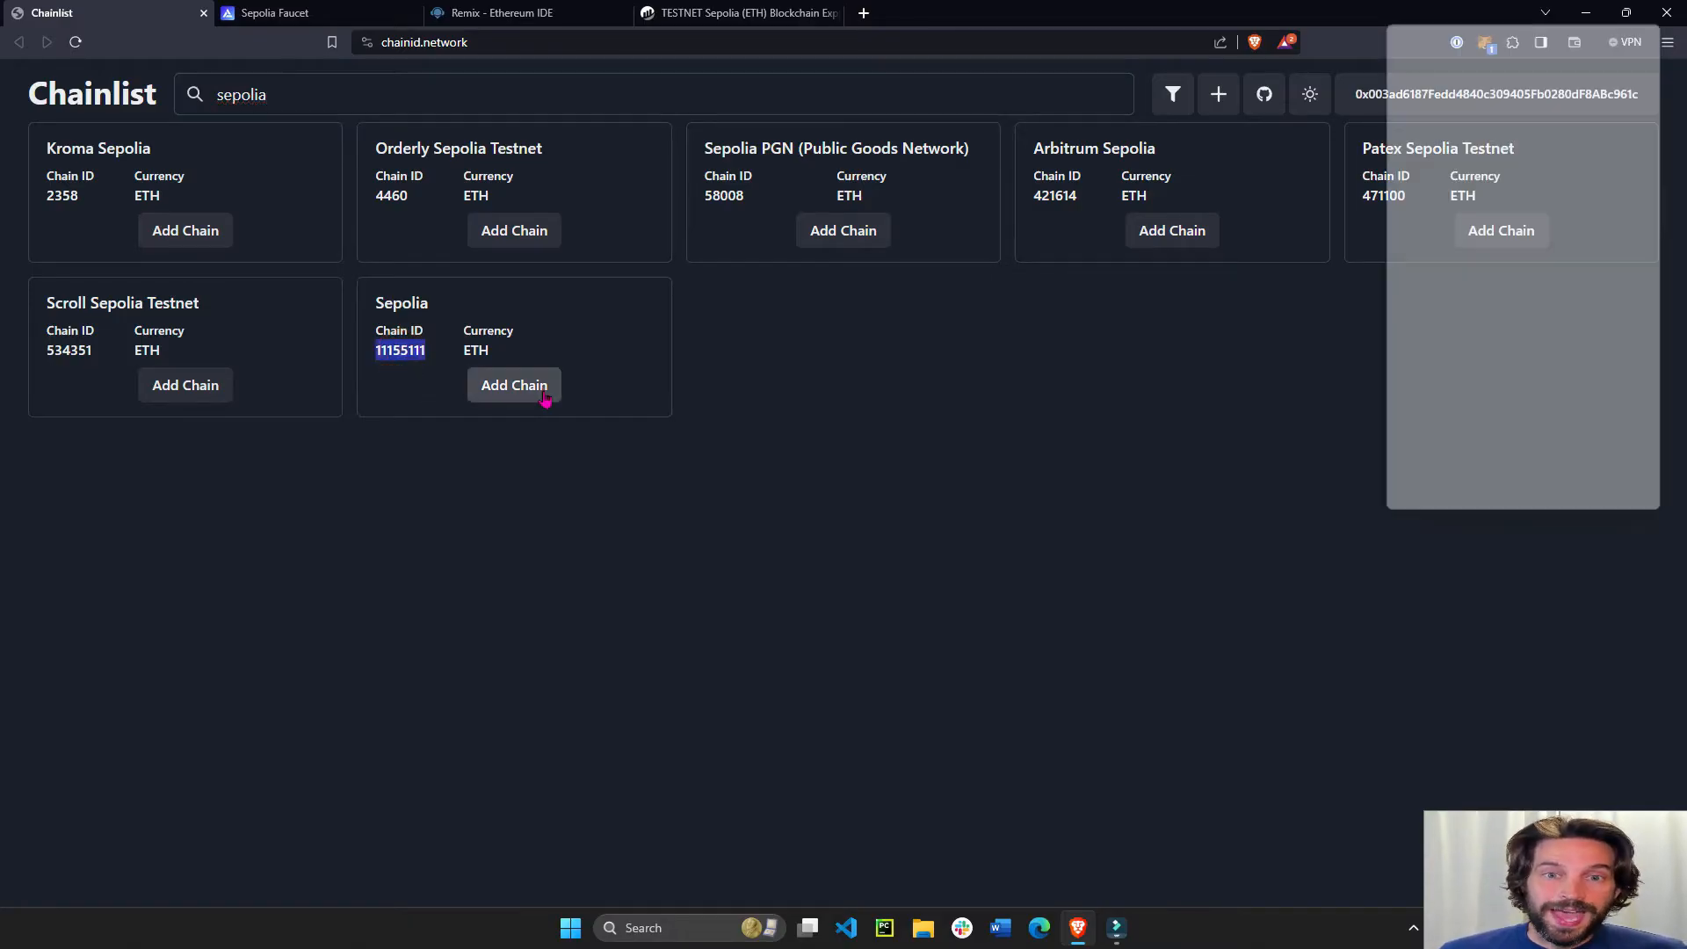
Approve switching MetaMask to Sepolia (1.1334 ETH balance), then return to SimpleStorage in Remix.
left_click(514, 385)
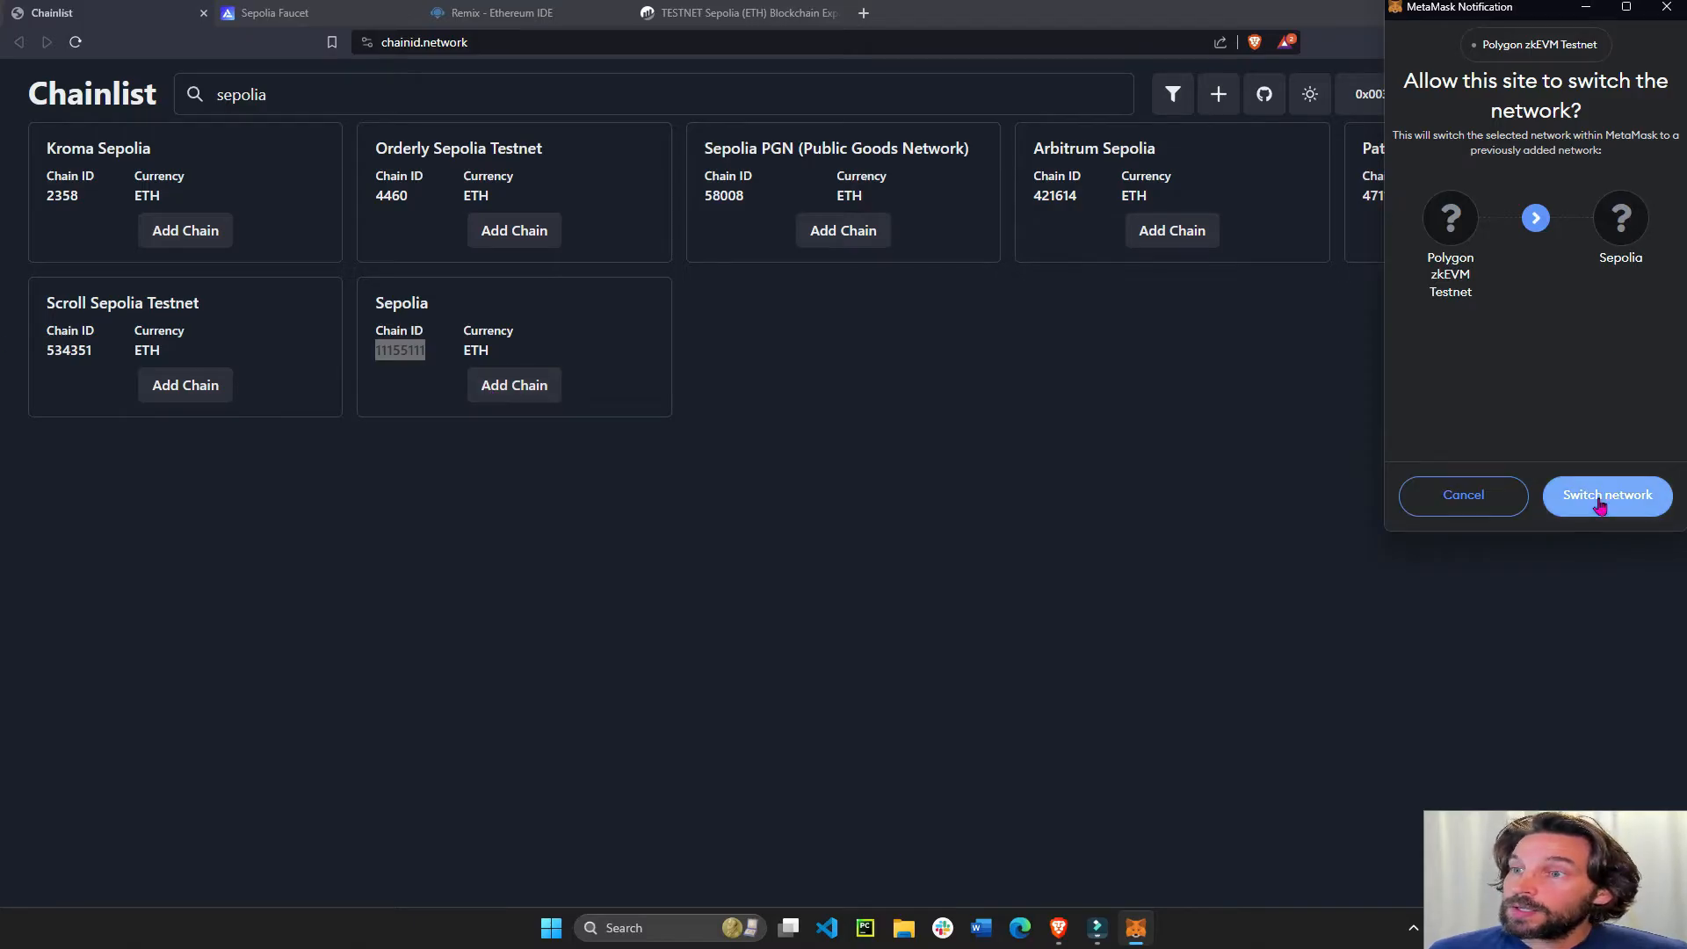
left_click(1606, 495)
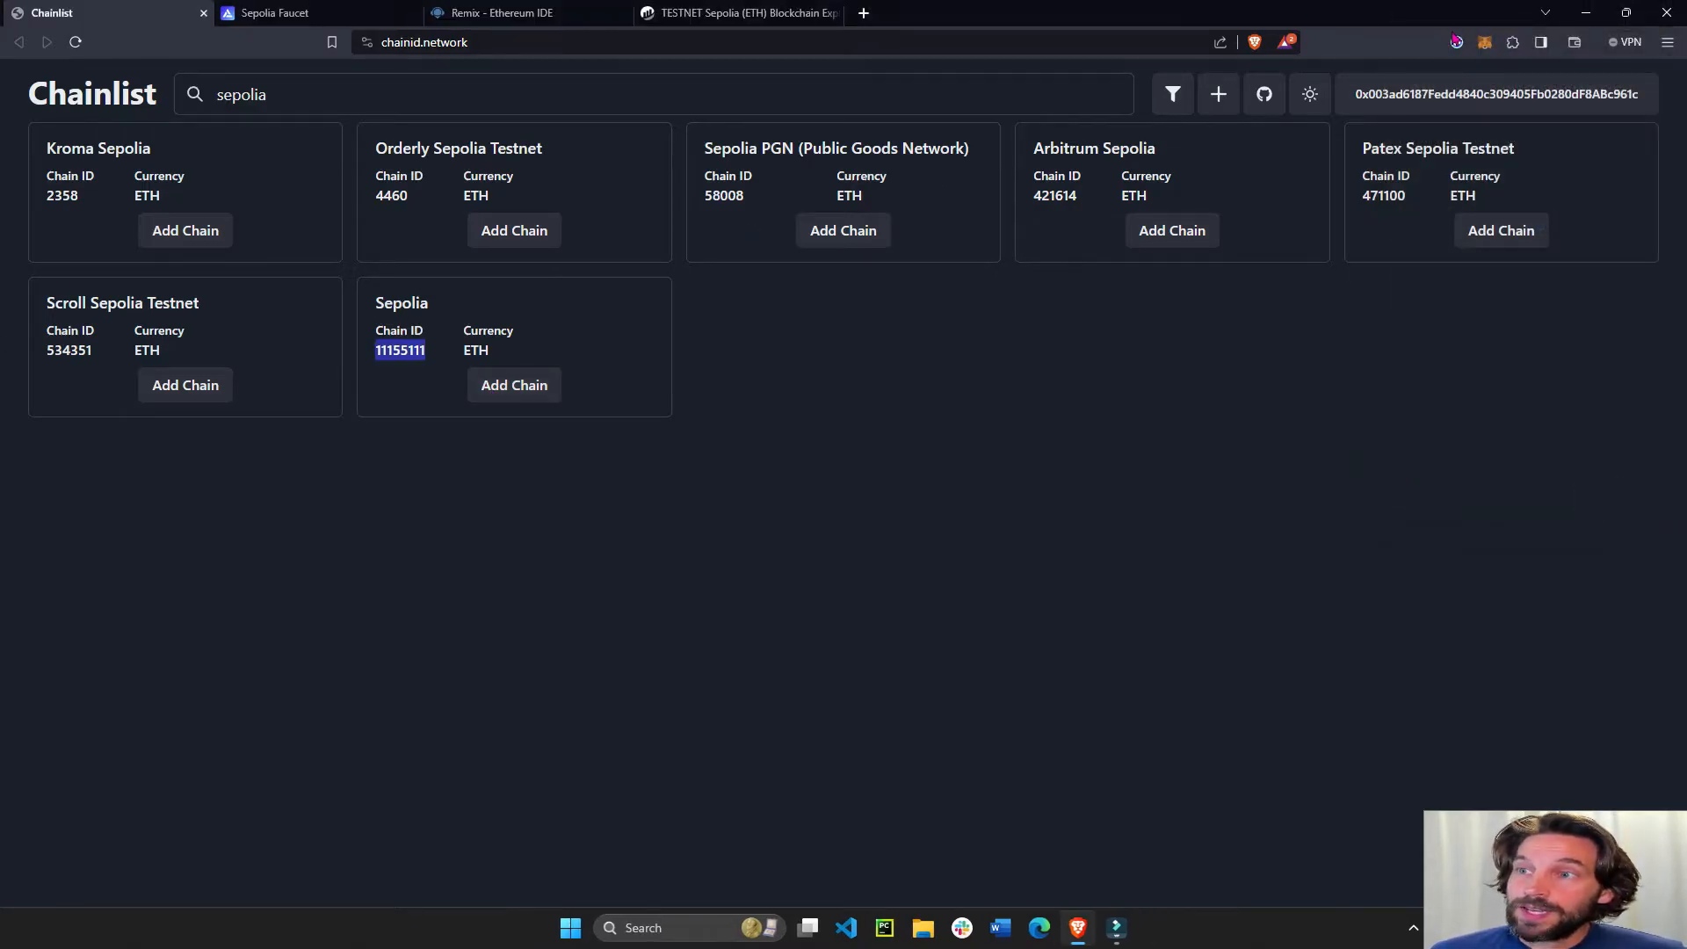
left_click(1483, 42)
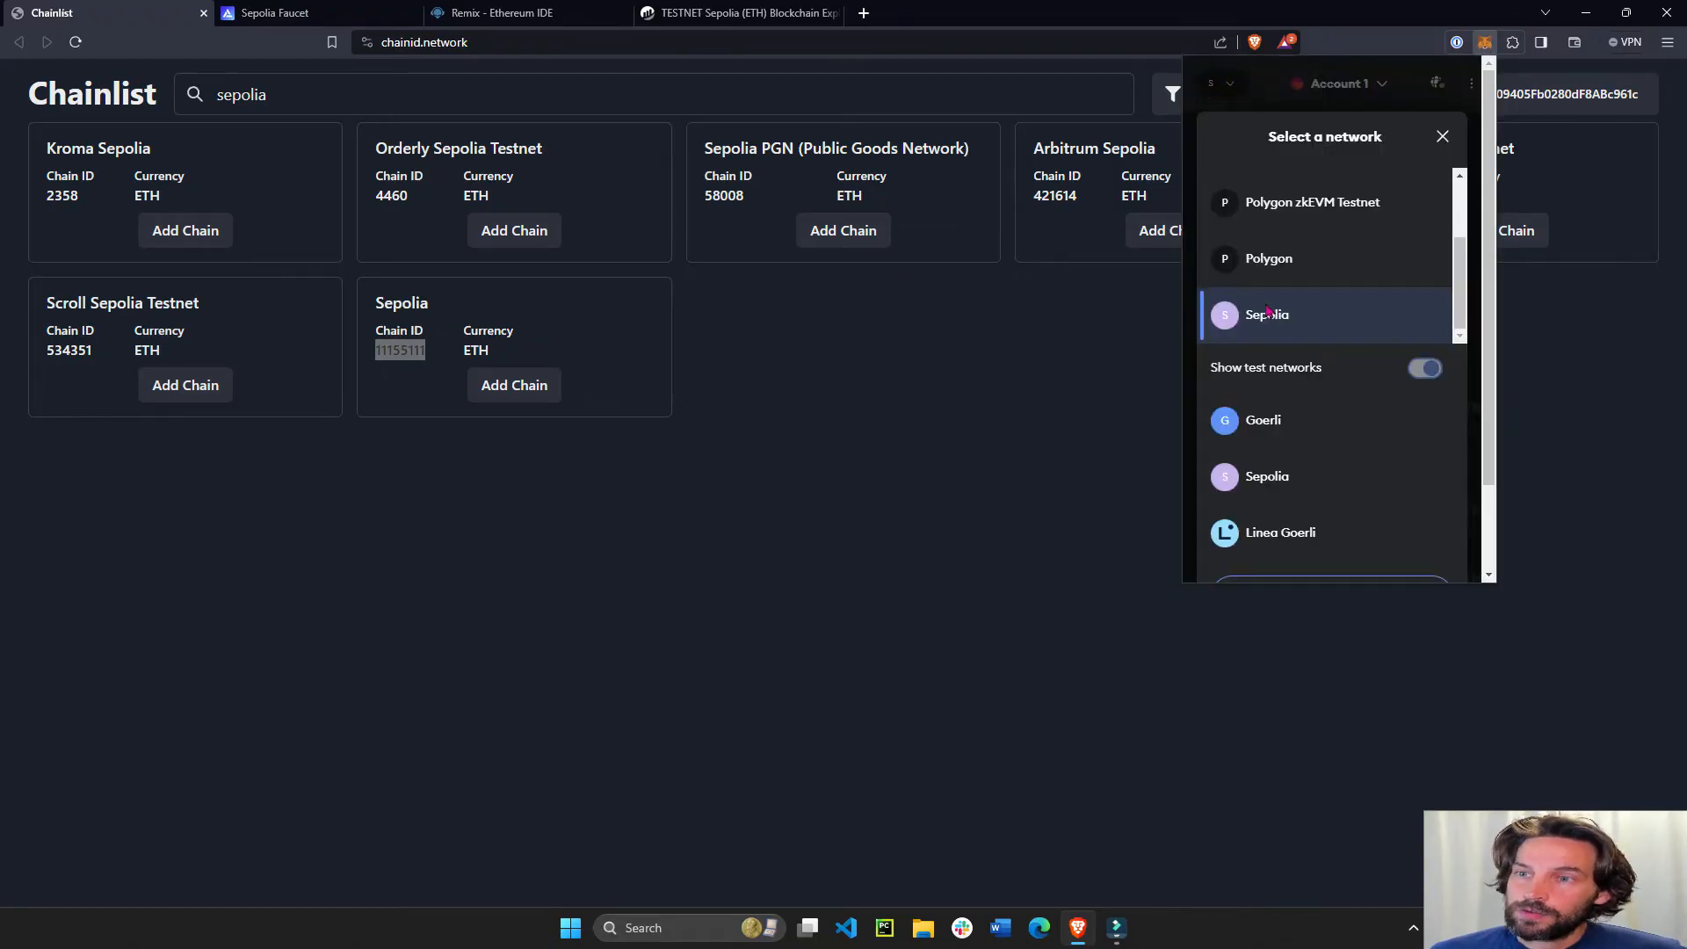
left_click(1267, 315)
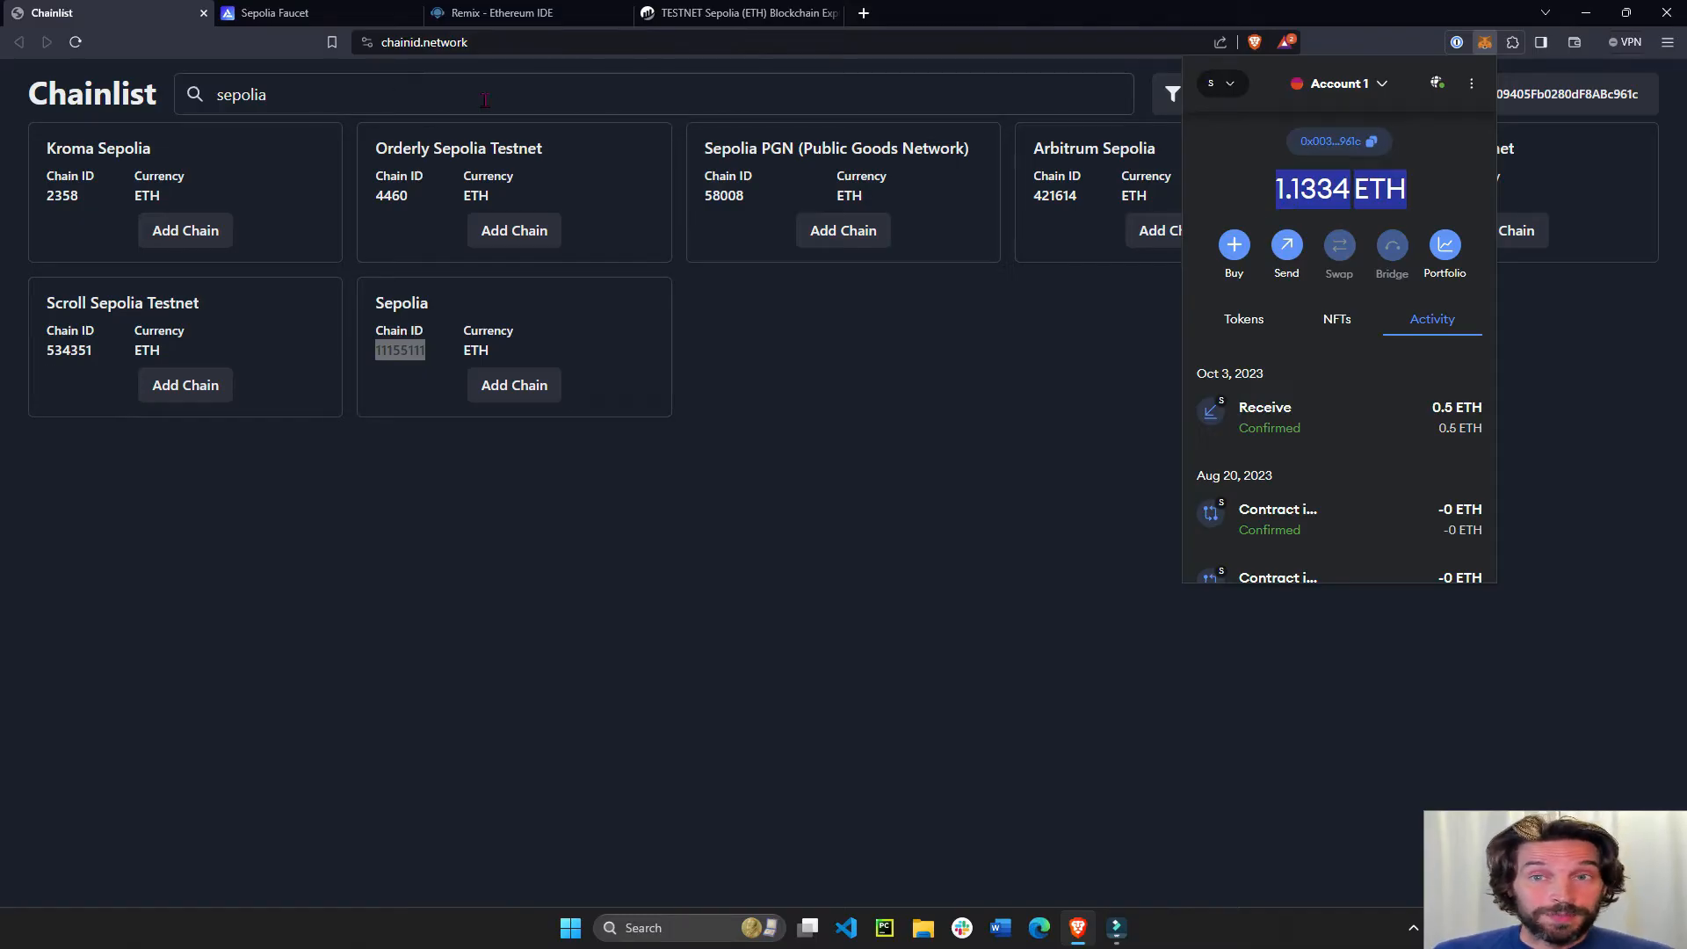
left_click(501, 13)
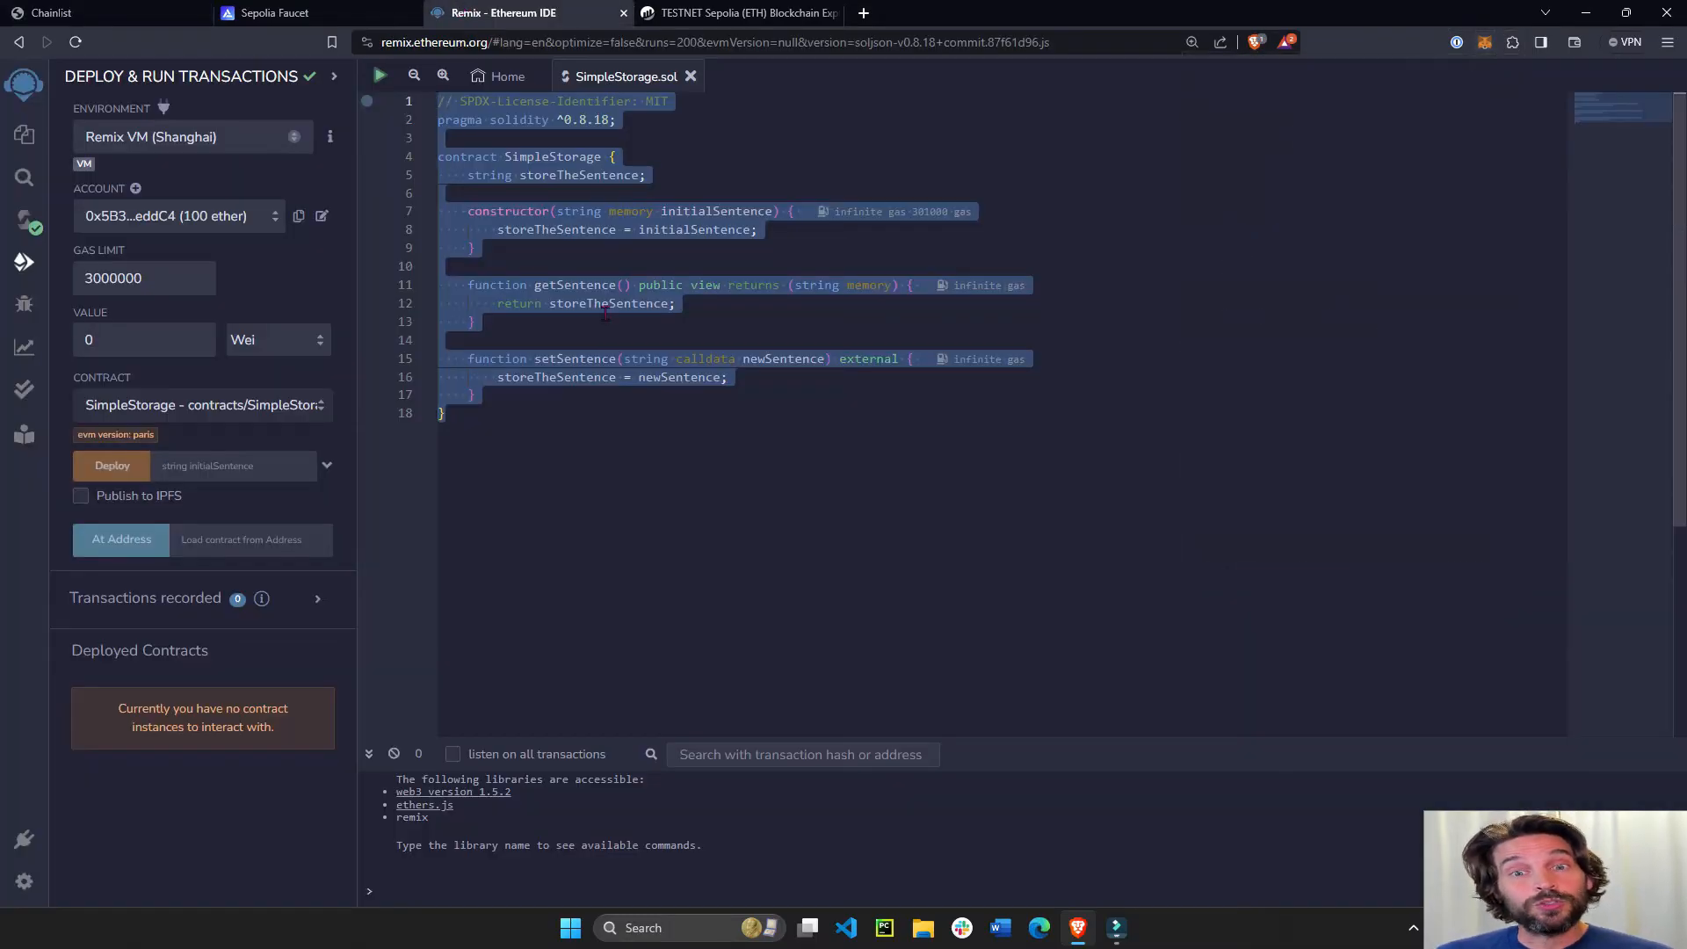
left_click(549, 415)
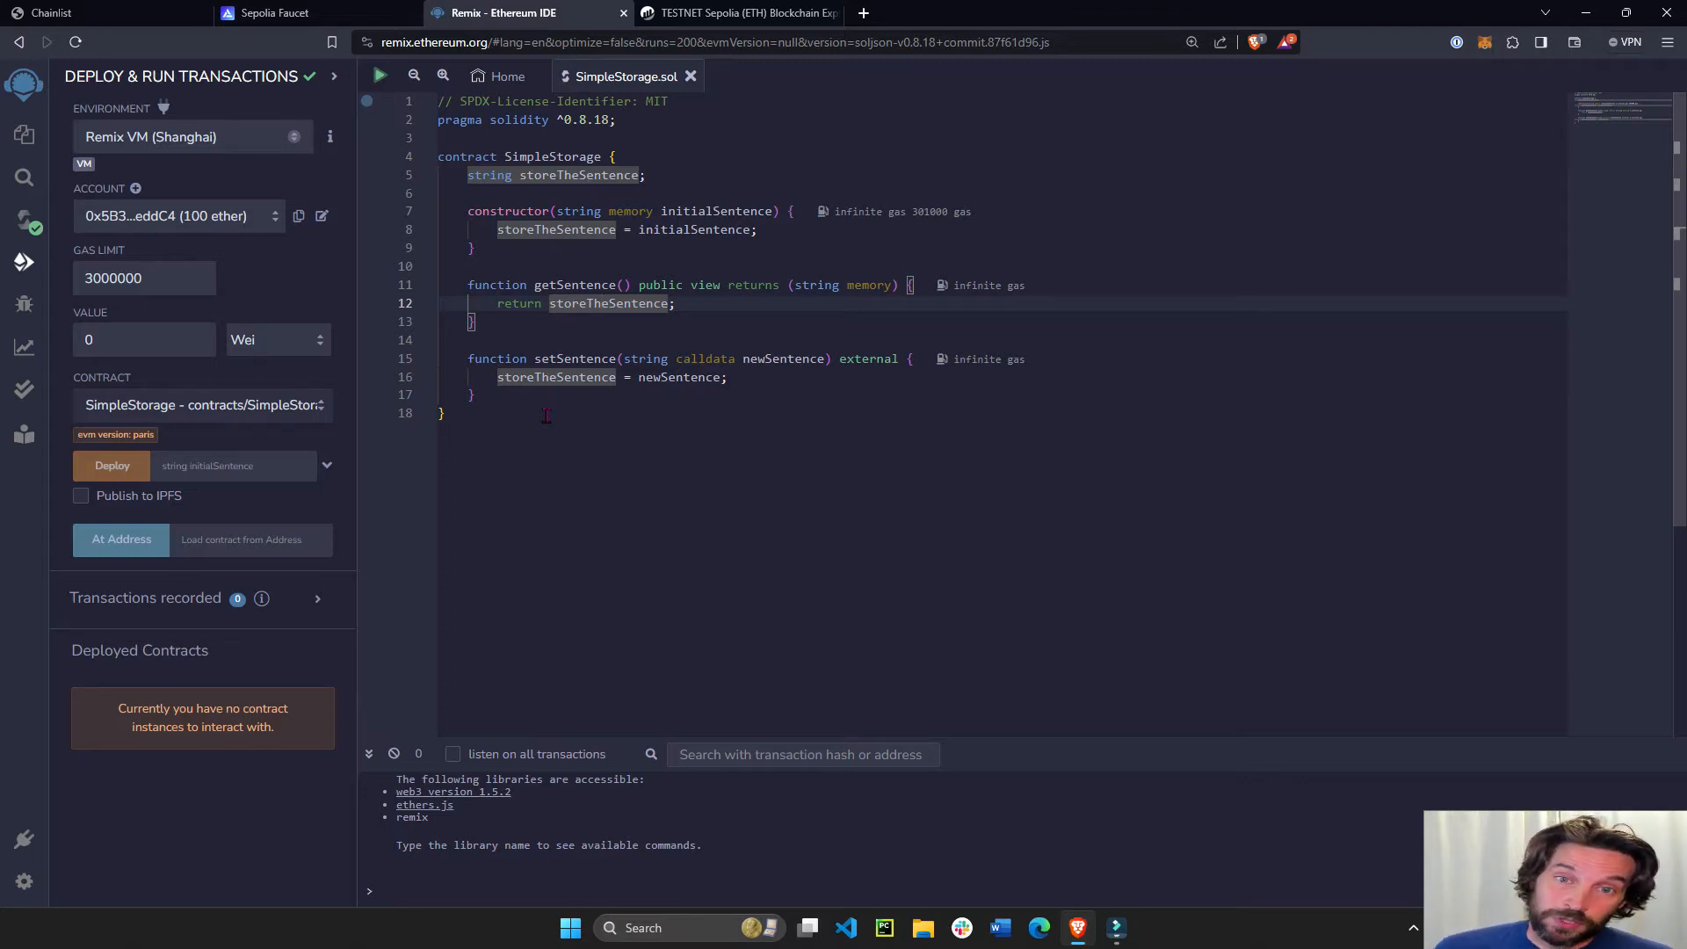
left_click(272, 13)
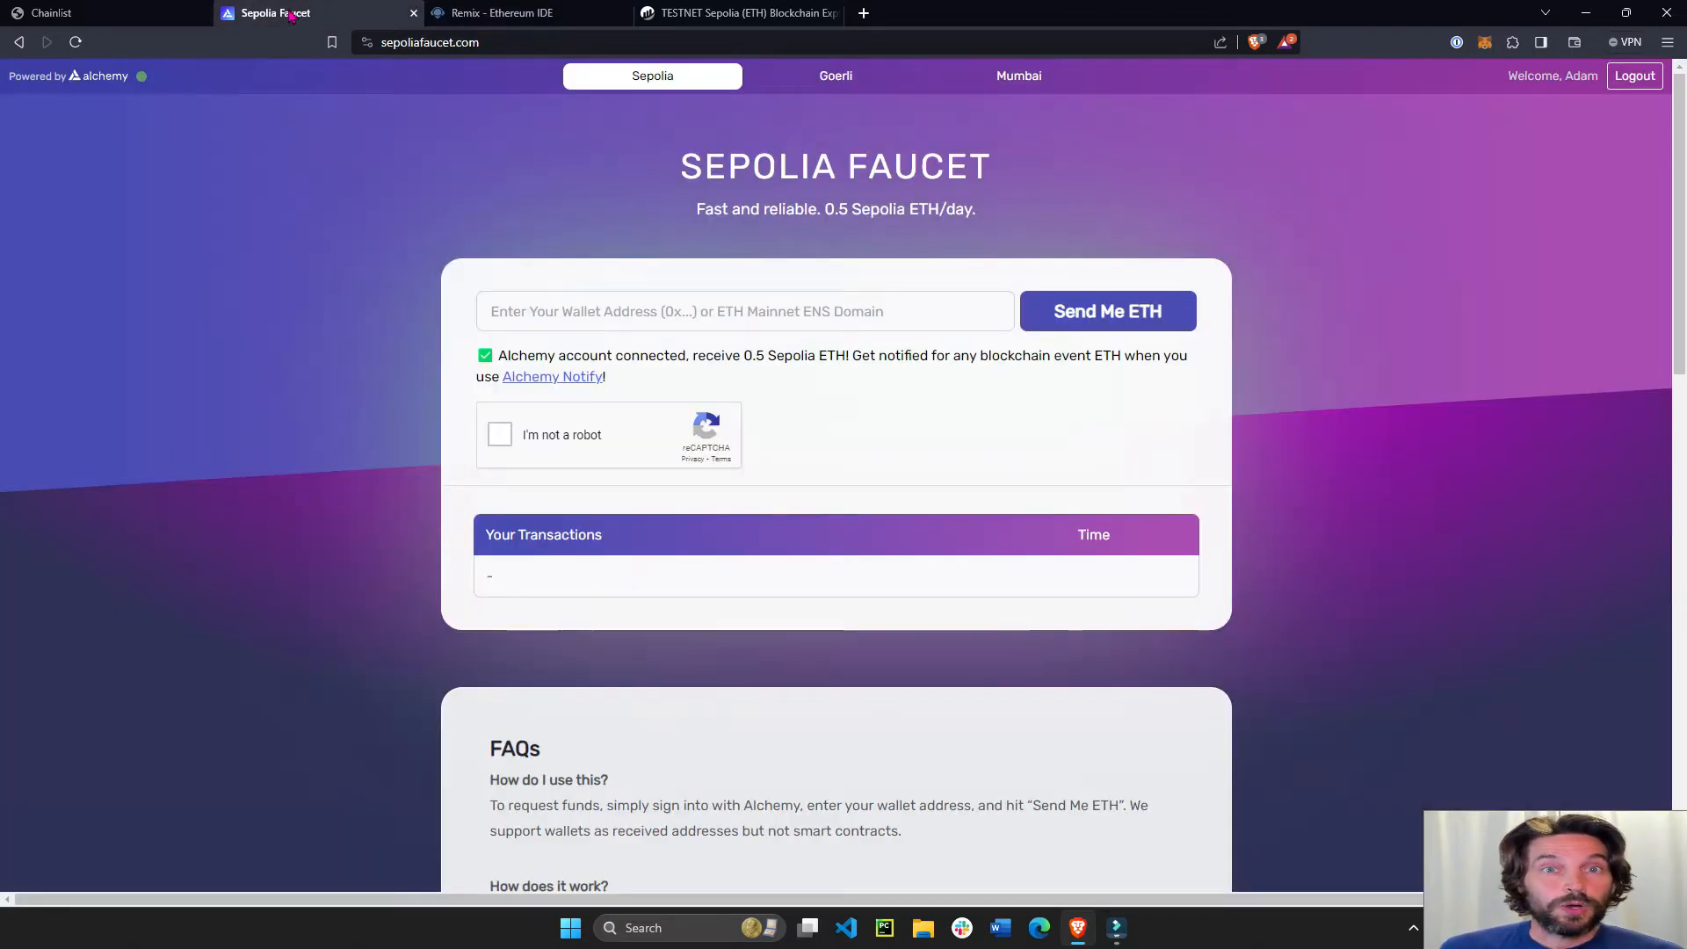
left_click(448, 42)
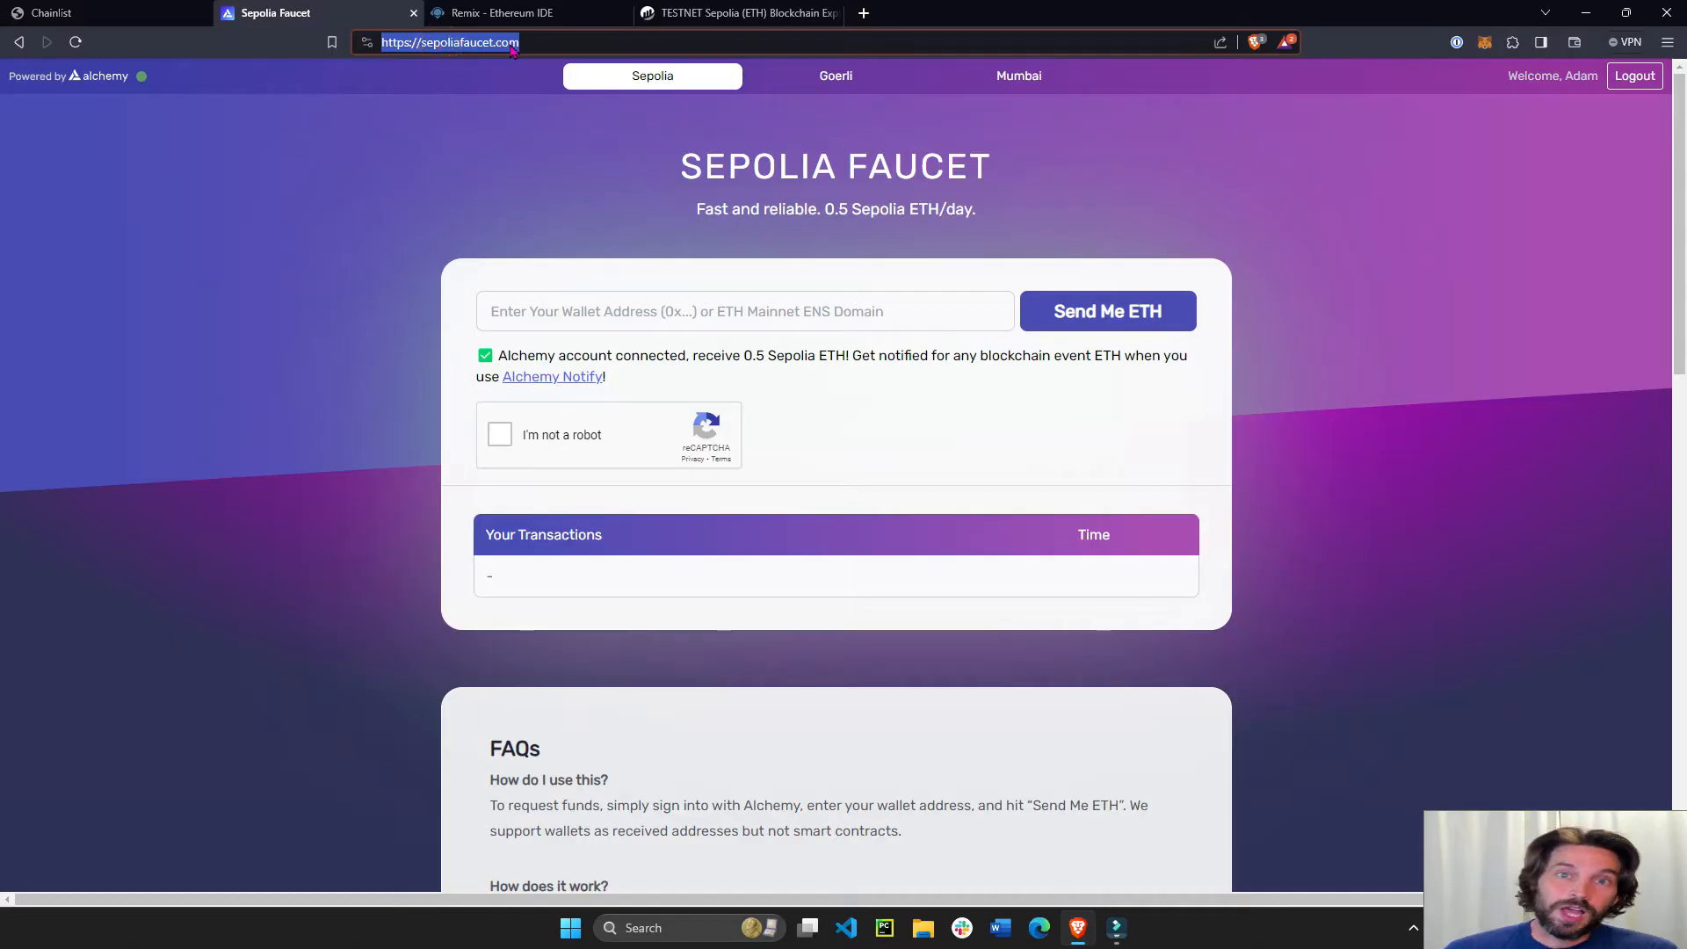
mouse_move(625, 277)
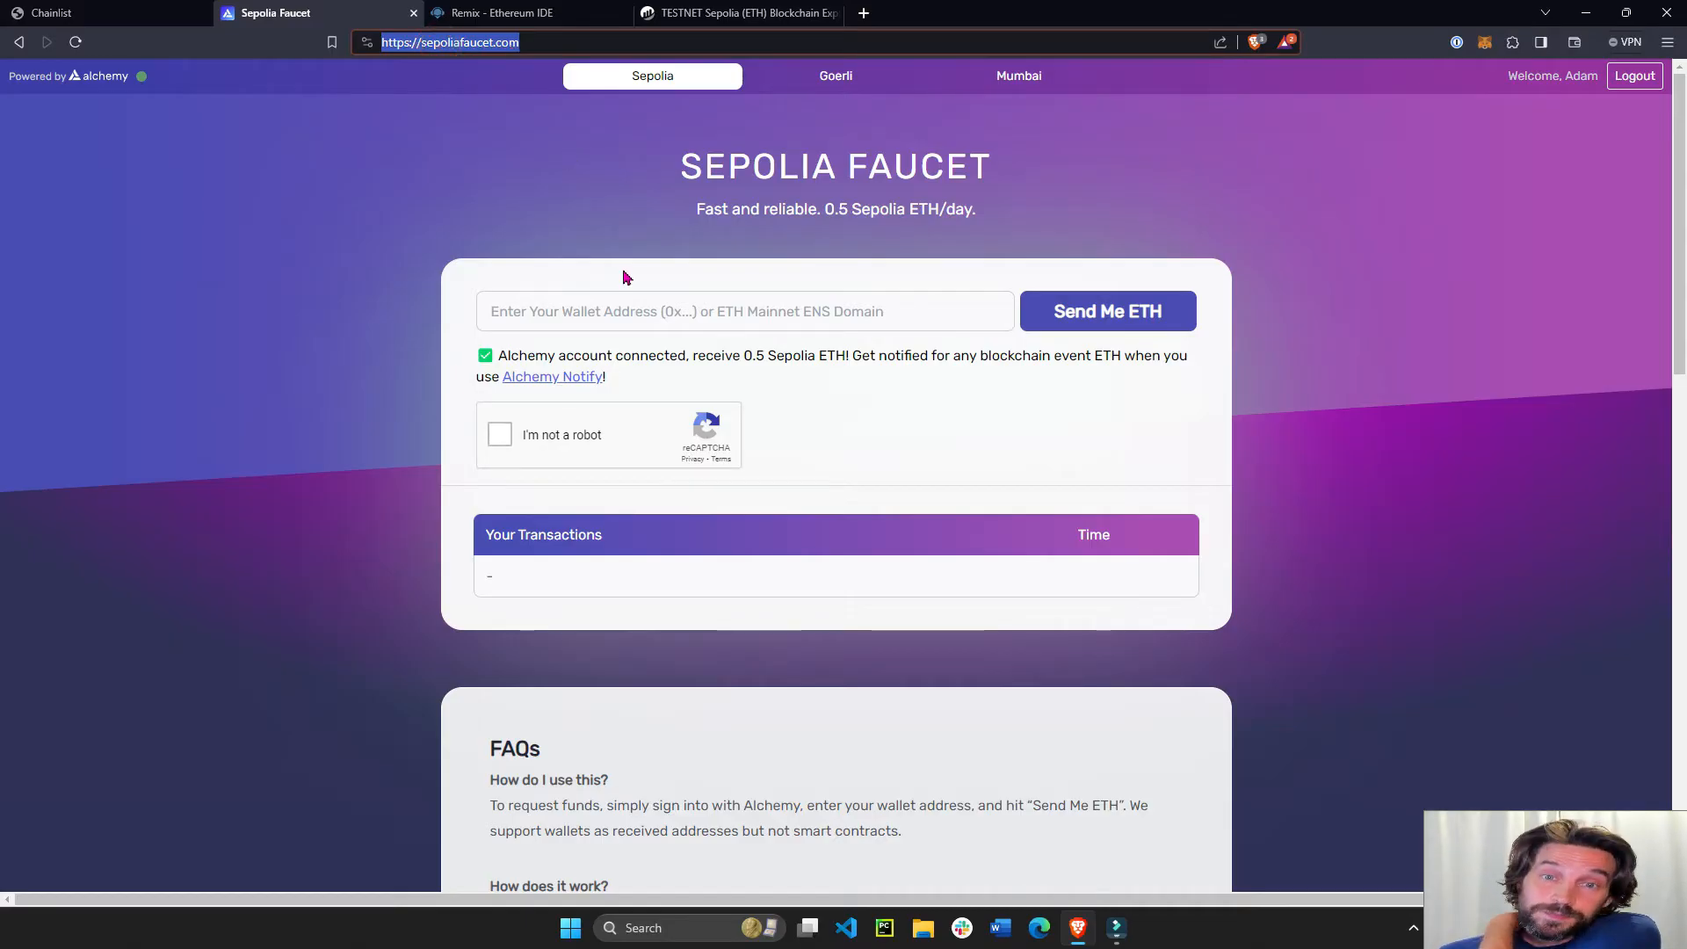
mouse_move(92, 87)
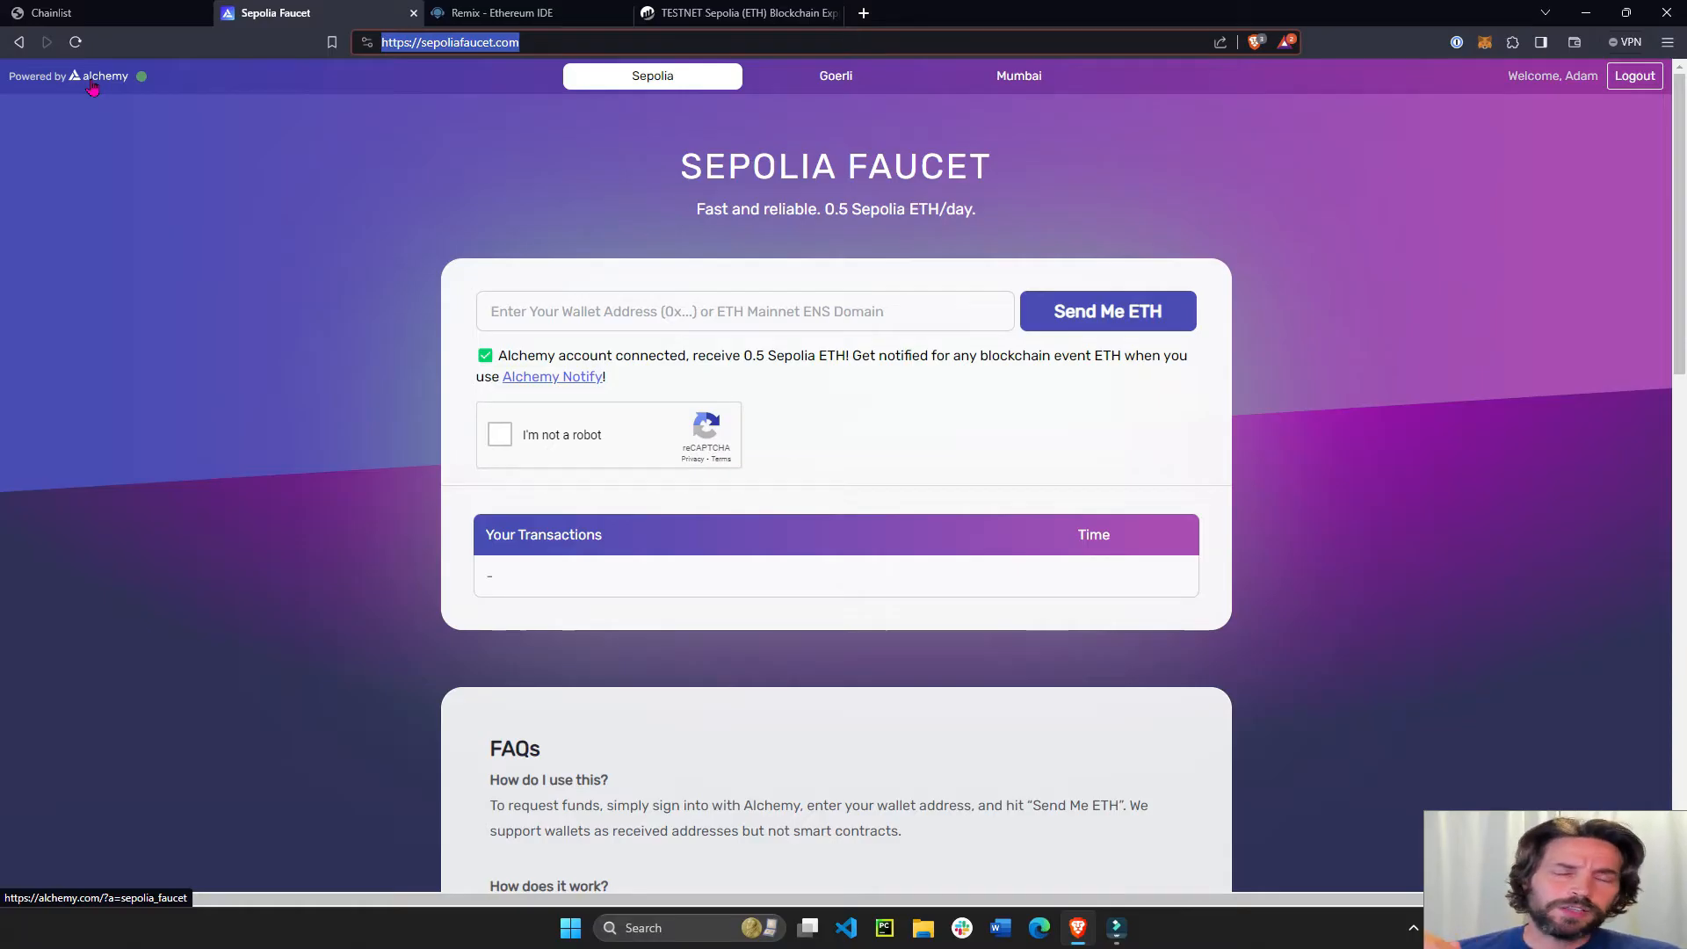
mouse_move(559, 383)
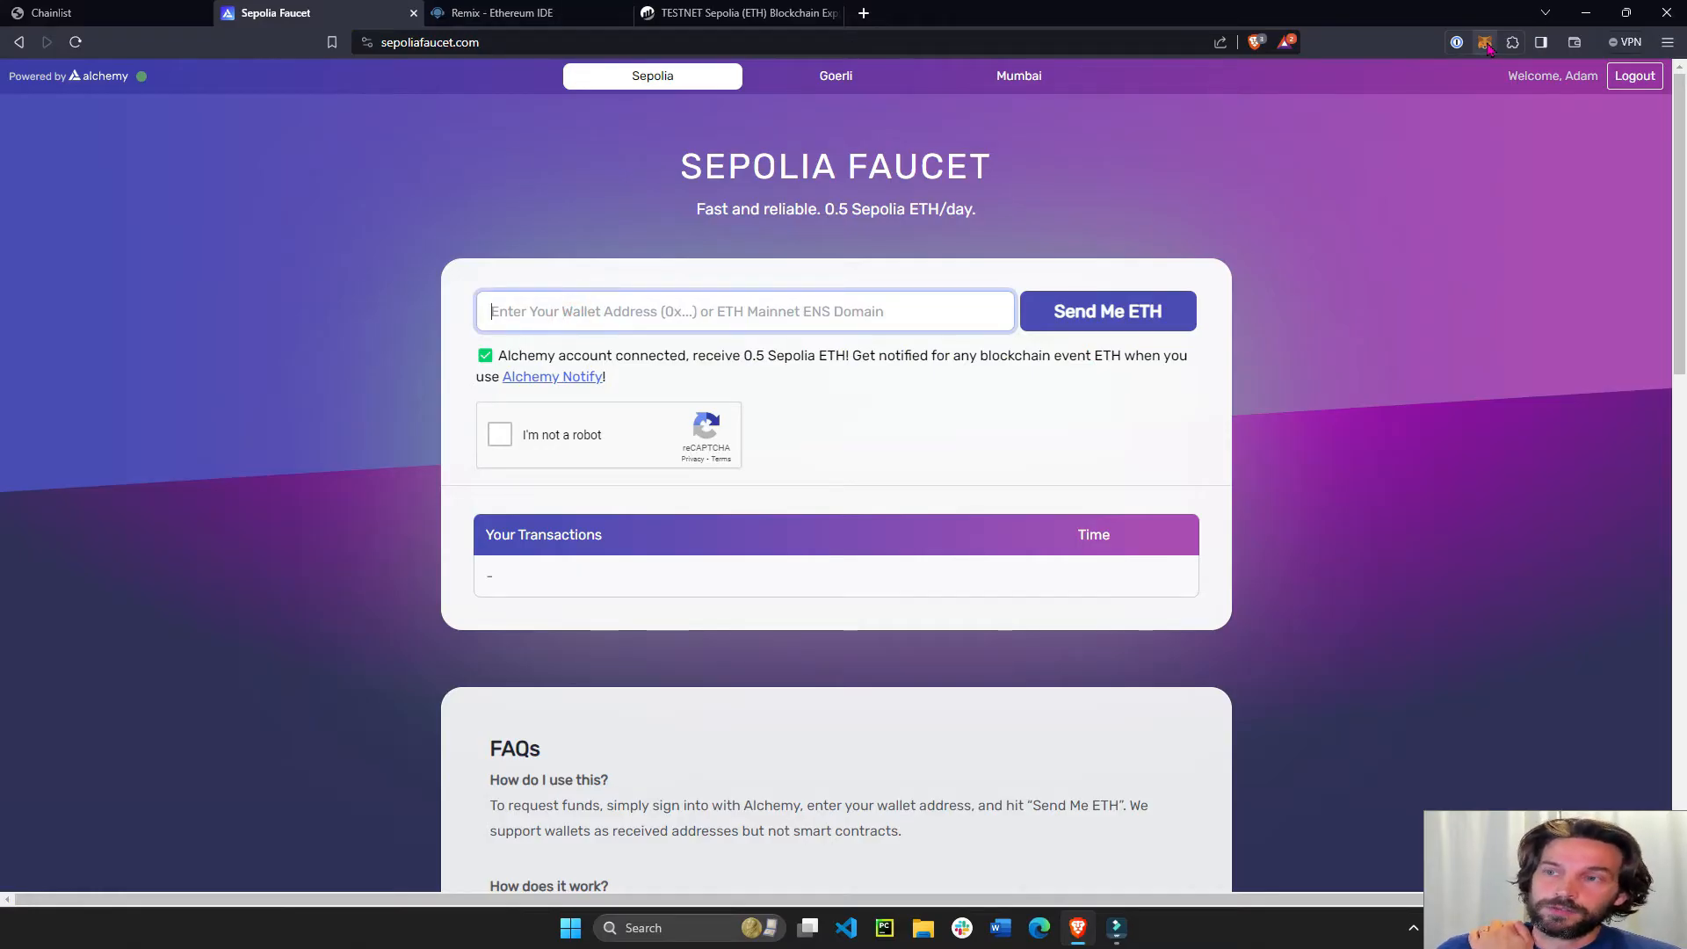
left_click(1484, 42)
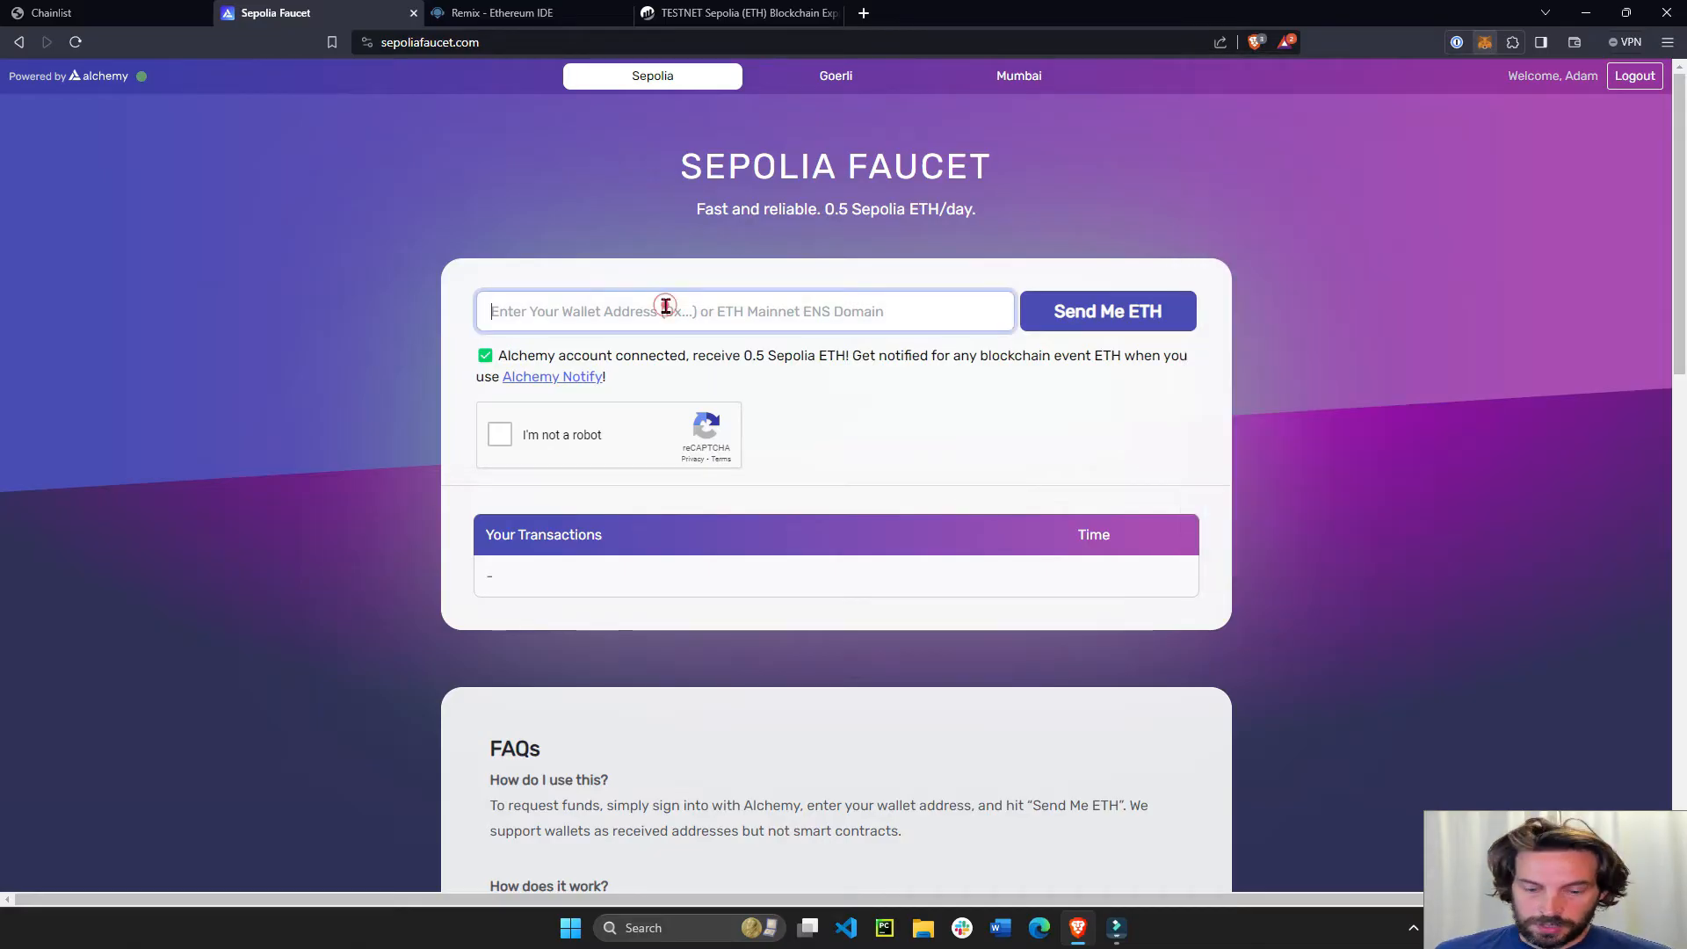
type("0x003ad6187Fedd4840c309405Fb0280dF8ABc961c")
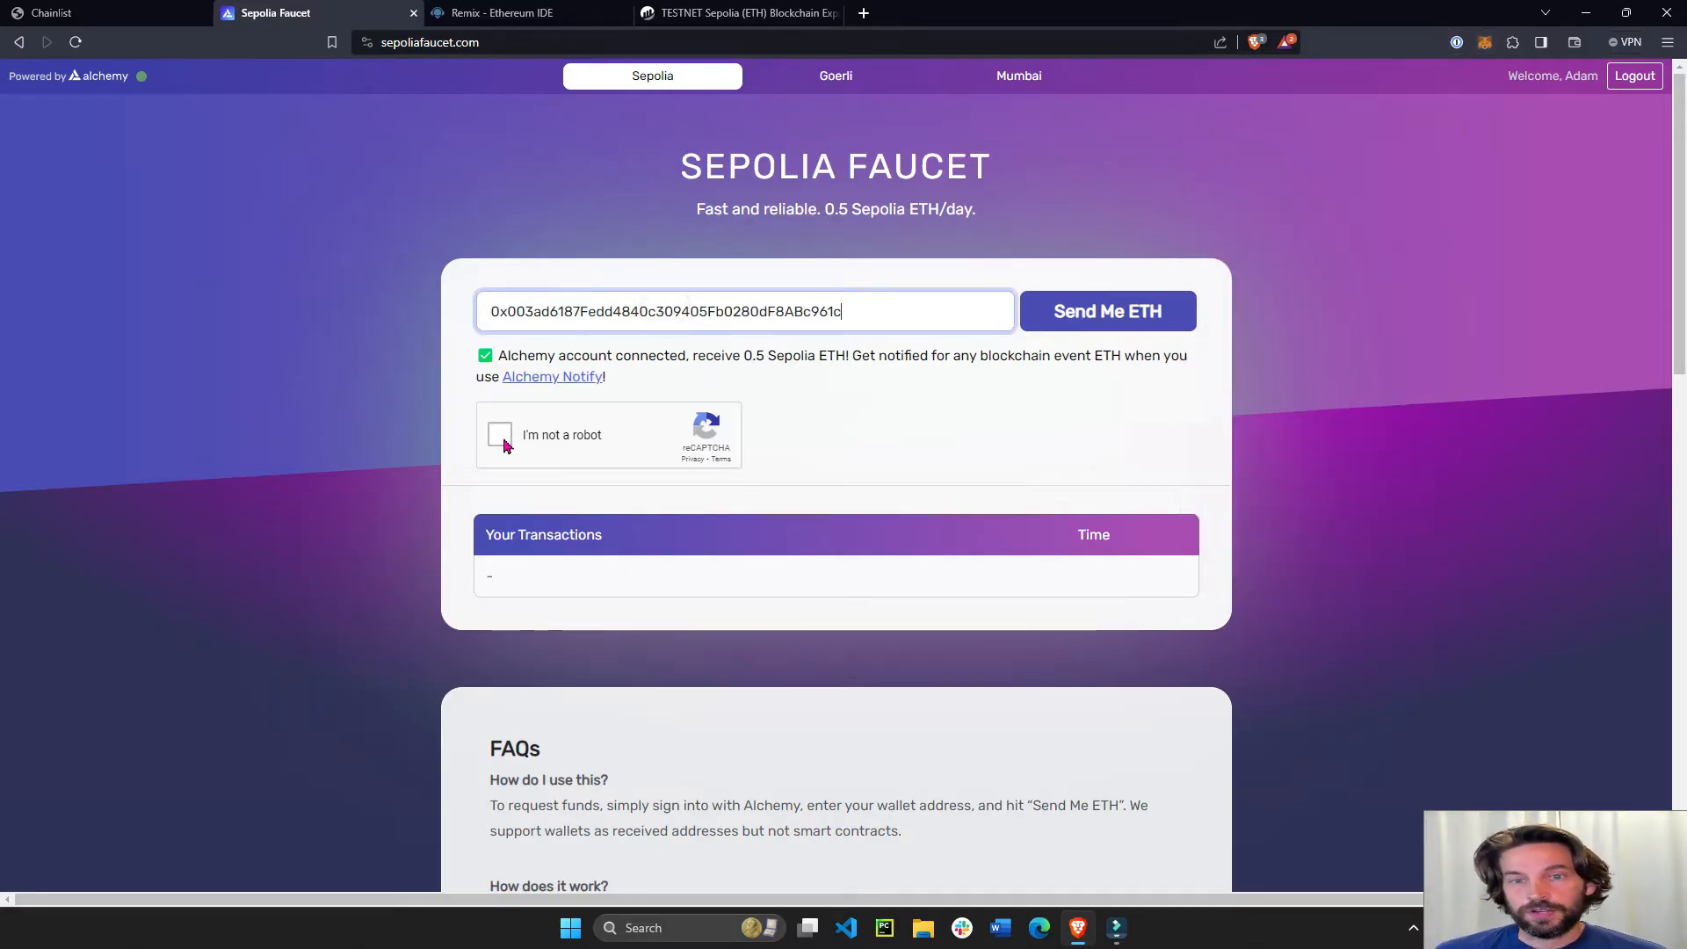
left_click(499, 435)
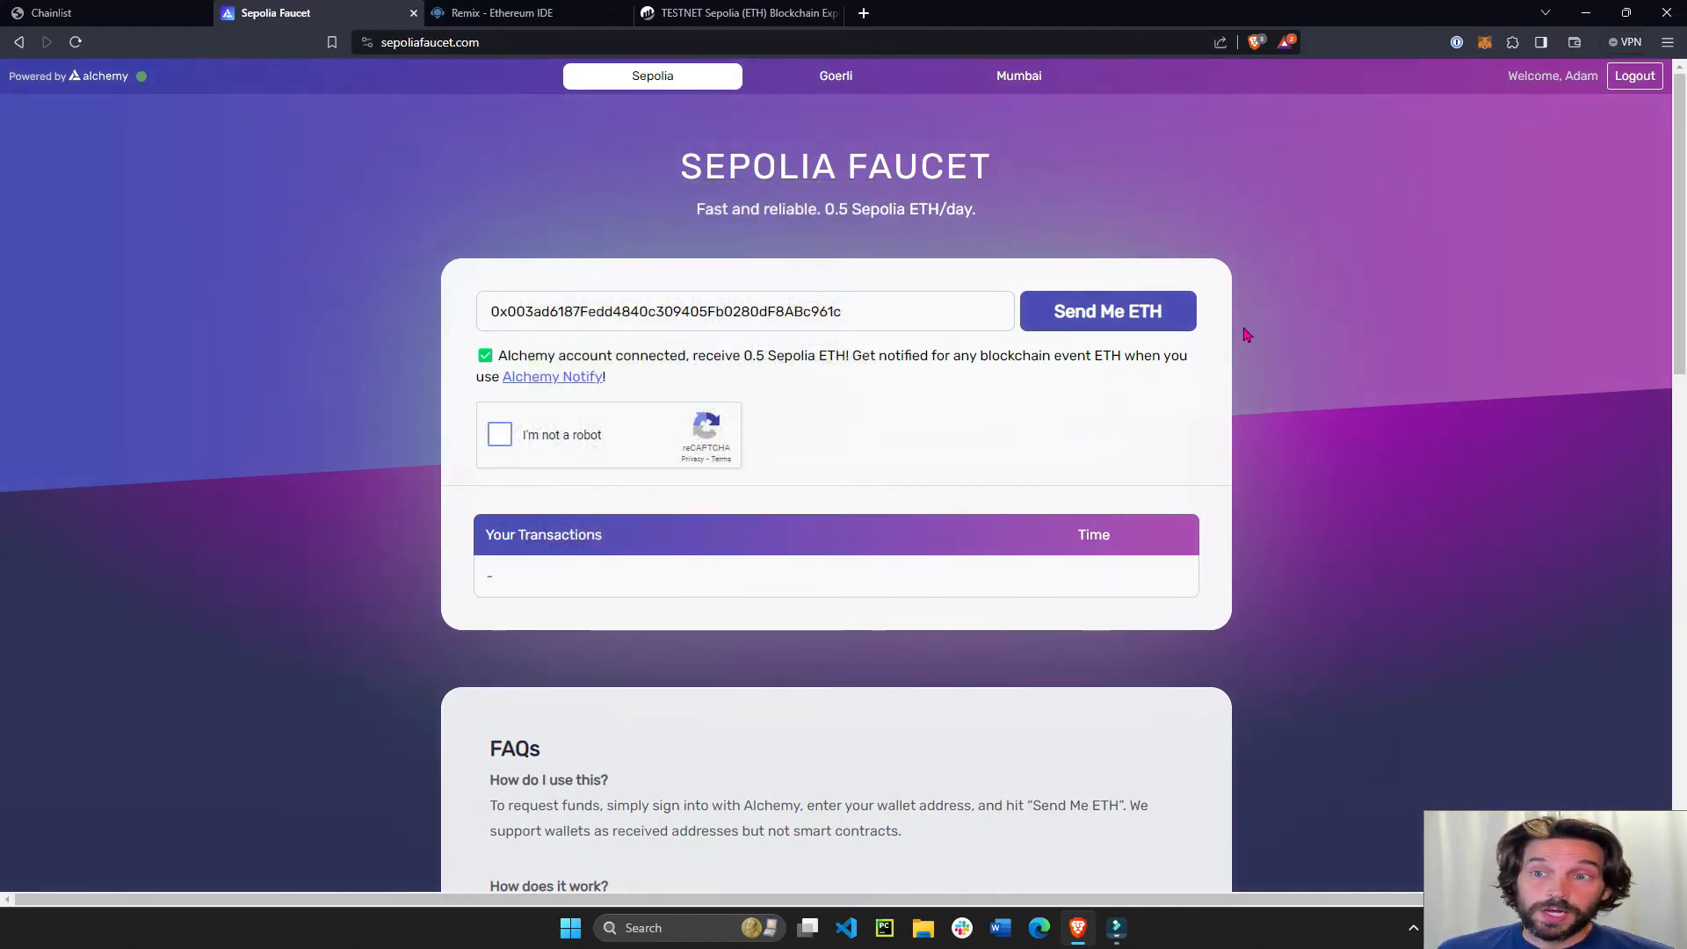
mouse_move(996, 220)
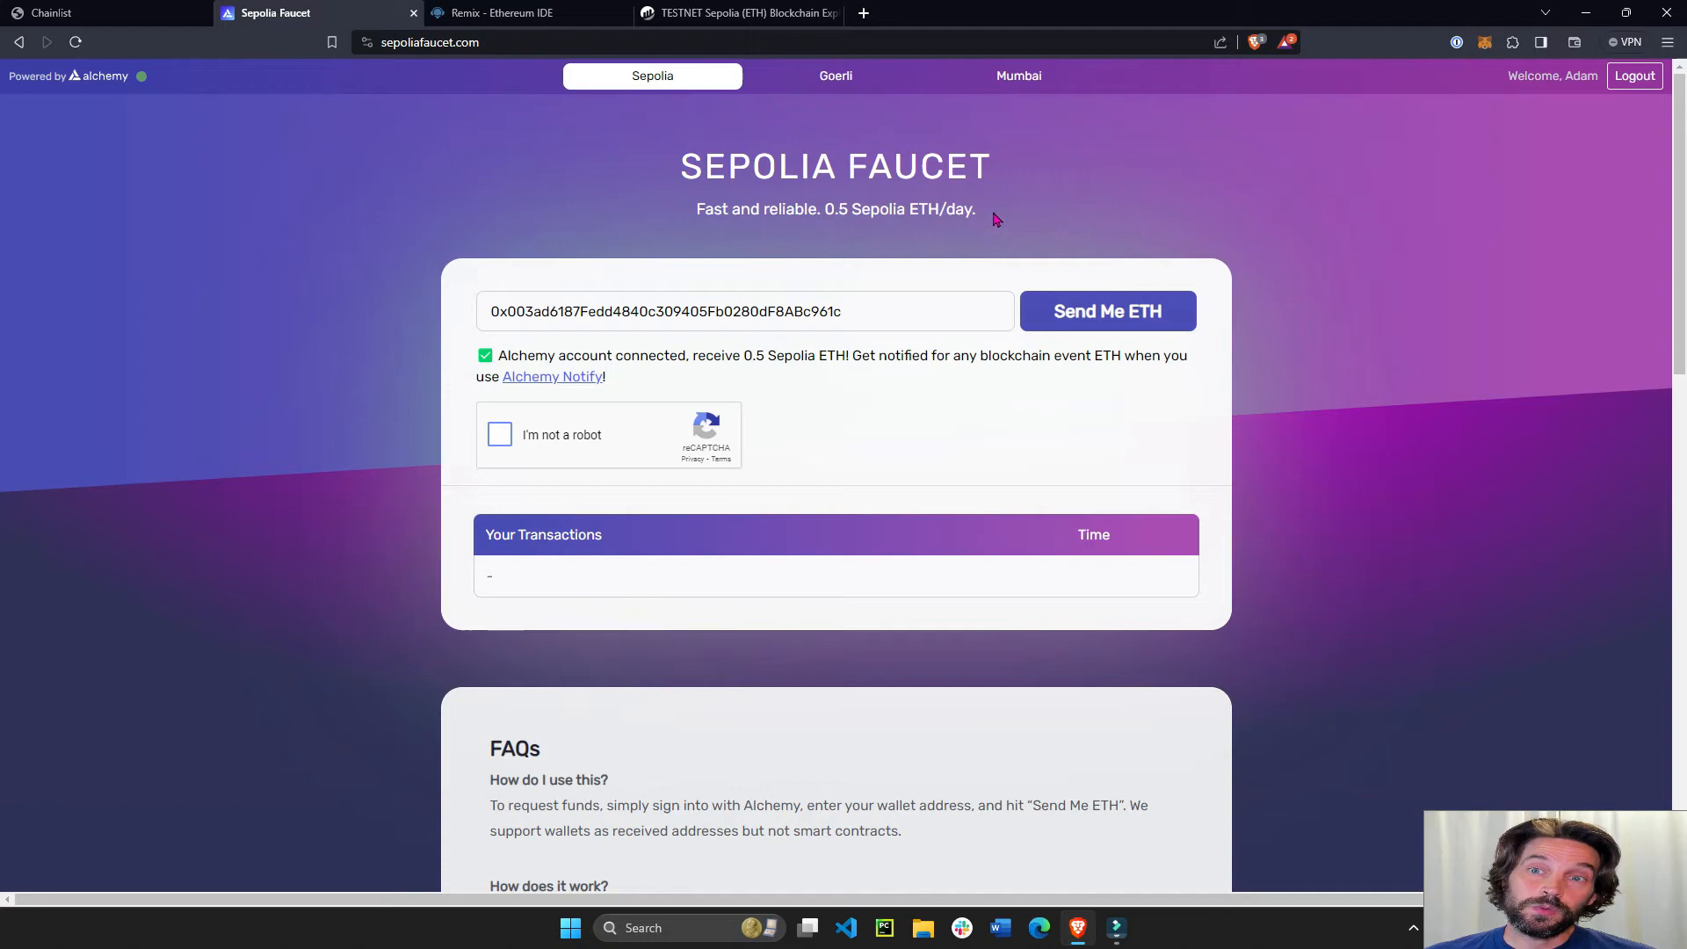
left_click_drag(824, 209, 976, 209)
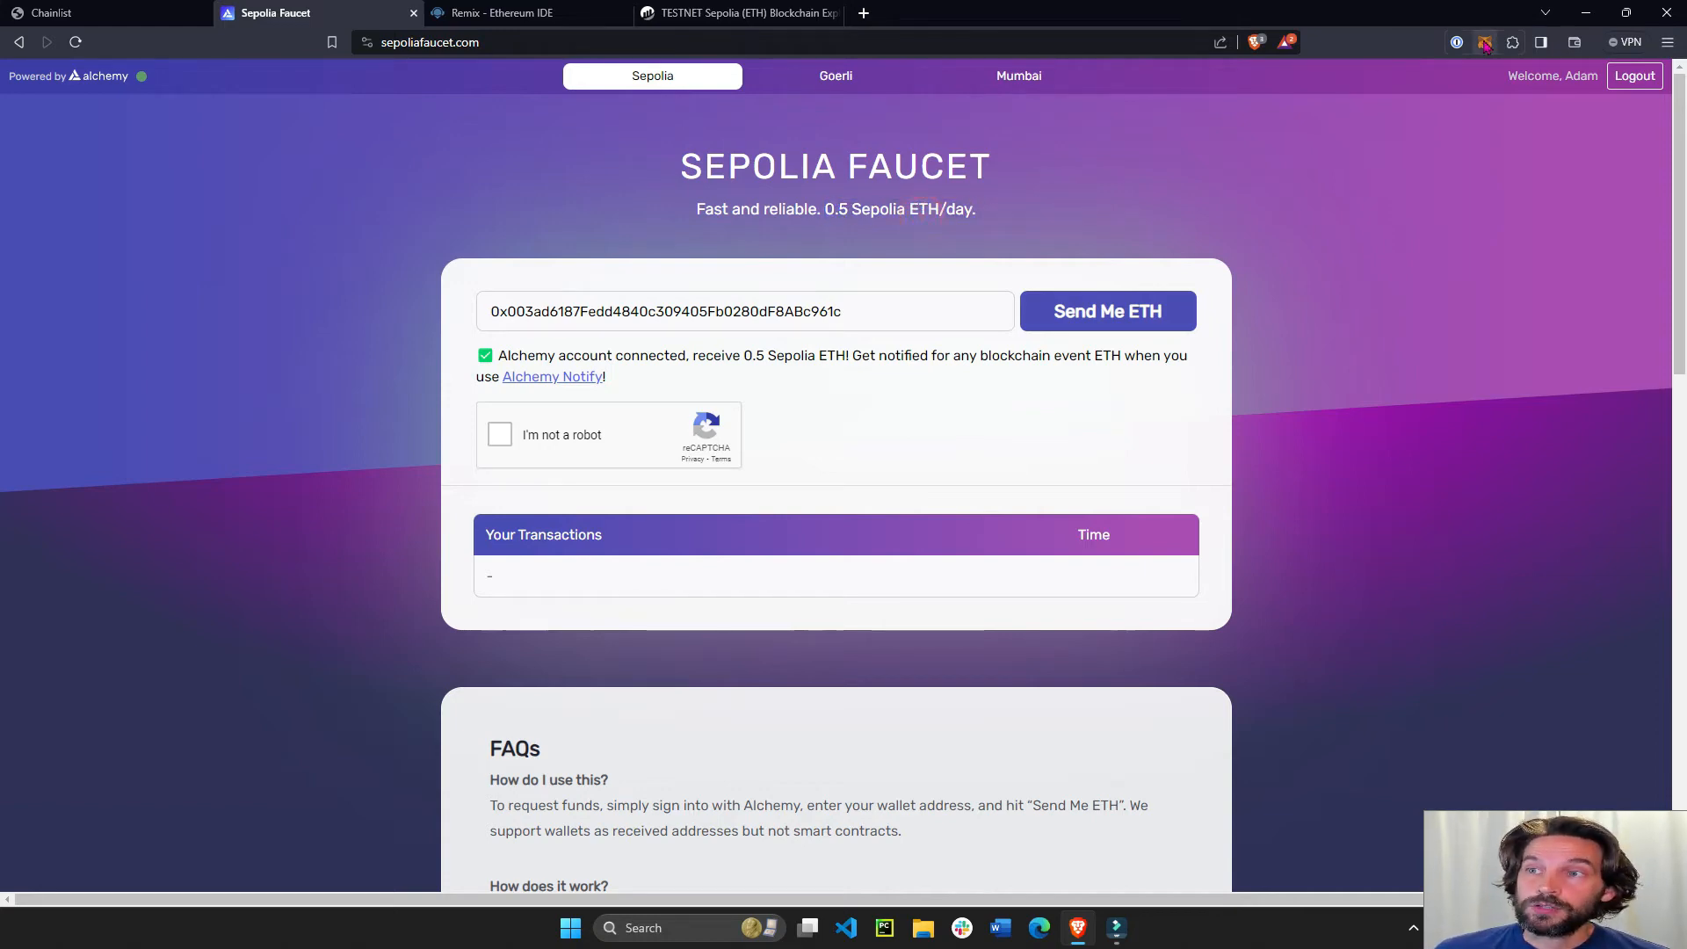
left_click(1484, 42)
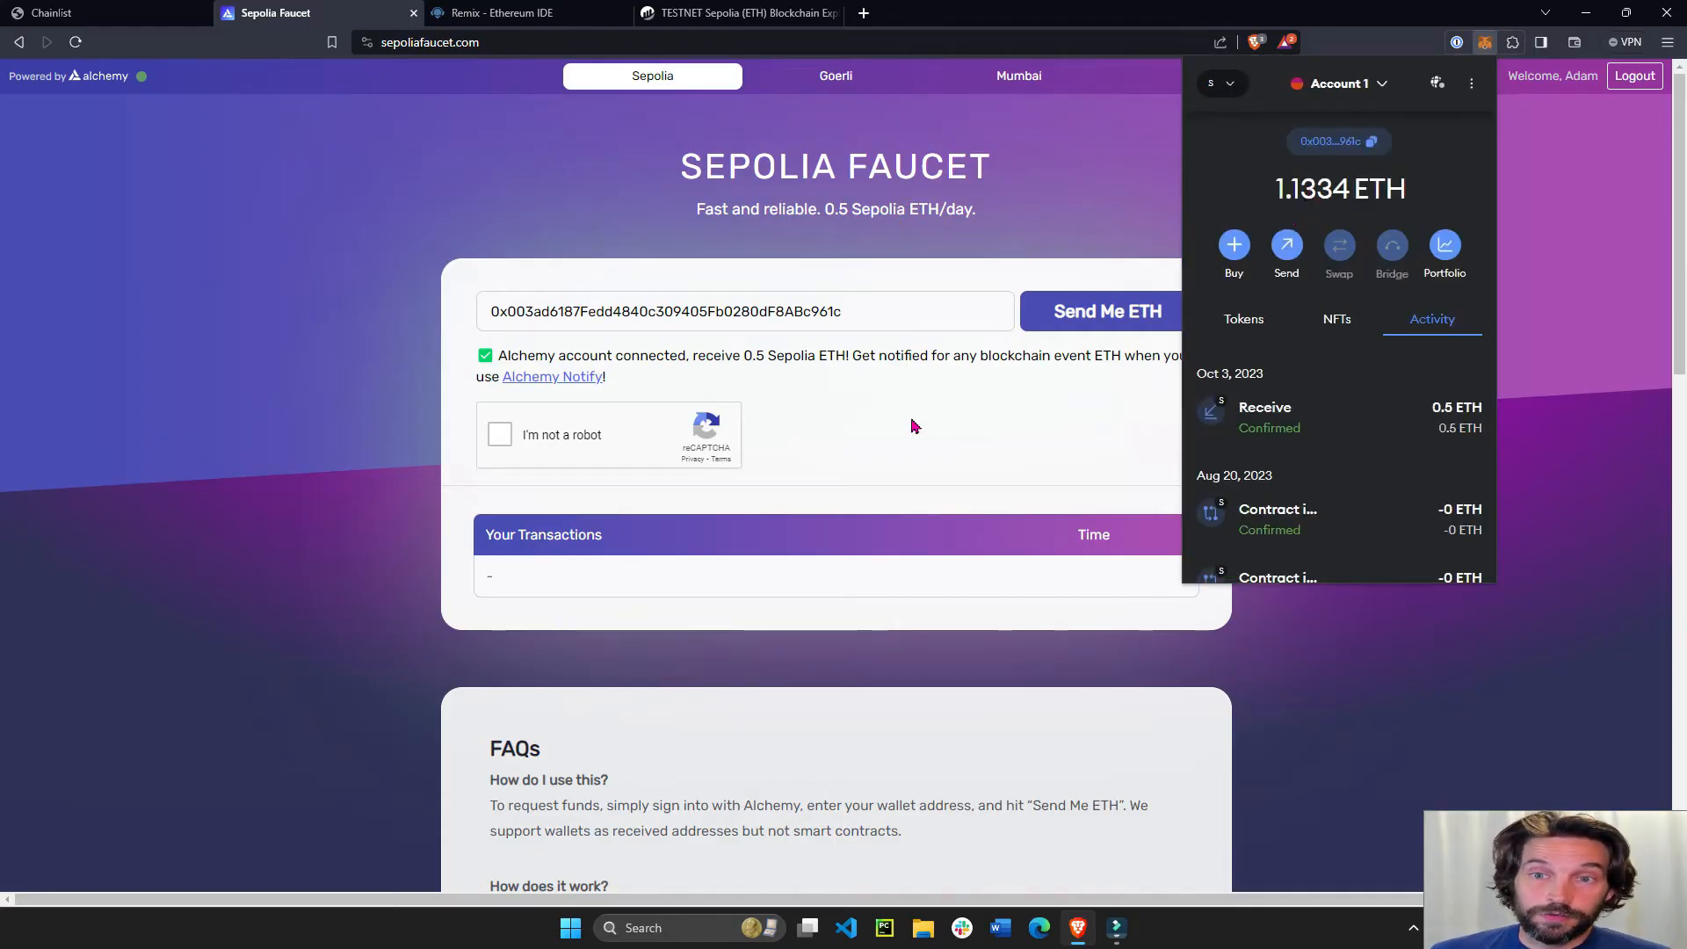
Back in Remix, focus the SimpleStorage.sol editor and compile the contract.
left_click(506, 13)
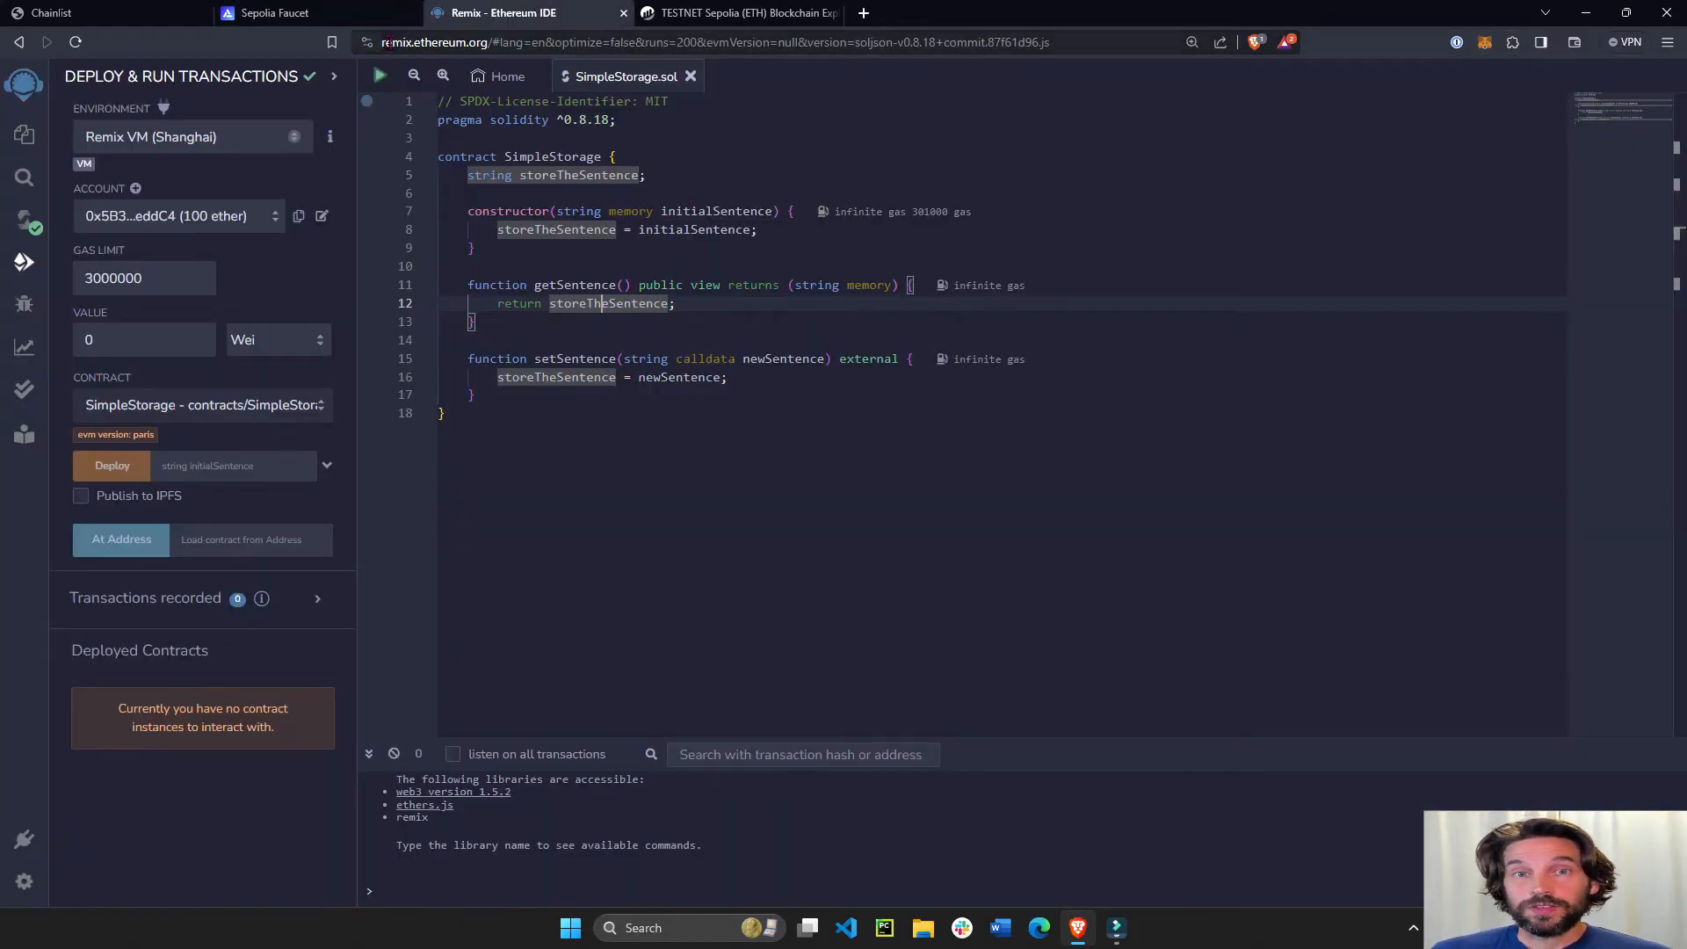
left_click(476, 42)
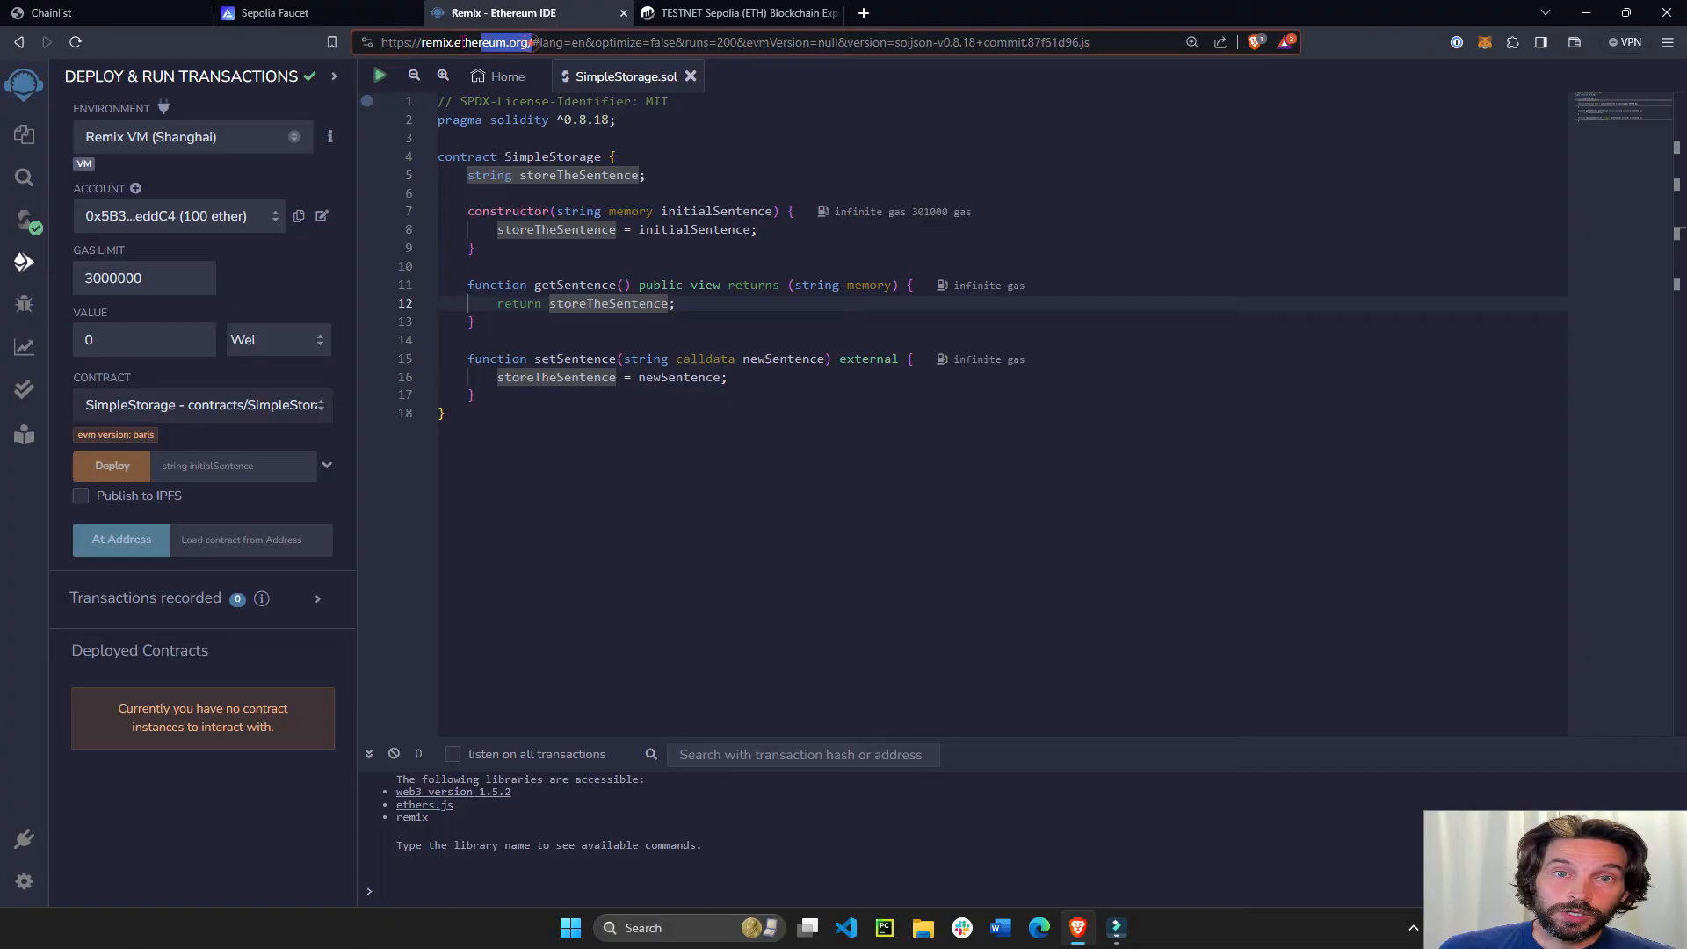
left_click(505, 340)
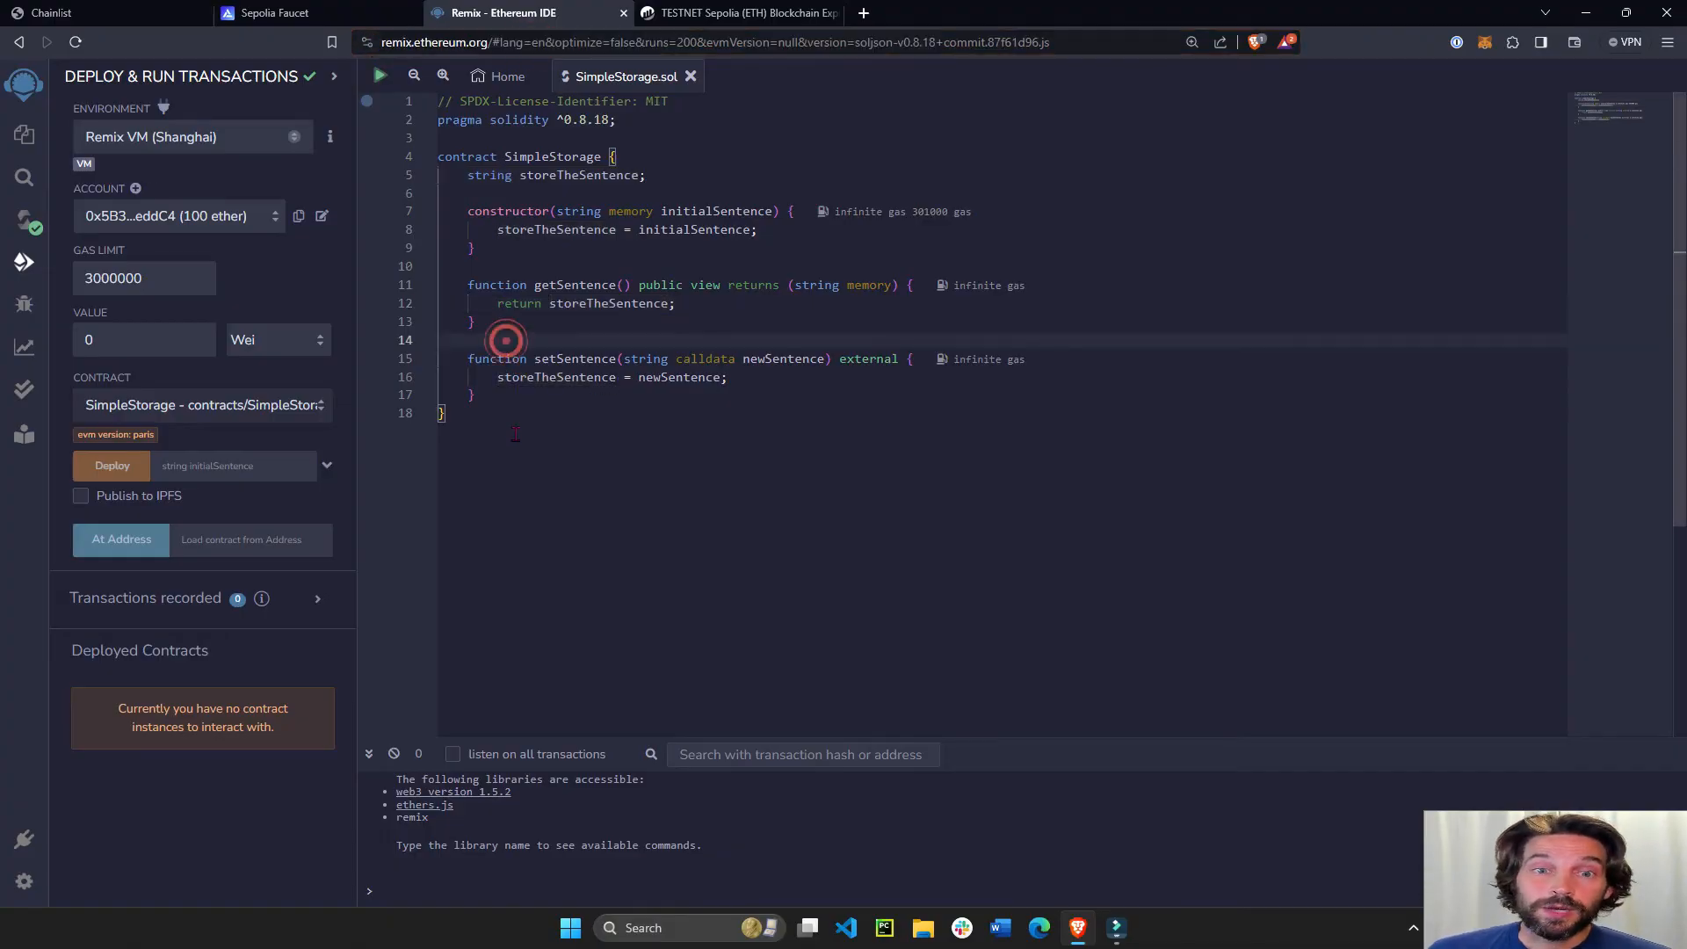
key("ctrl+a")
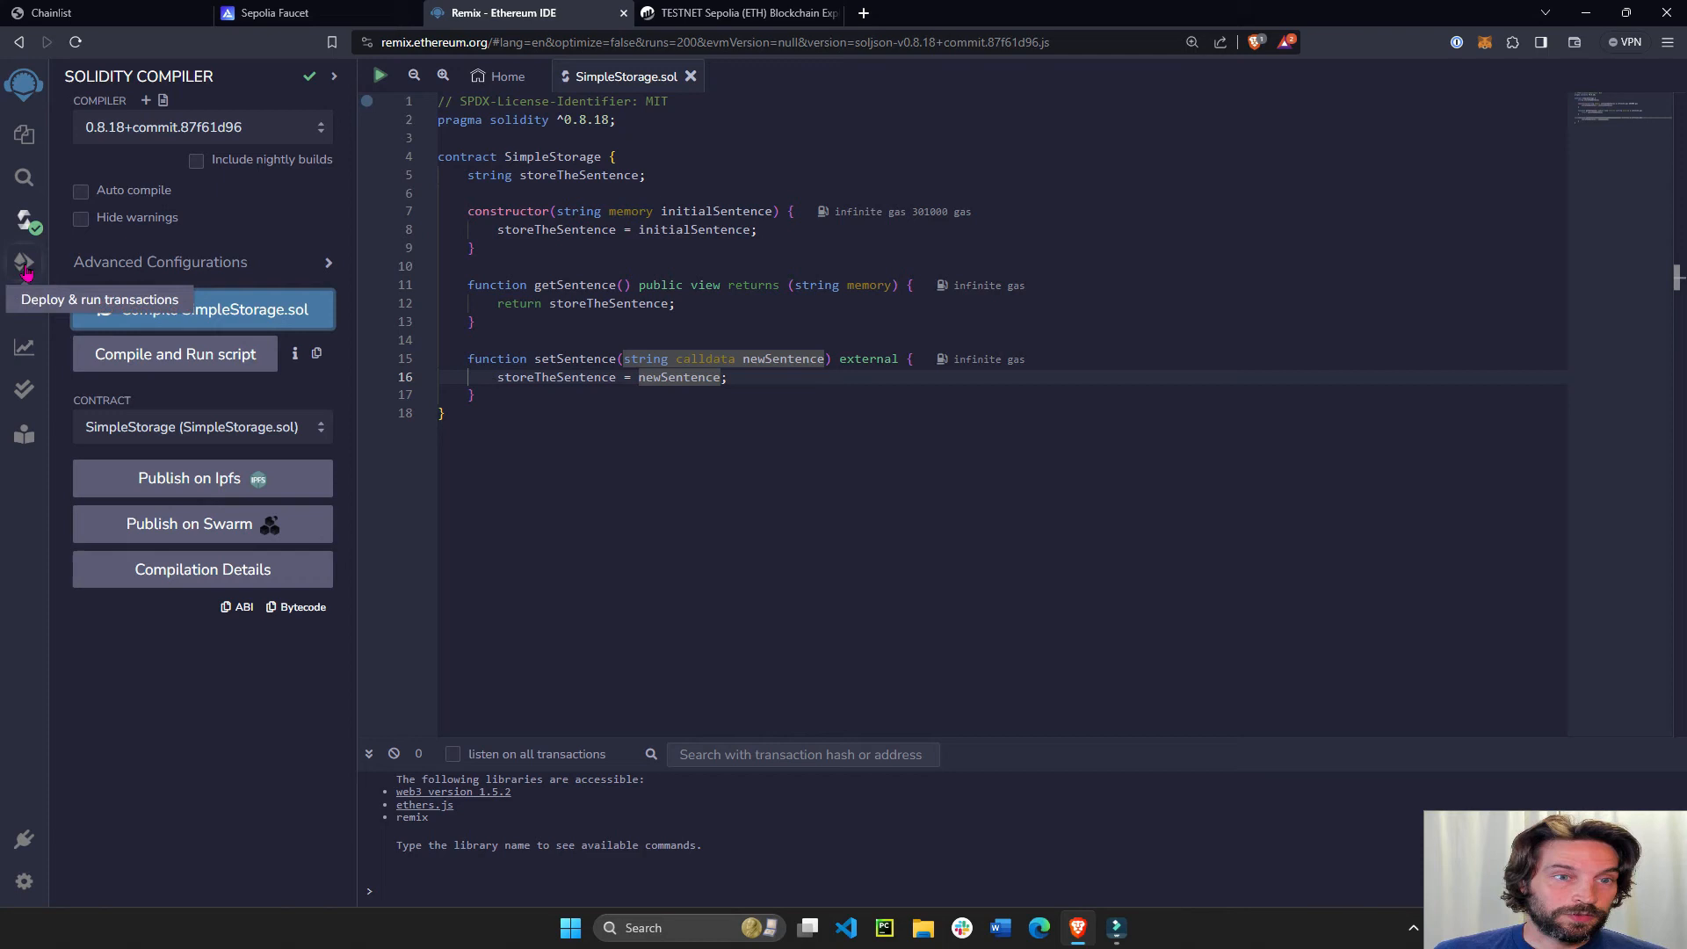
Set the deploy environment to Injected Provider - MetaMask with the connected Sepolia account.
left_click(23, 258)
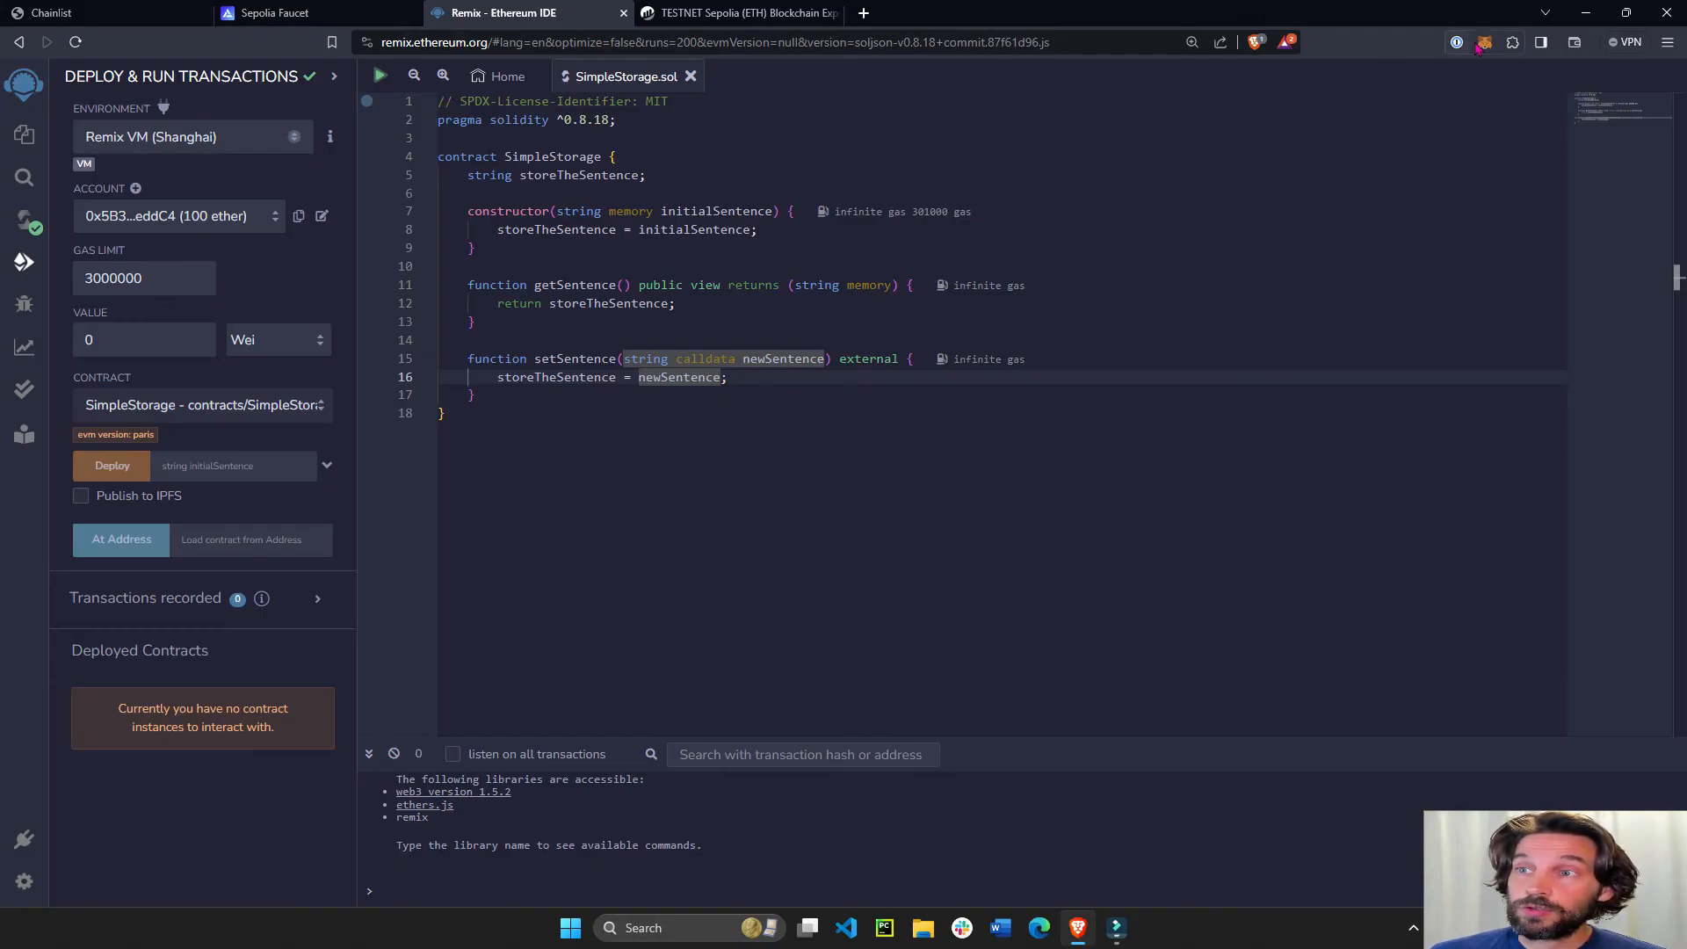
left_click(1483, 42)
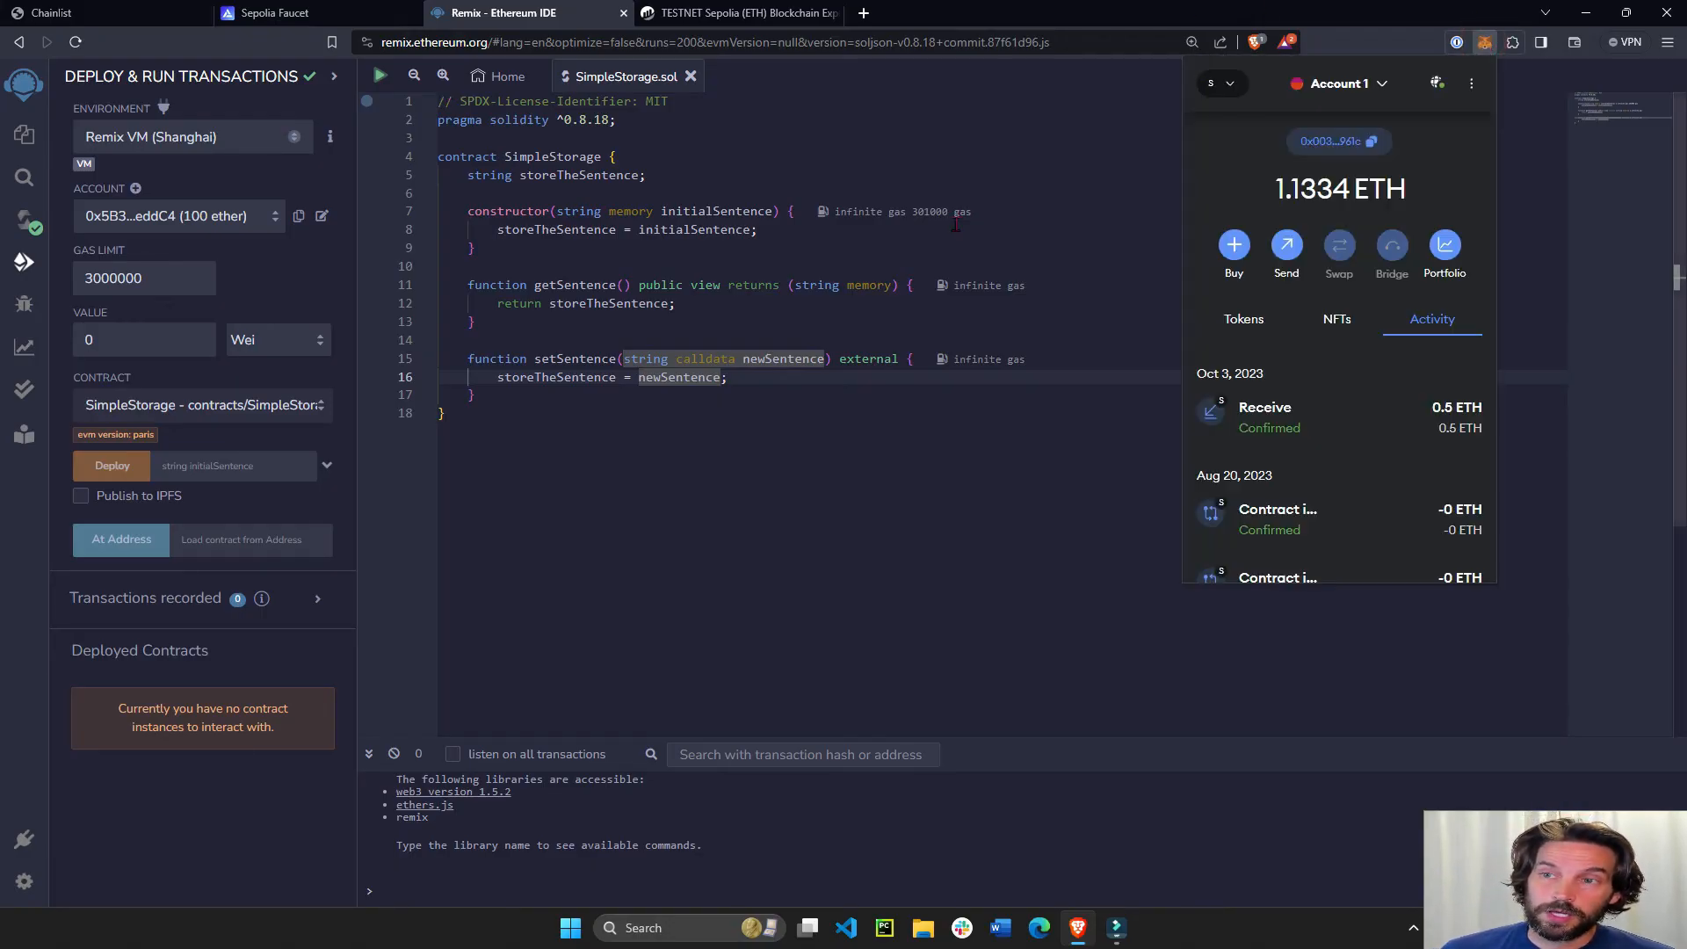
left_click(192, 136)
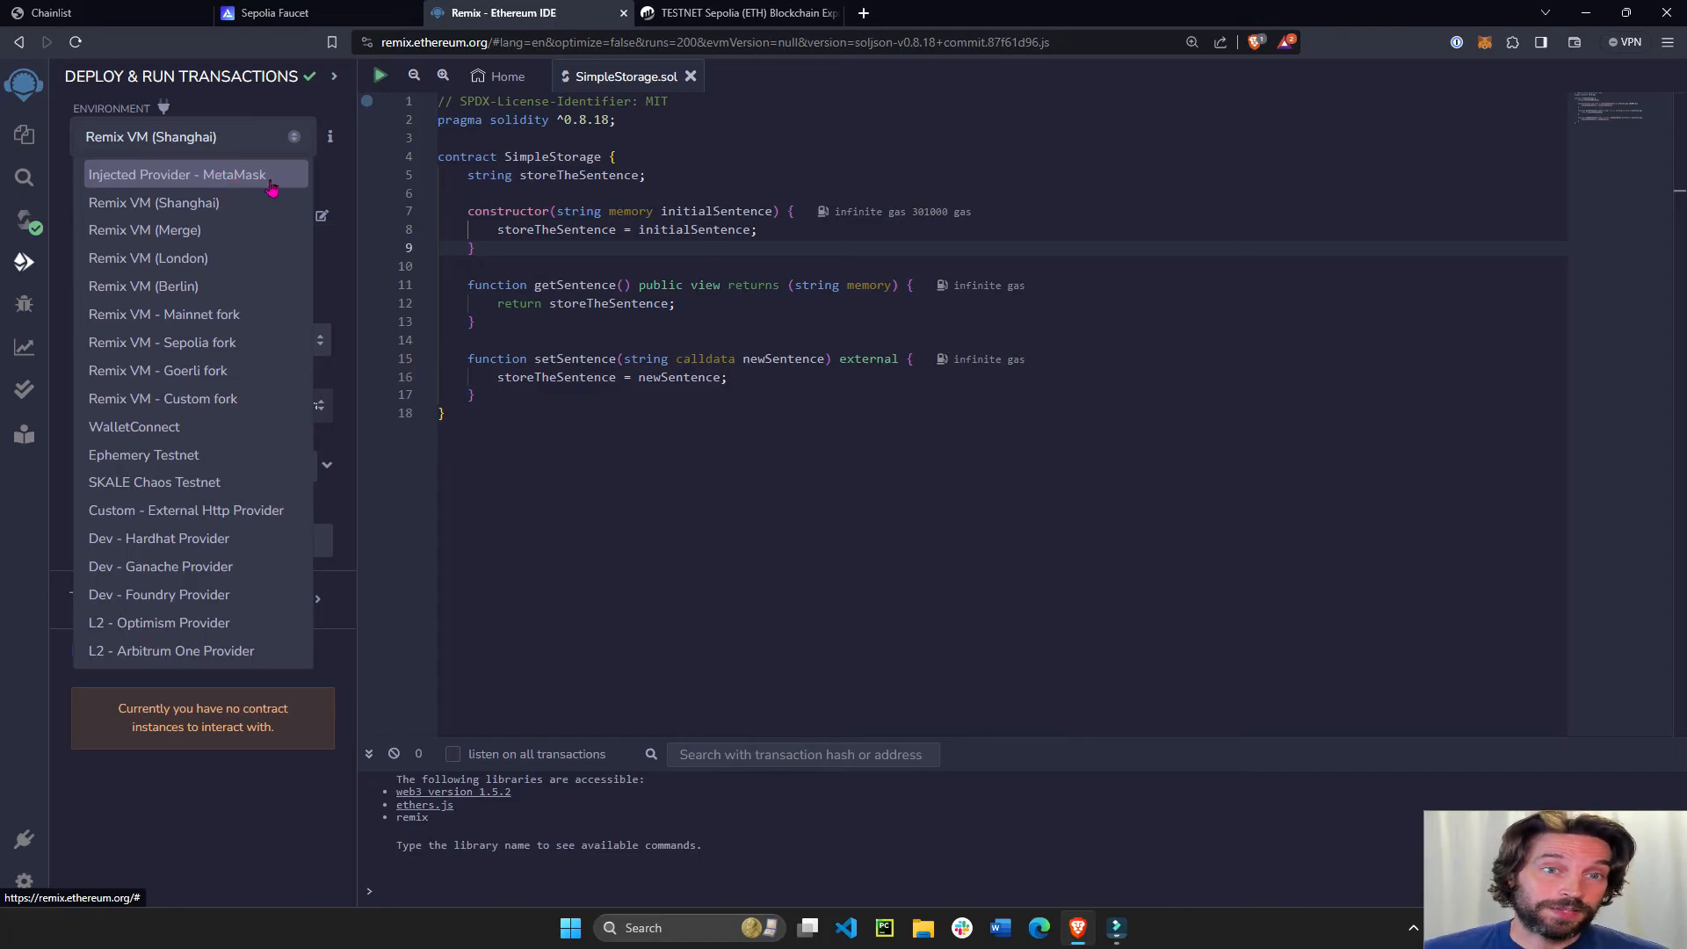
left_click(176, 174)
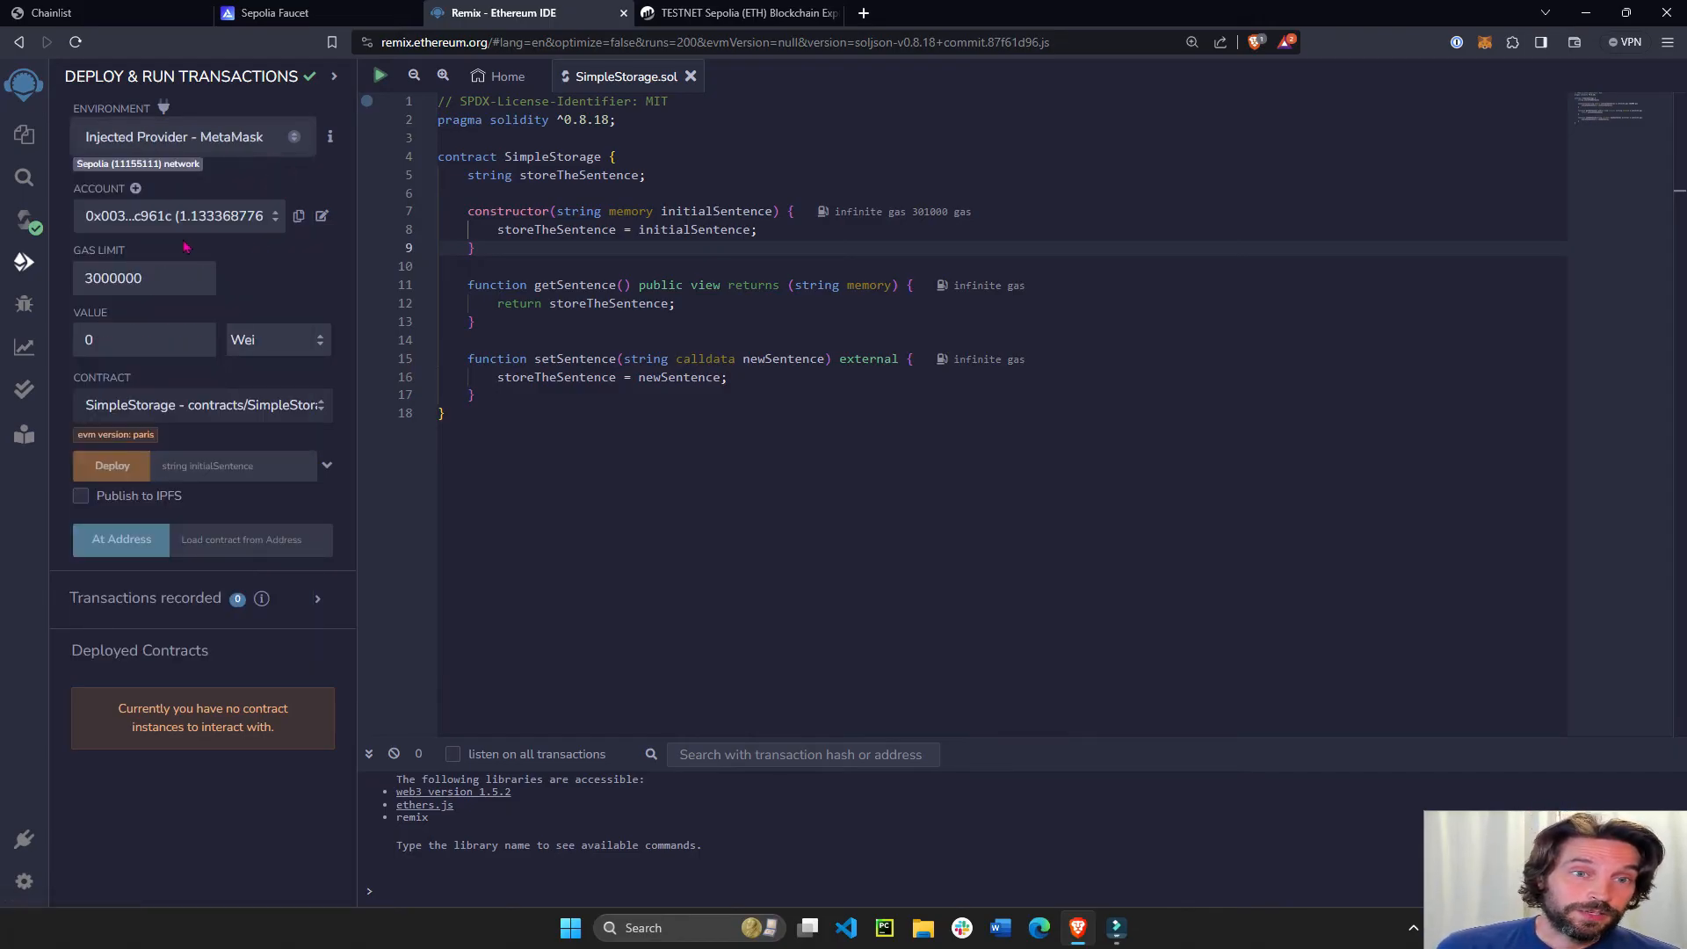
left_click(176, 217)
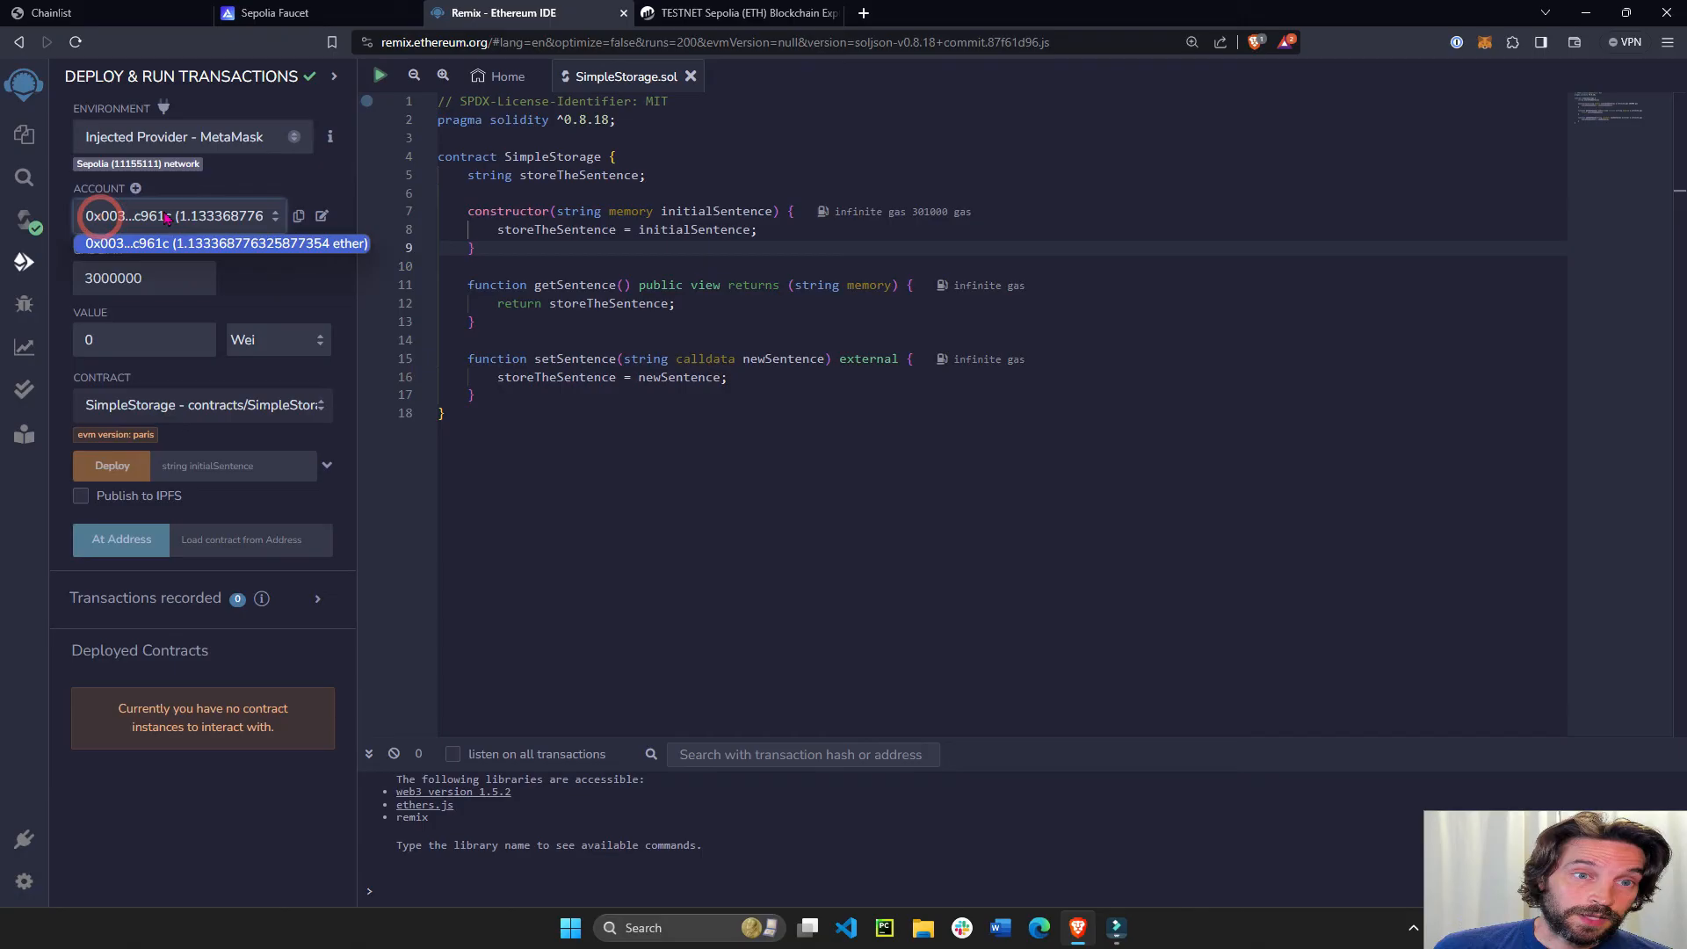
left_click(222, 243)
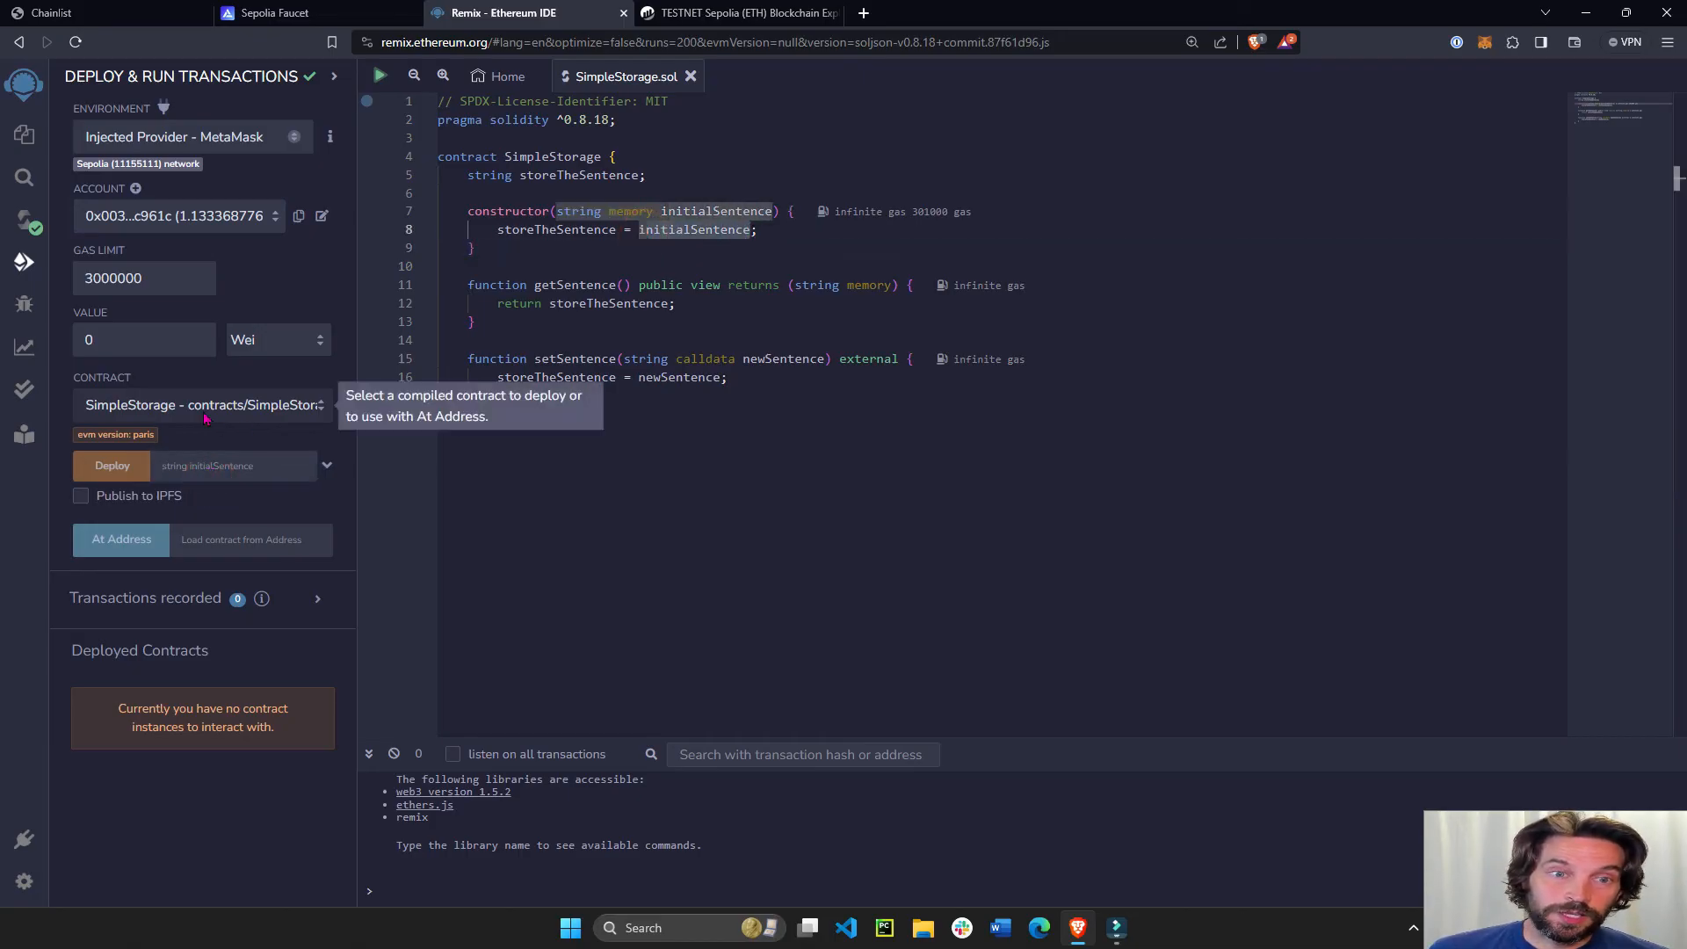
Deploy SimpleStorage with 'first sentence', confirm in MetaMask, and view the transaction on Etherscan.
type("first sentence")
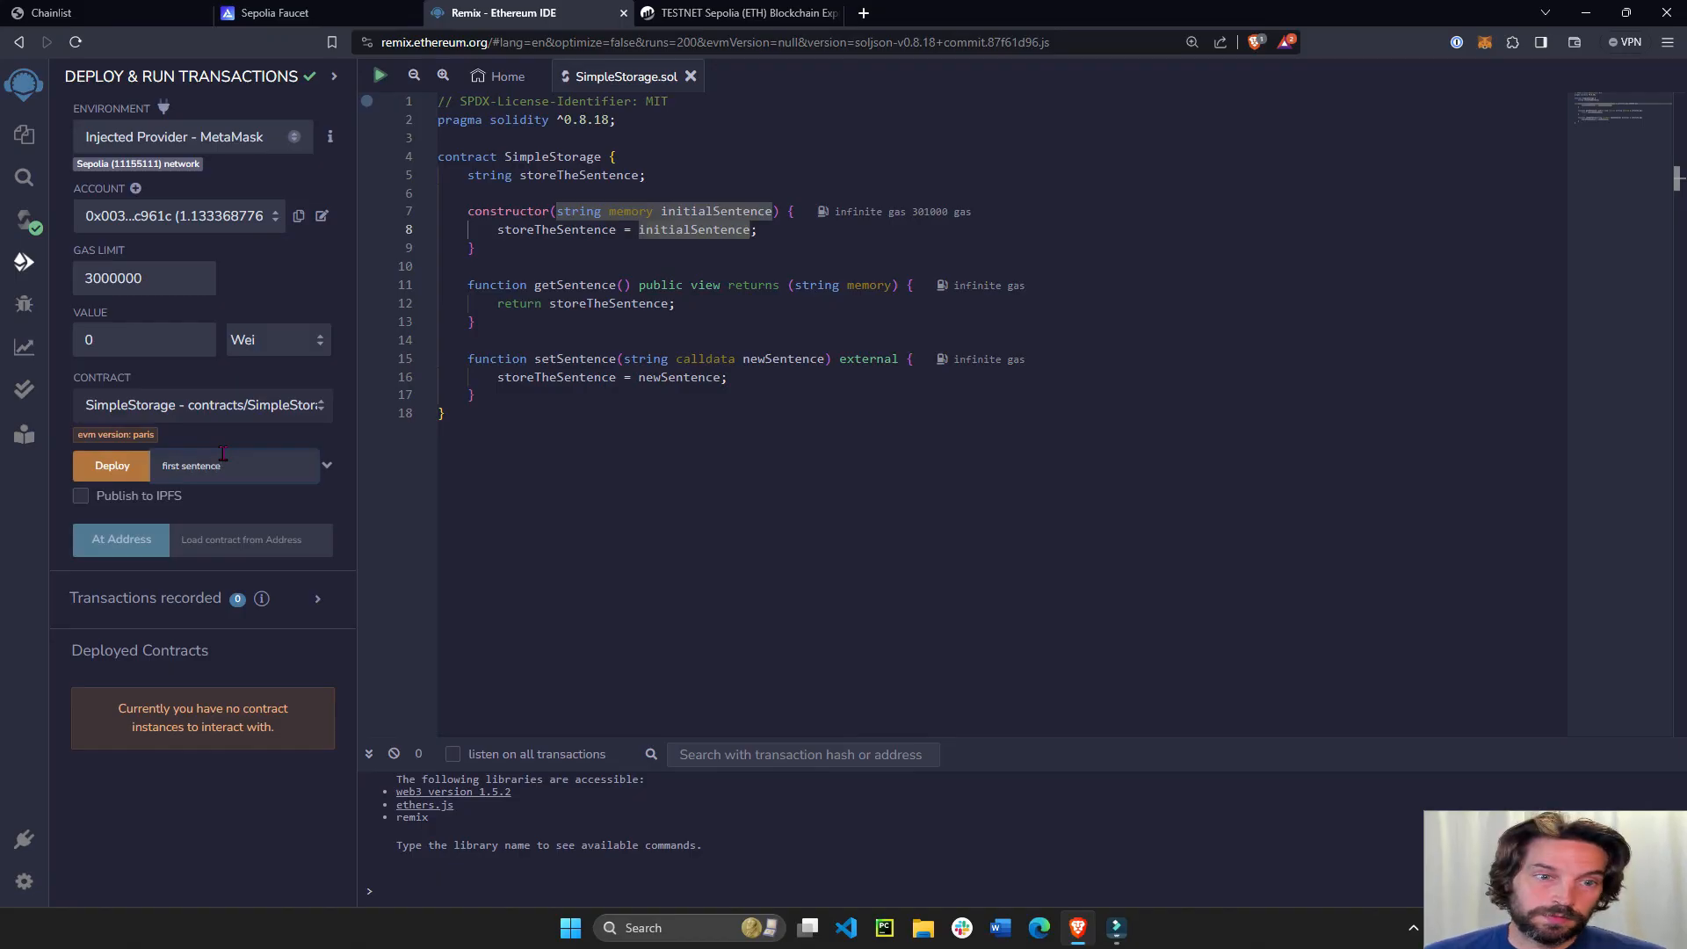
left_click(112, 465)
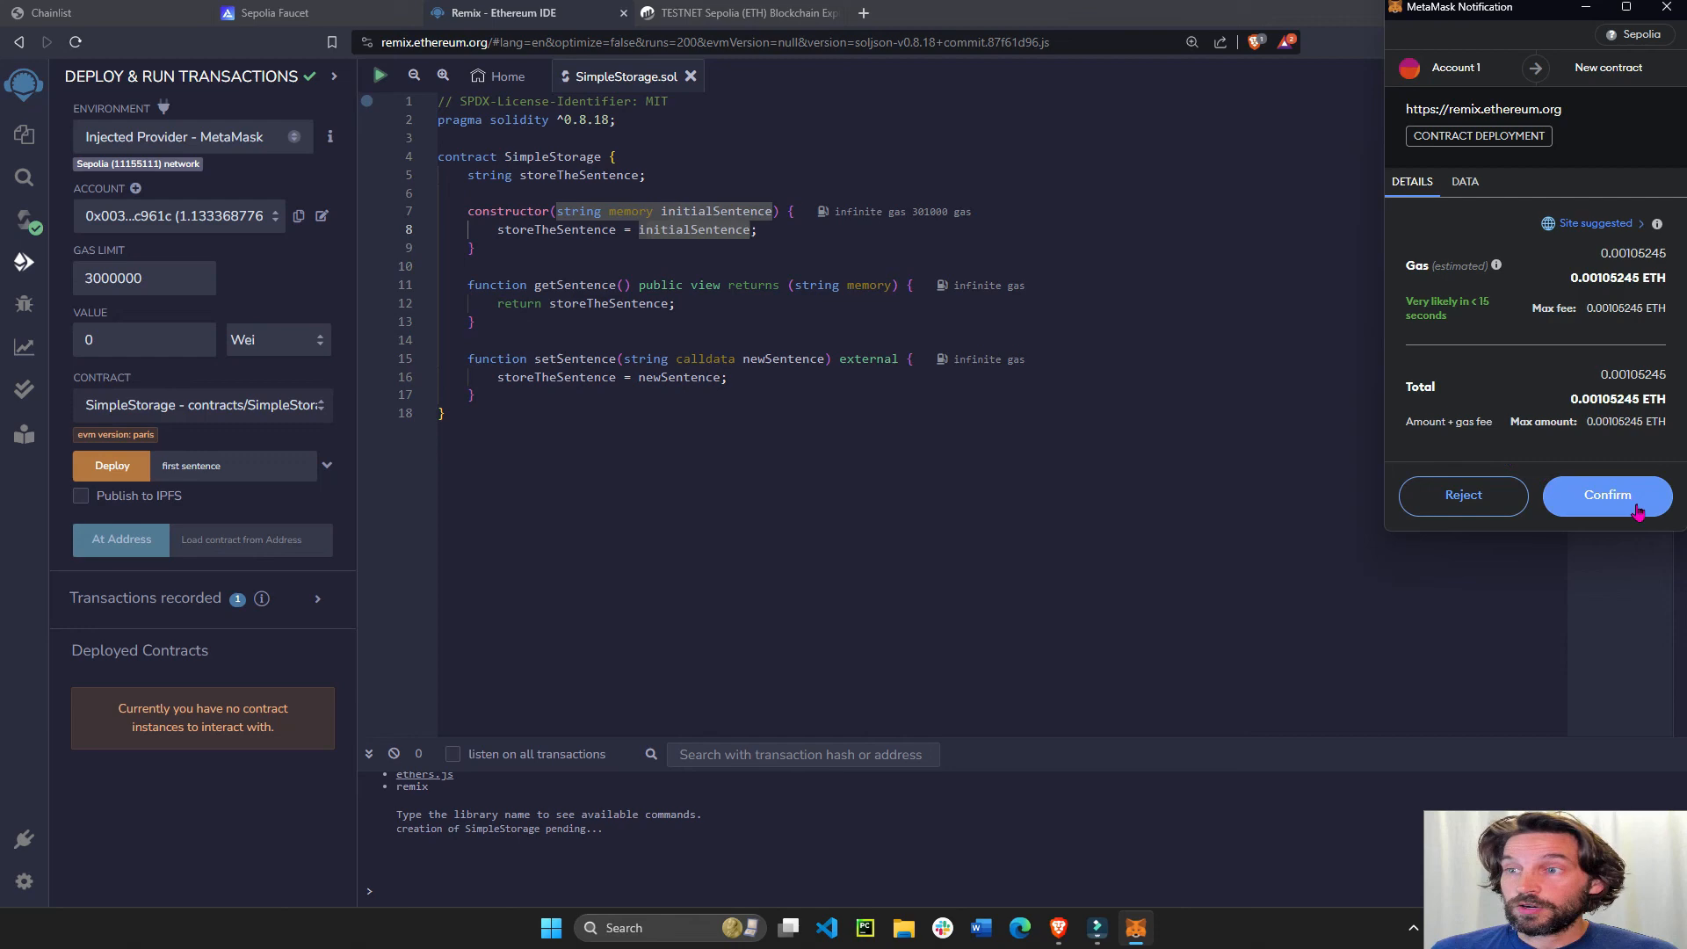
left_click(1607, 495)
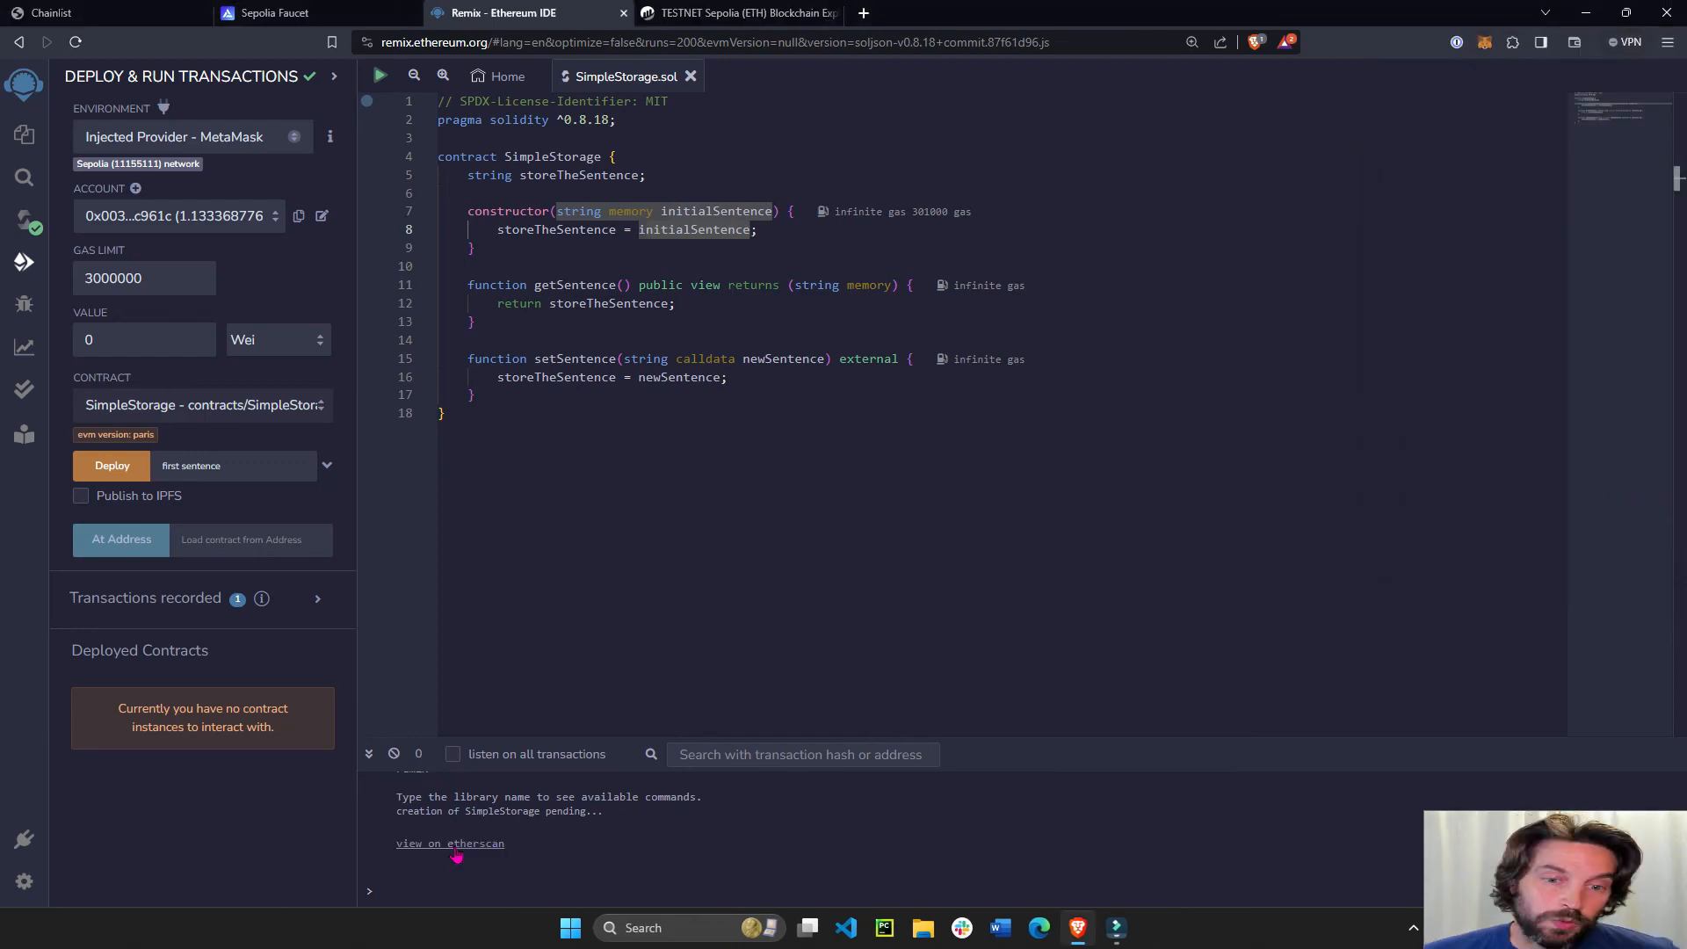
left_click(450, 843)
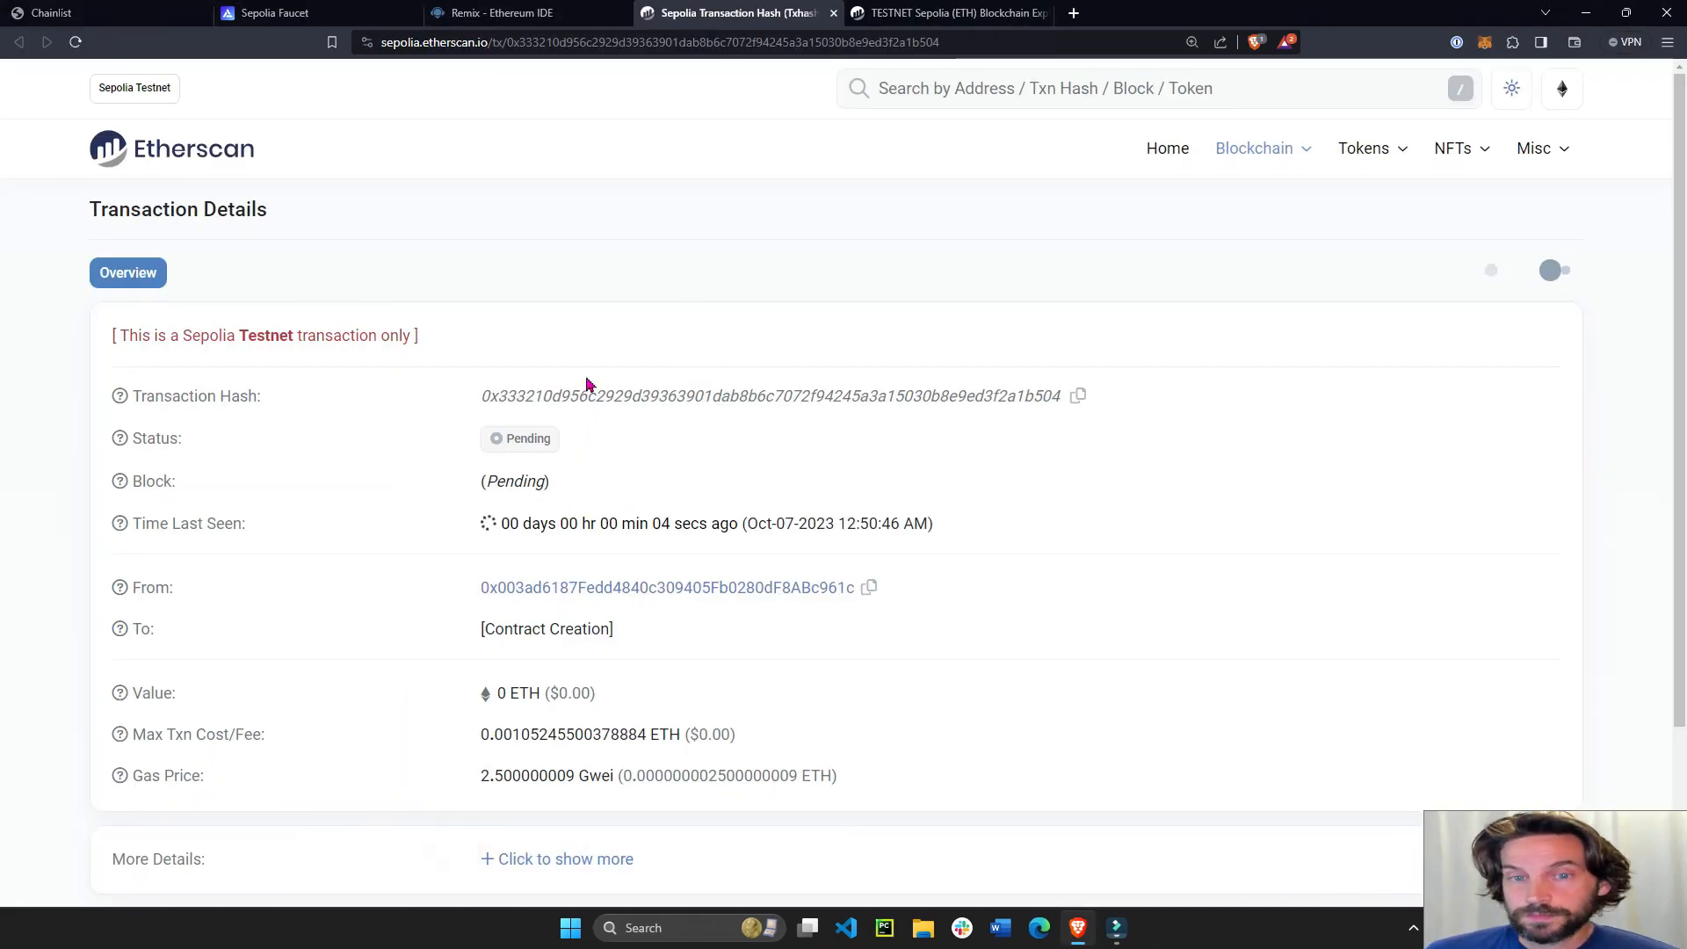
left_click(513, 13)
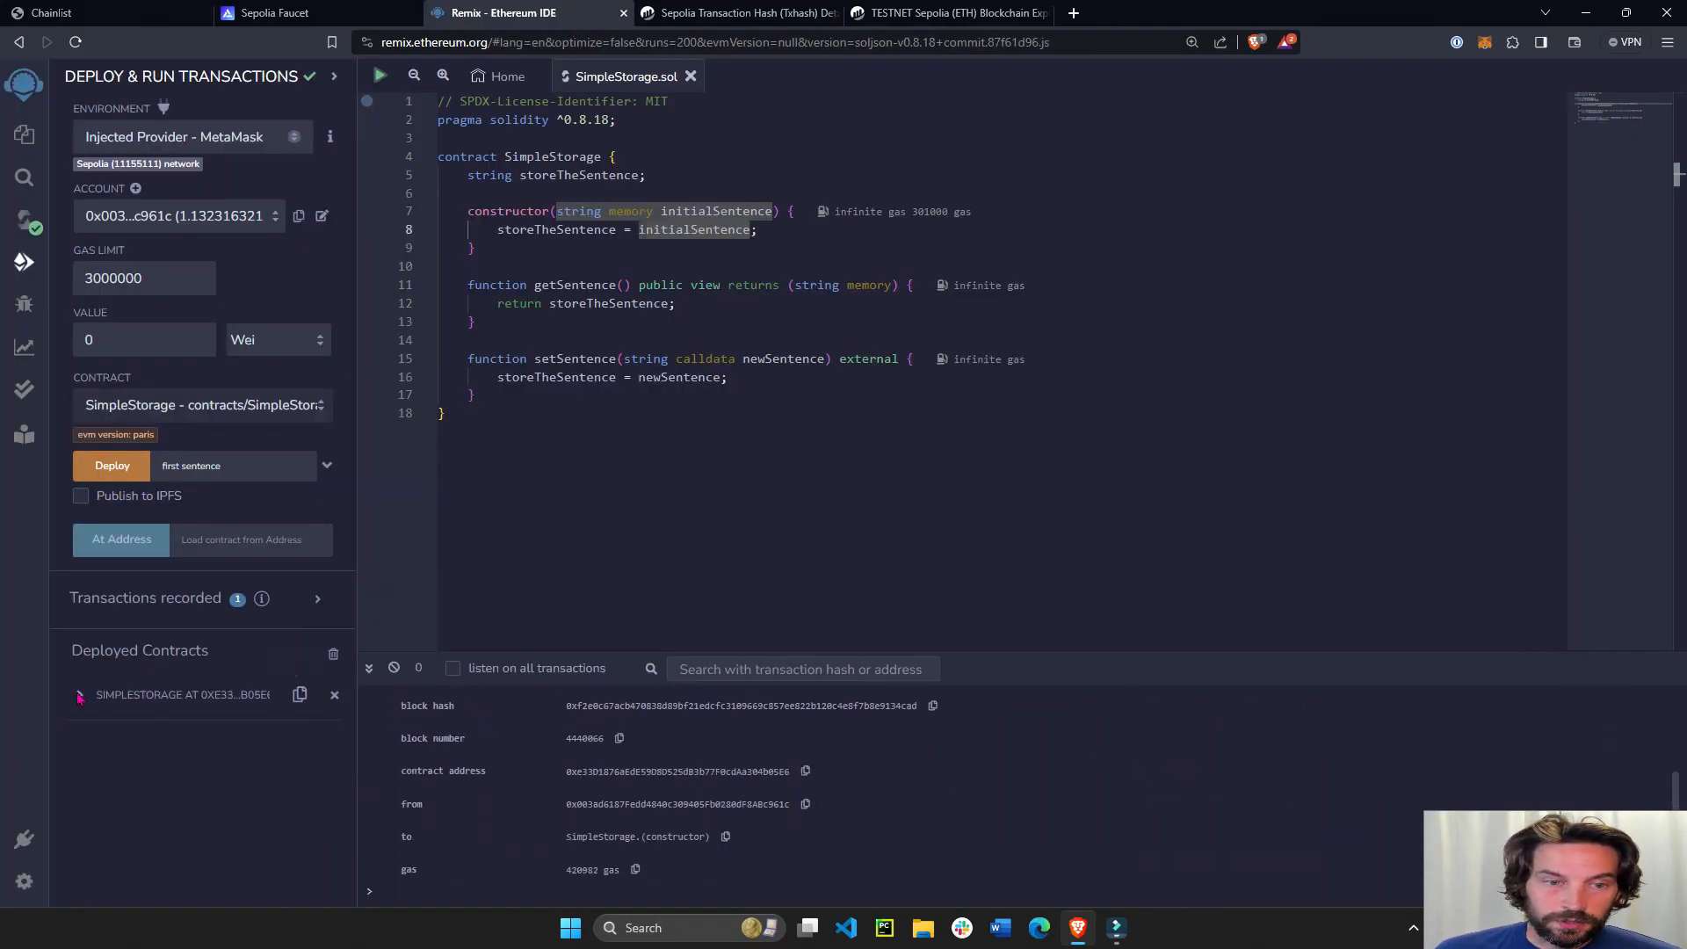
Expand the deployed SimpleStorage, call getSentence, and highlight the returned 'first sentence'.
left_click(122, 808)
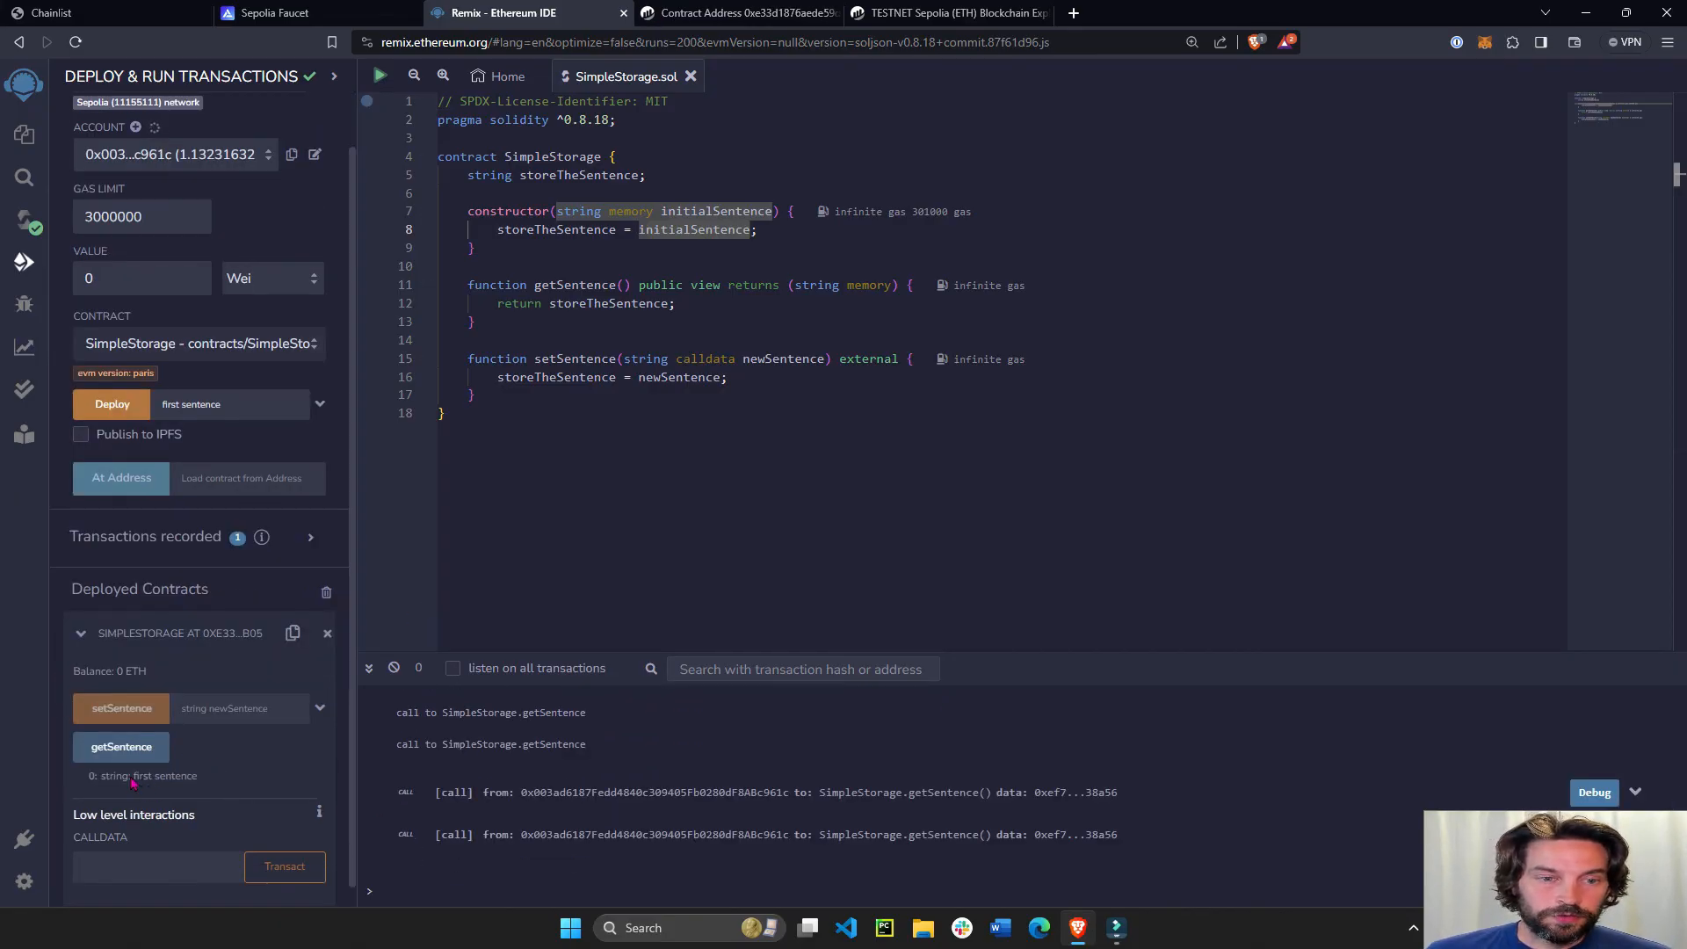
left_click(120, 747)
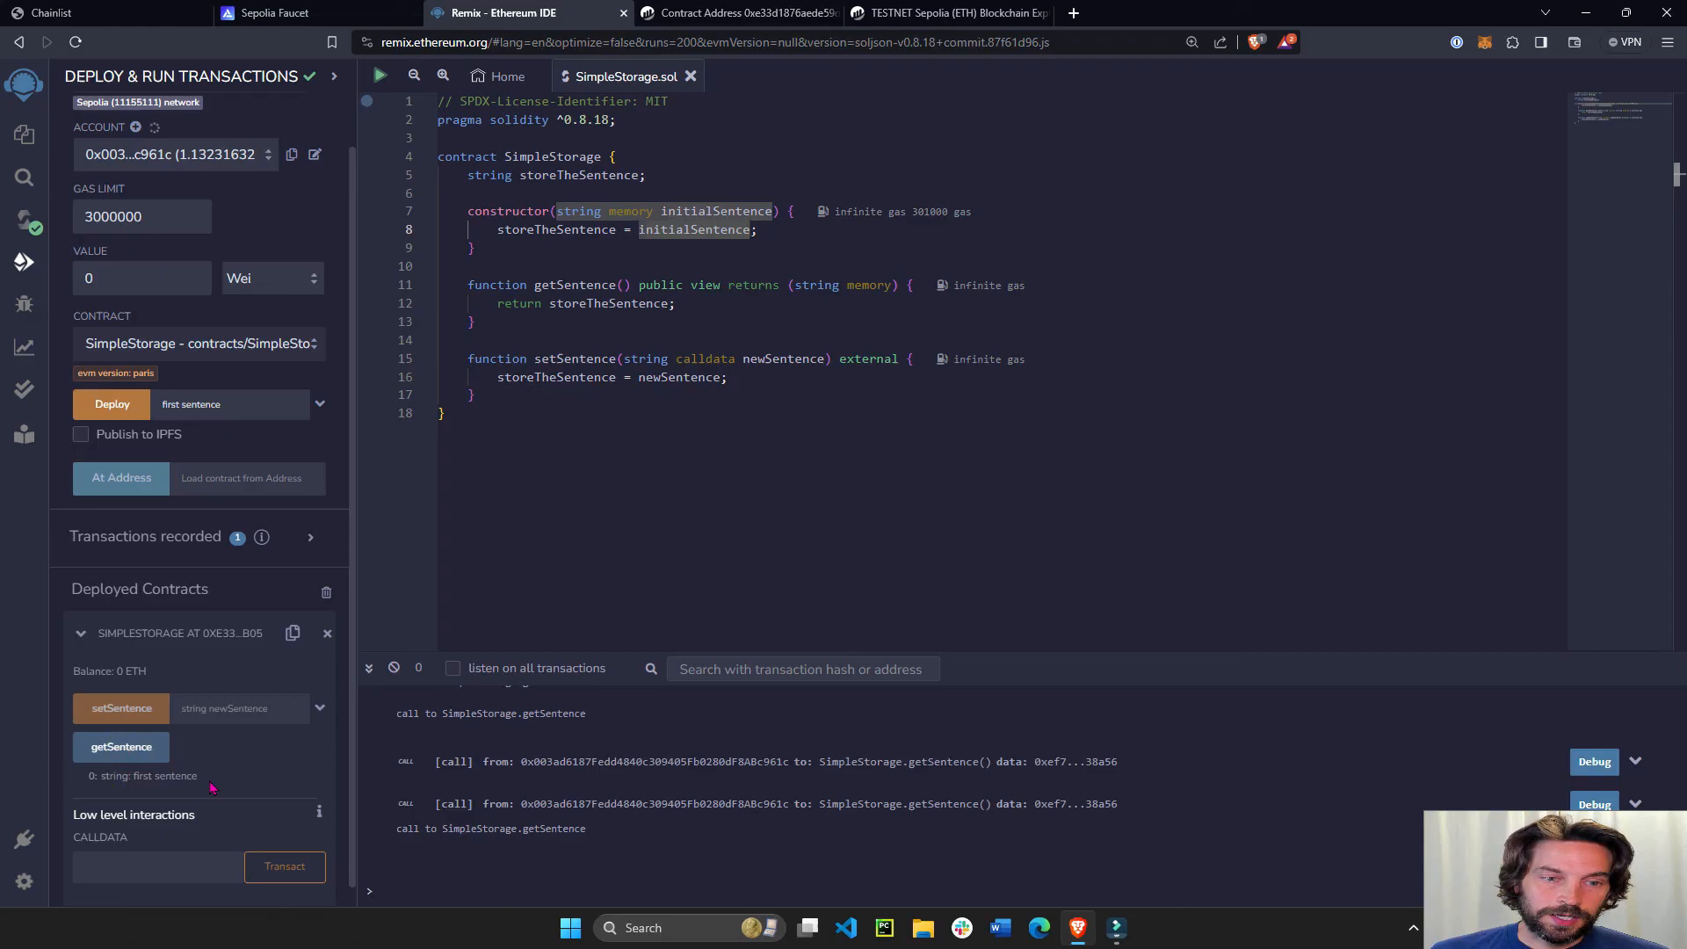
double_click(163, 775)
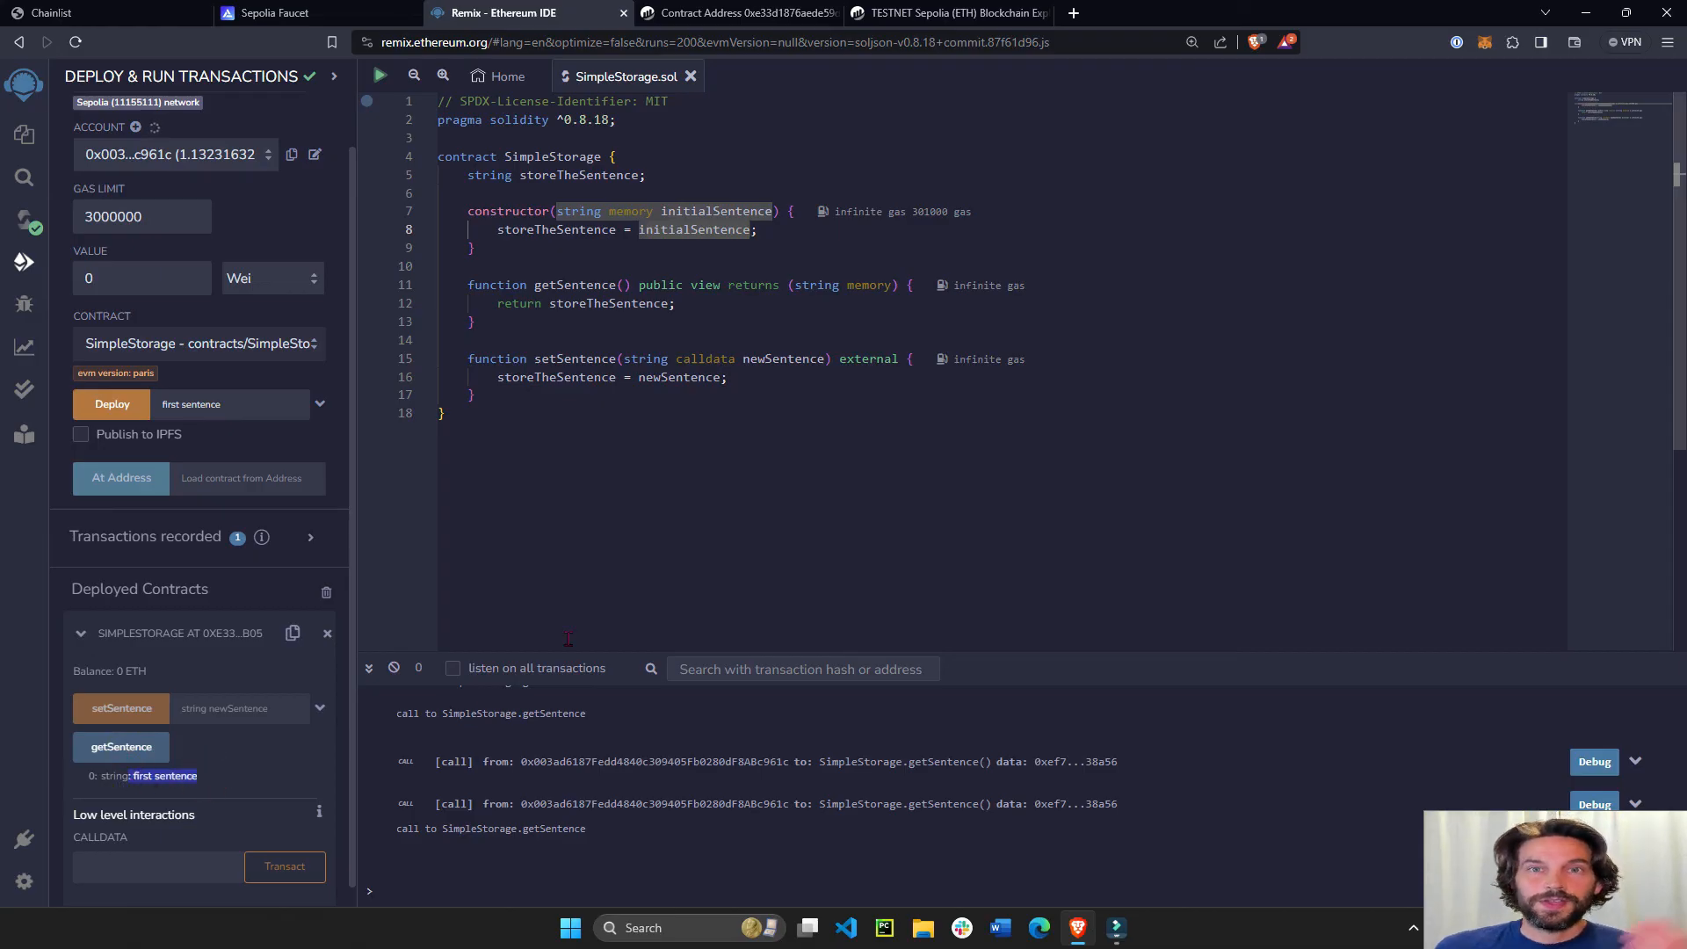